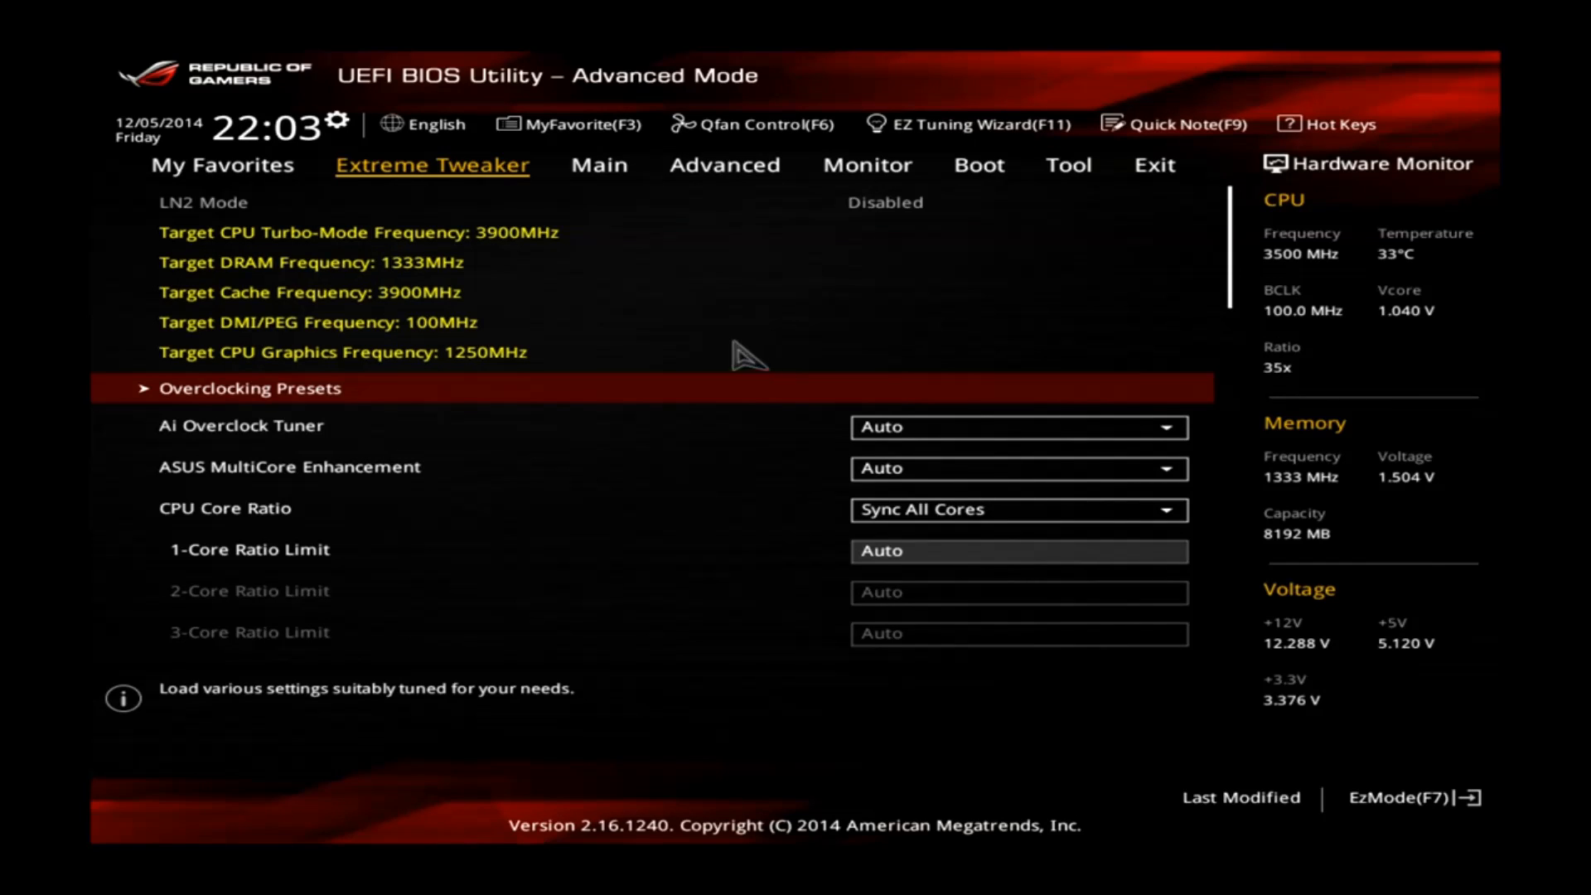
{"action": "mouse_move", "coordinate": [1205, 258]}
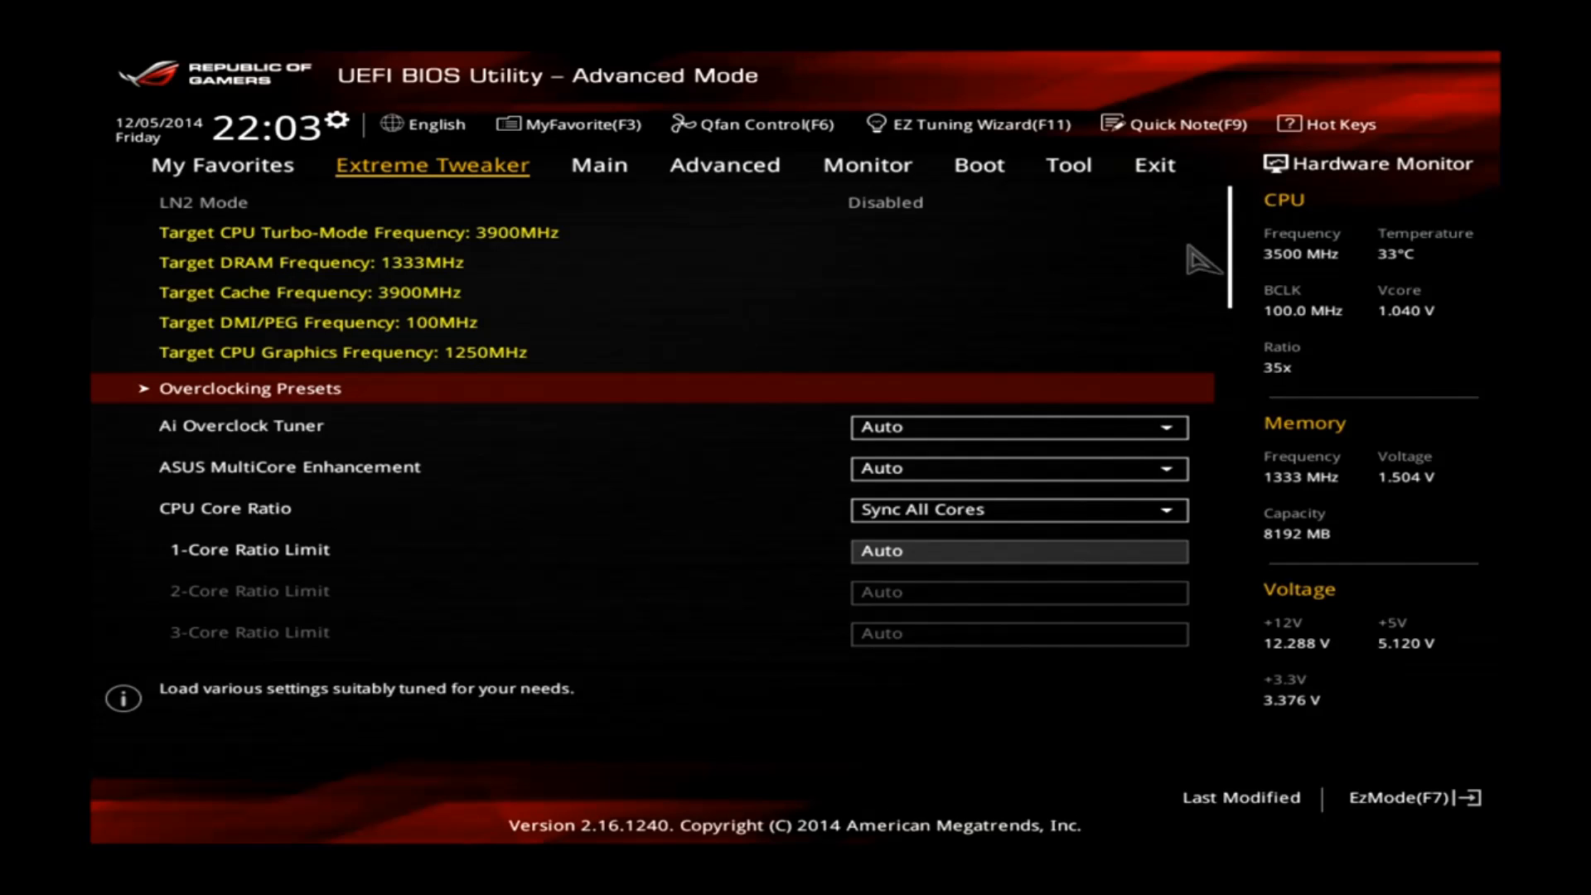
{"action": "mouse_move", "coordinate": [1290, 289]}
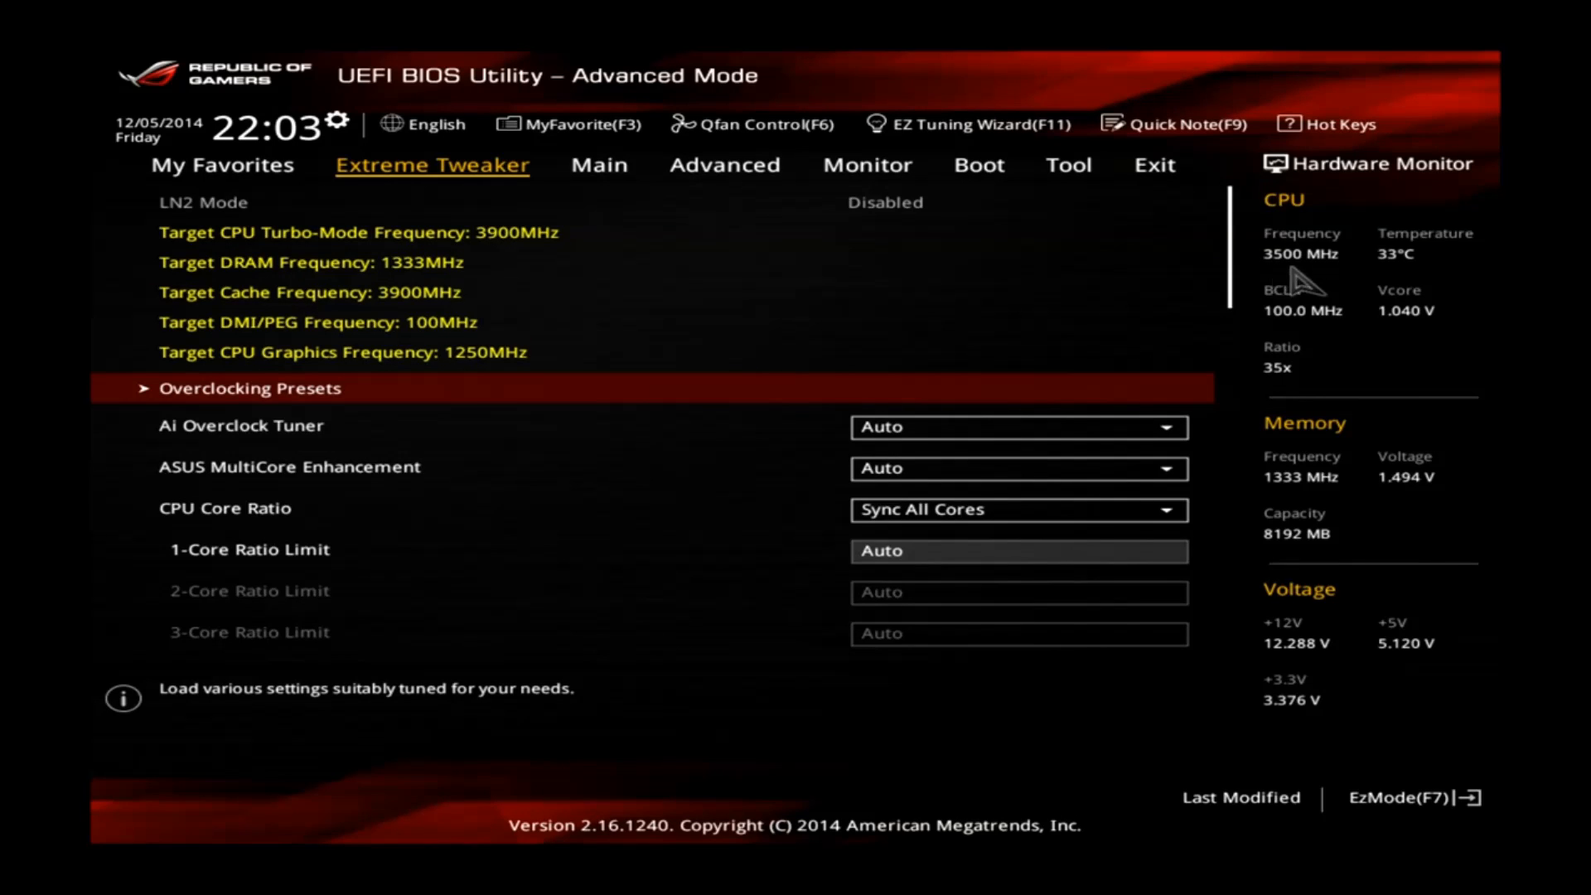
{"action": "mouse_move", "coordinate": [1295, 282]}
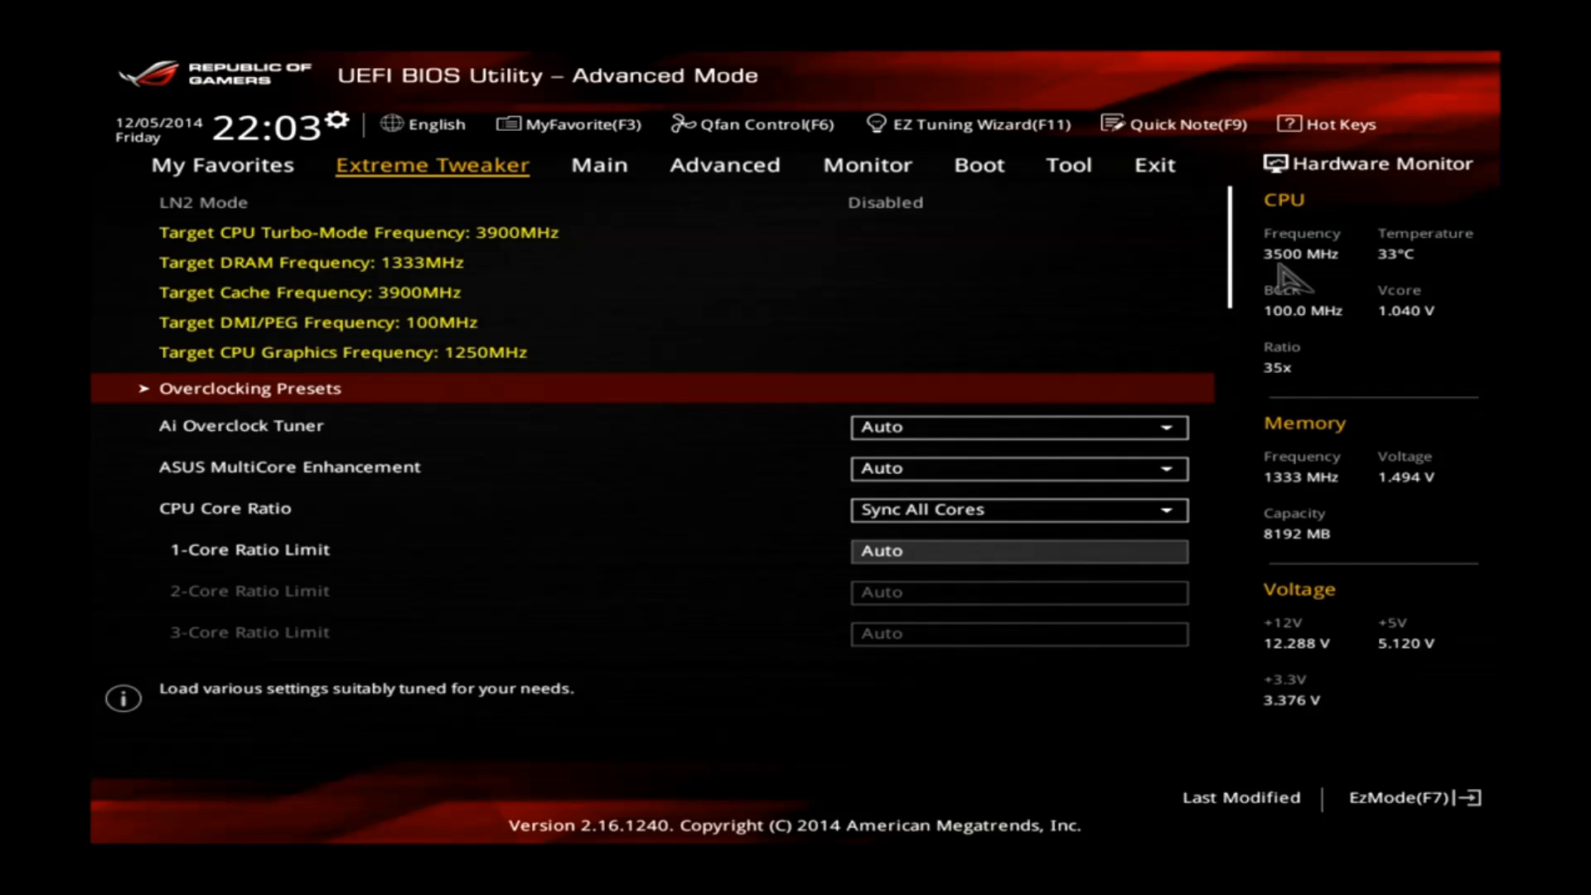
{"action": "mouse_move", "coordinate": [1360, 296]}
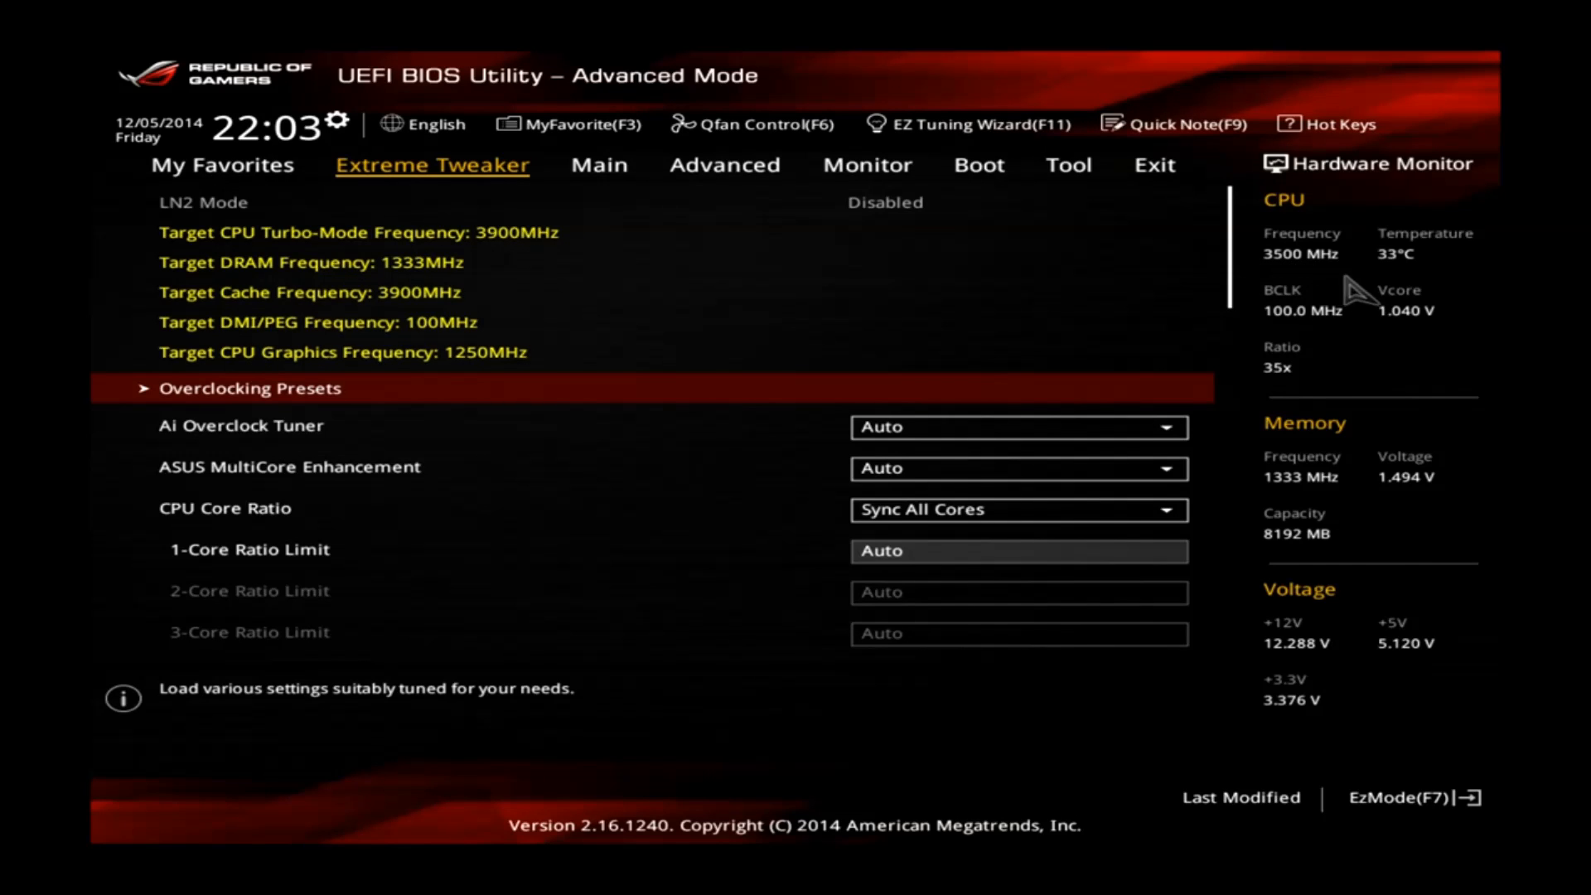
{"action": "mouse_move", "coordinate": [1325, 507]}
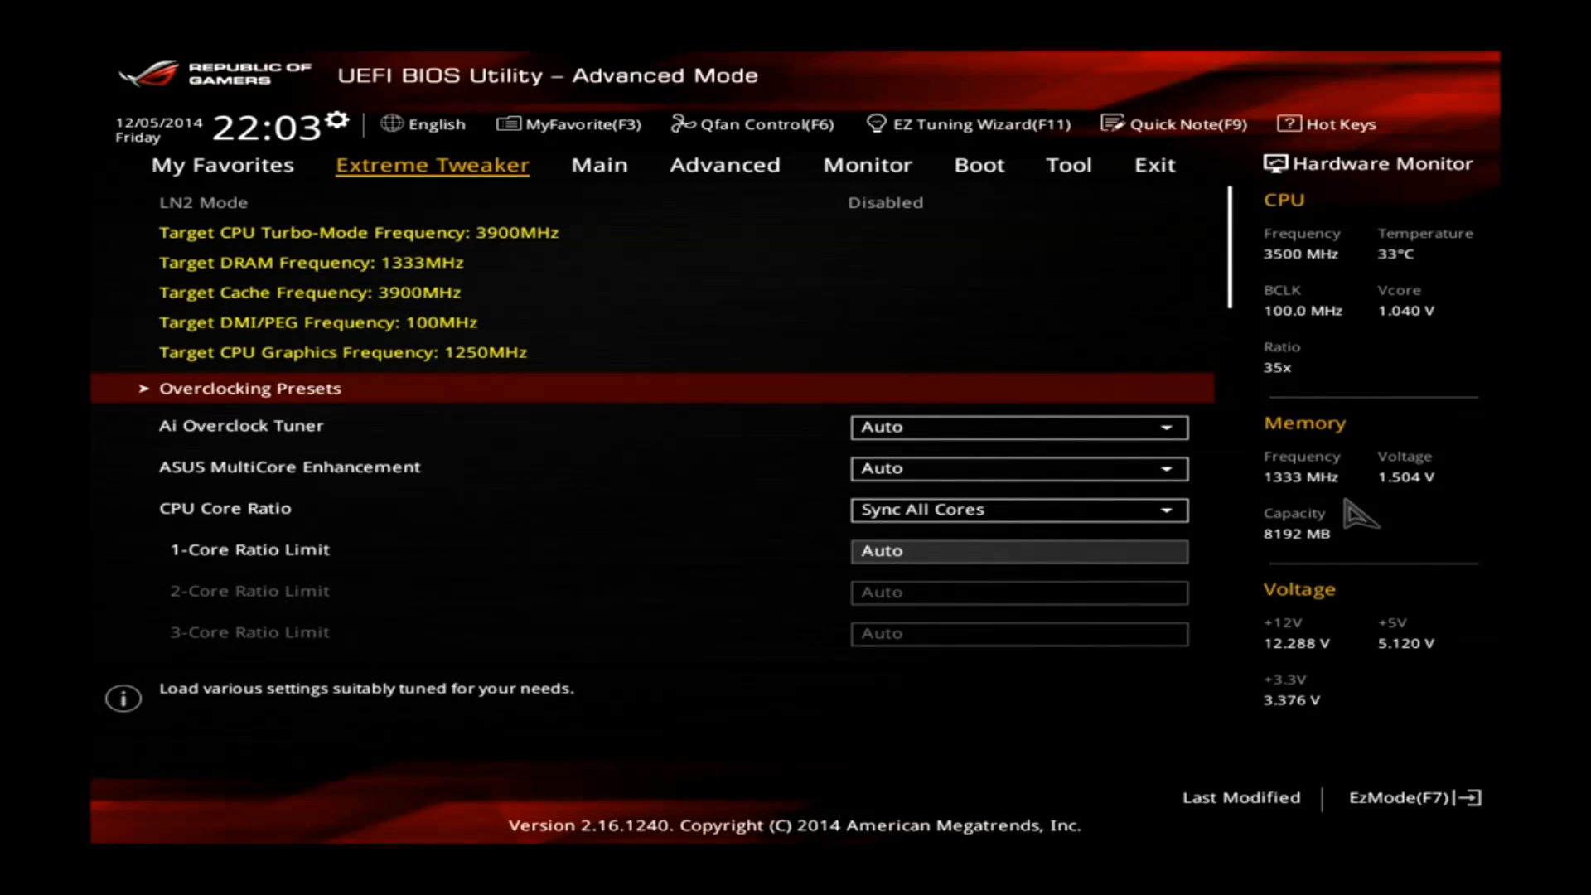
{"action": "mouse_move", "coordinate": [451, 251]}
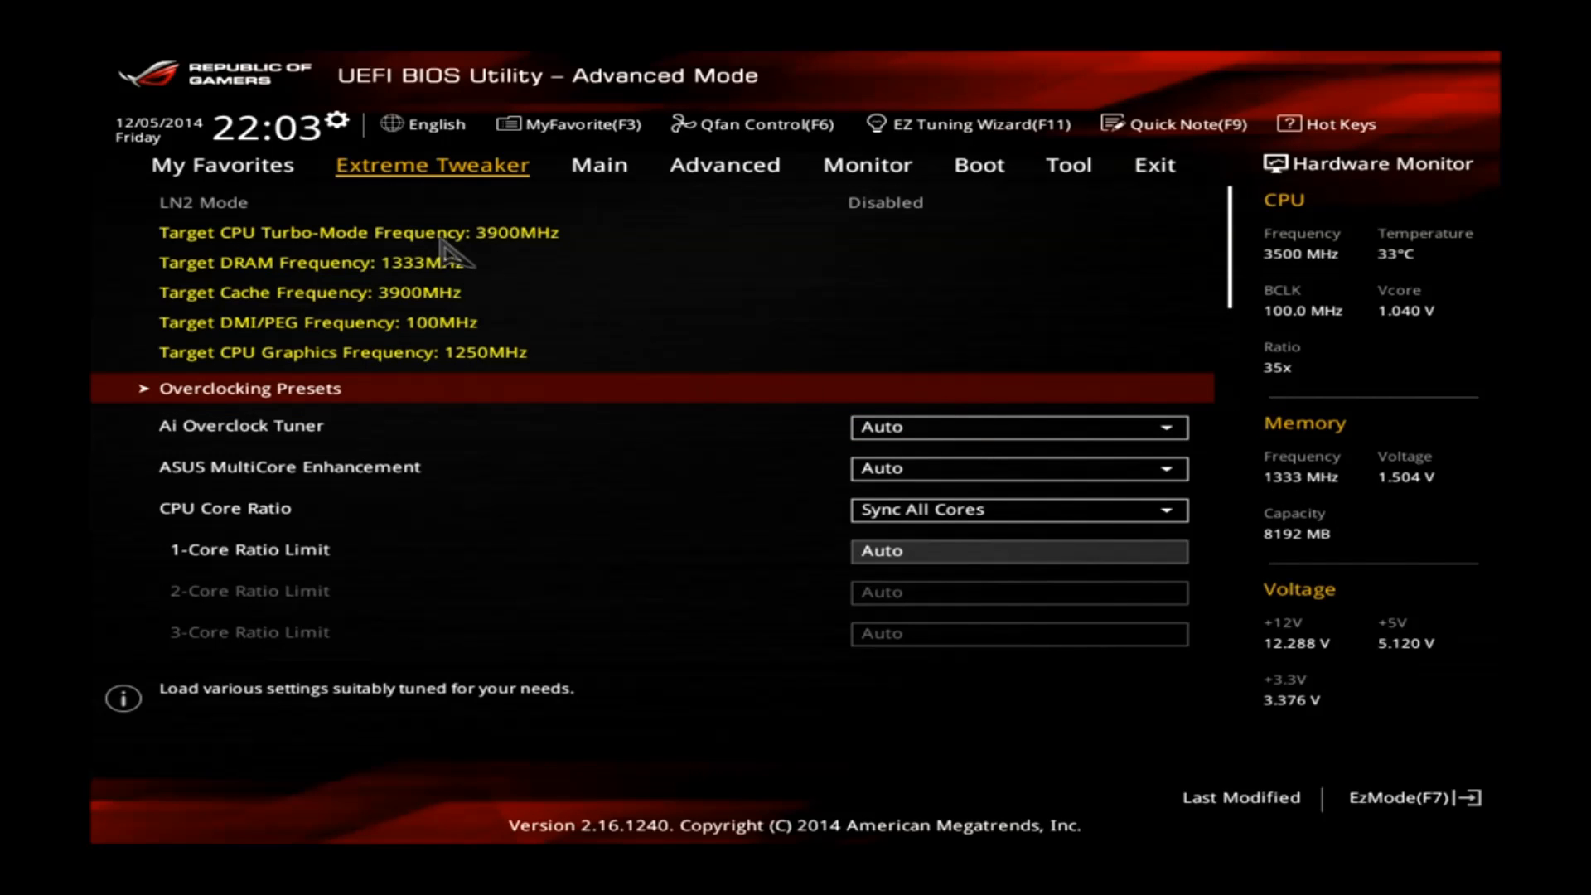
{"action": "mouse_move", "coordinate": [487, 264]}
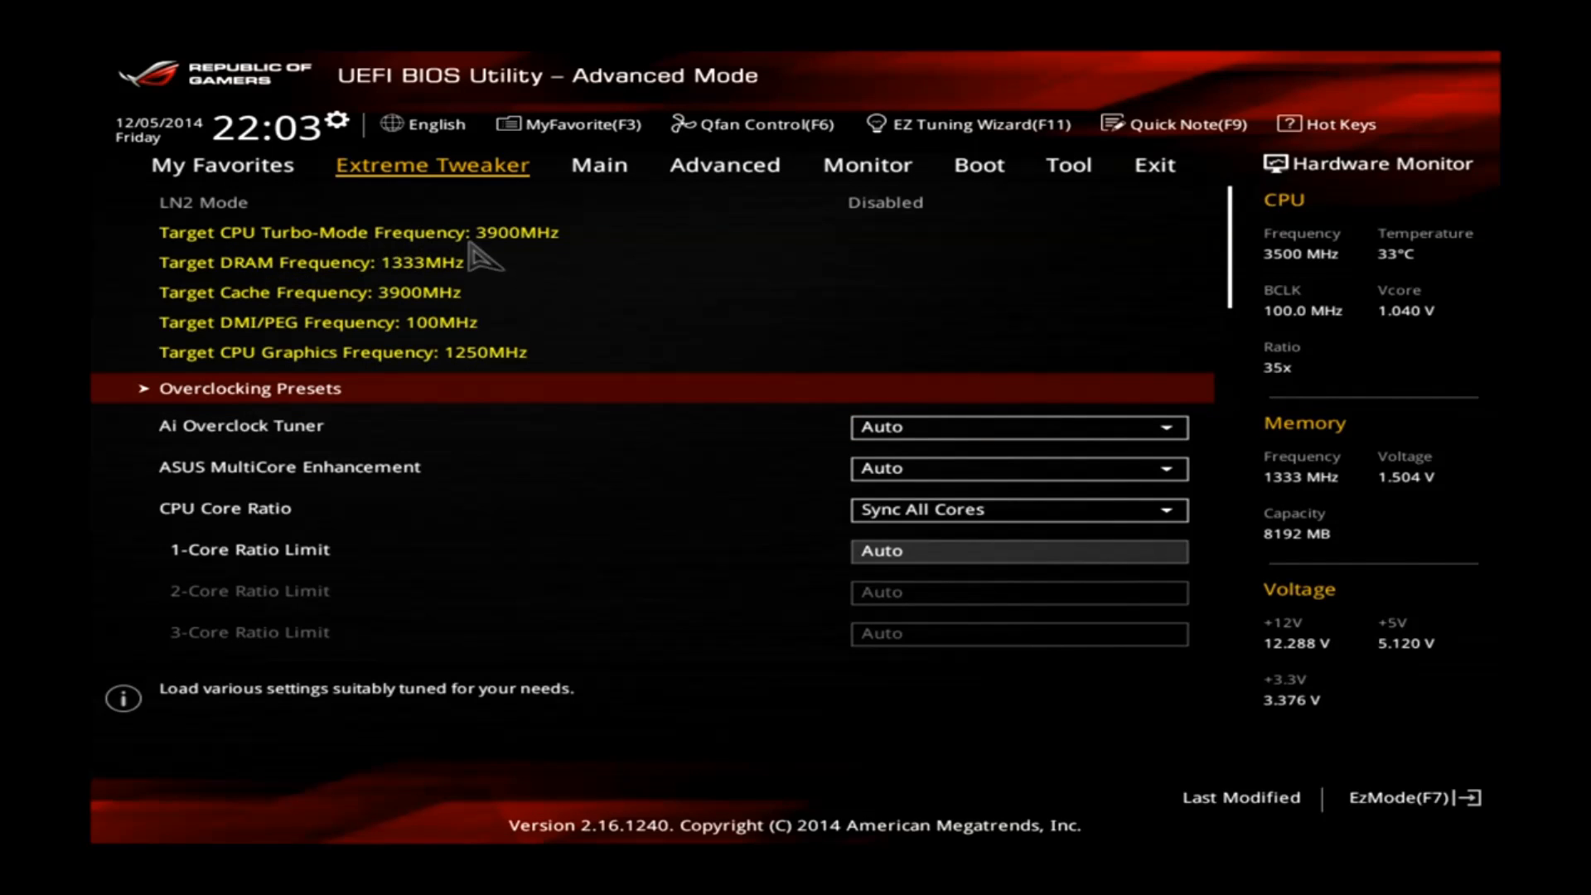
{"action": "mouse_move", "coordinate": [517, 261]}
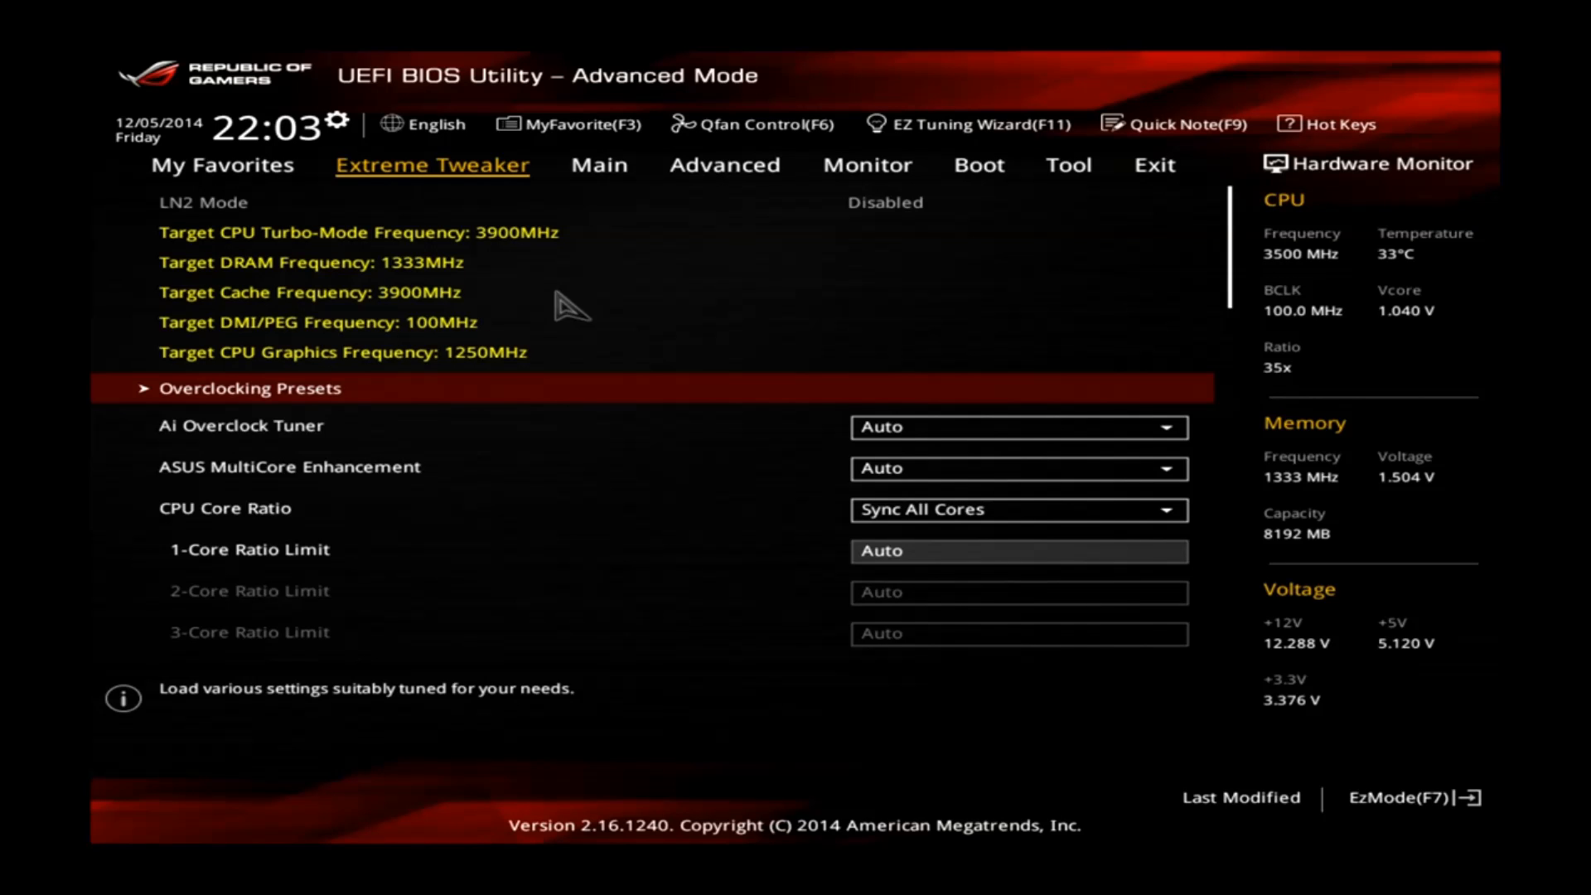
{"action": "mouse_move", "coordinate": [578, 310]}
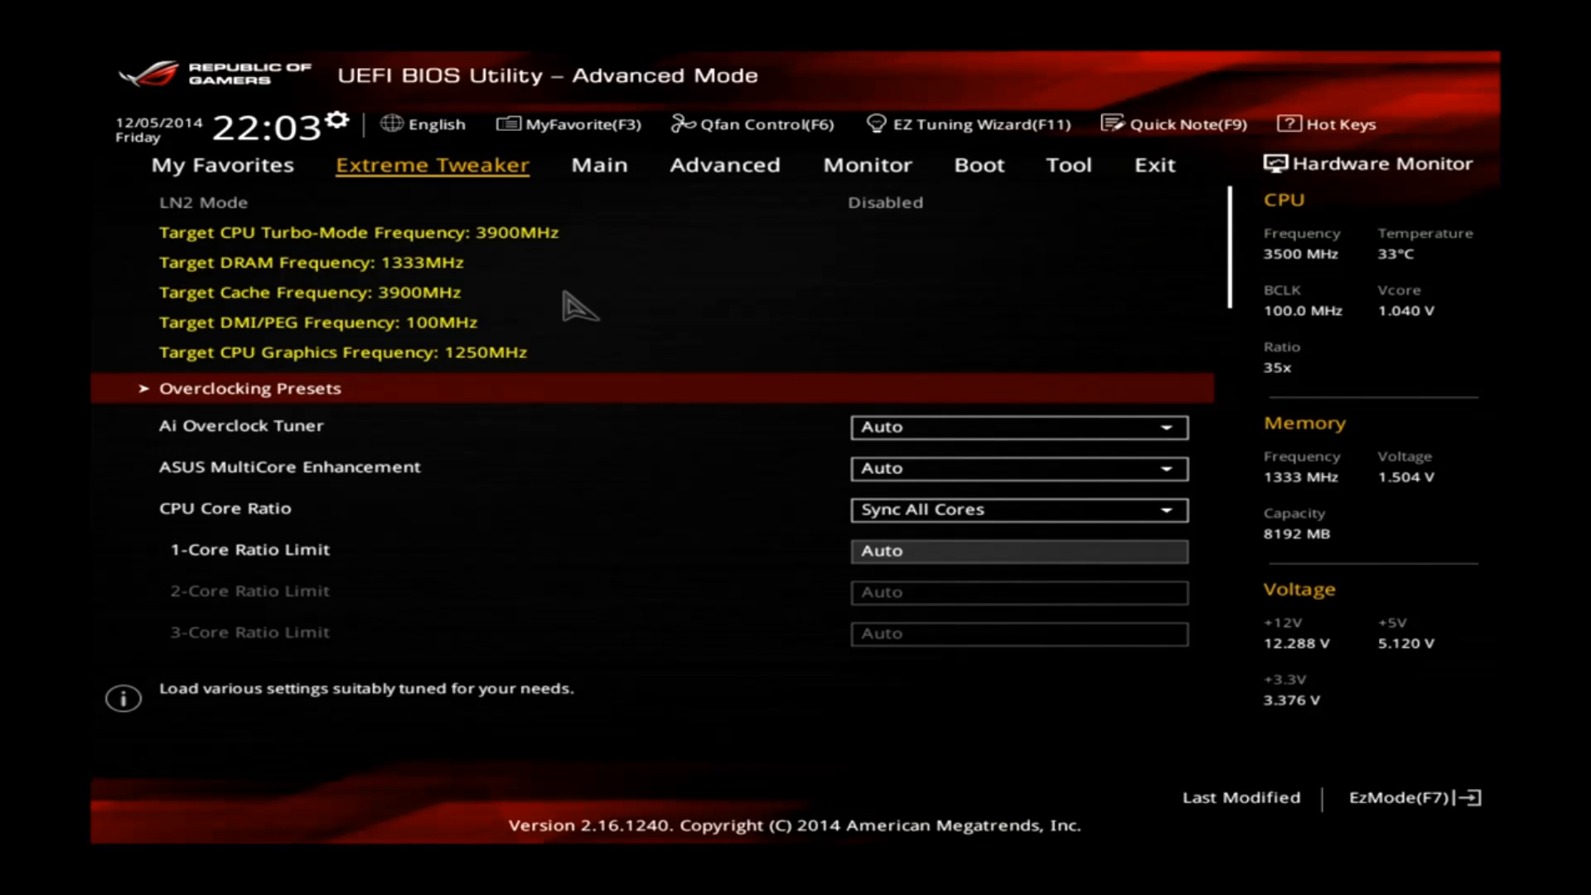
{"action": "mouse_move", "coordinate": [415, 426]}
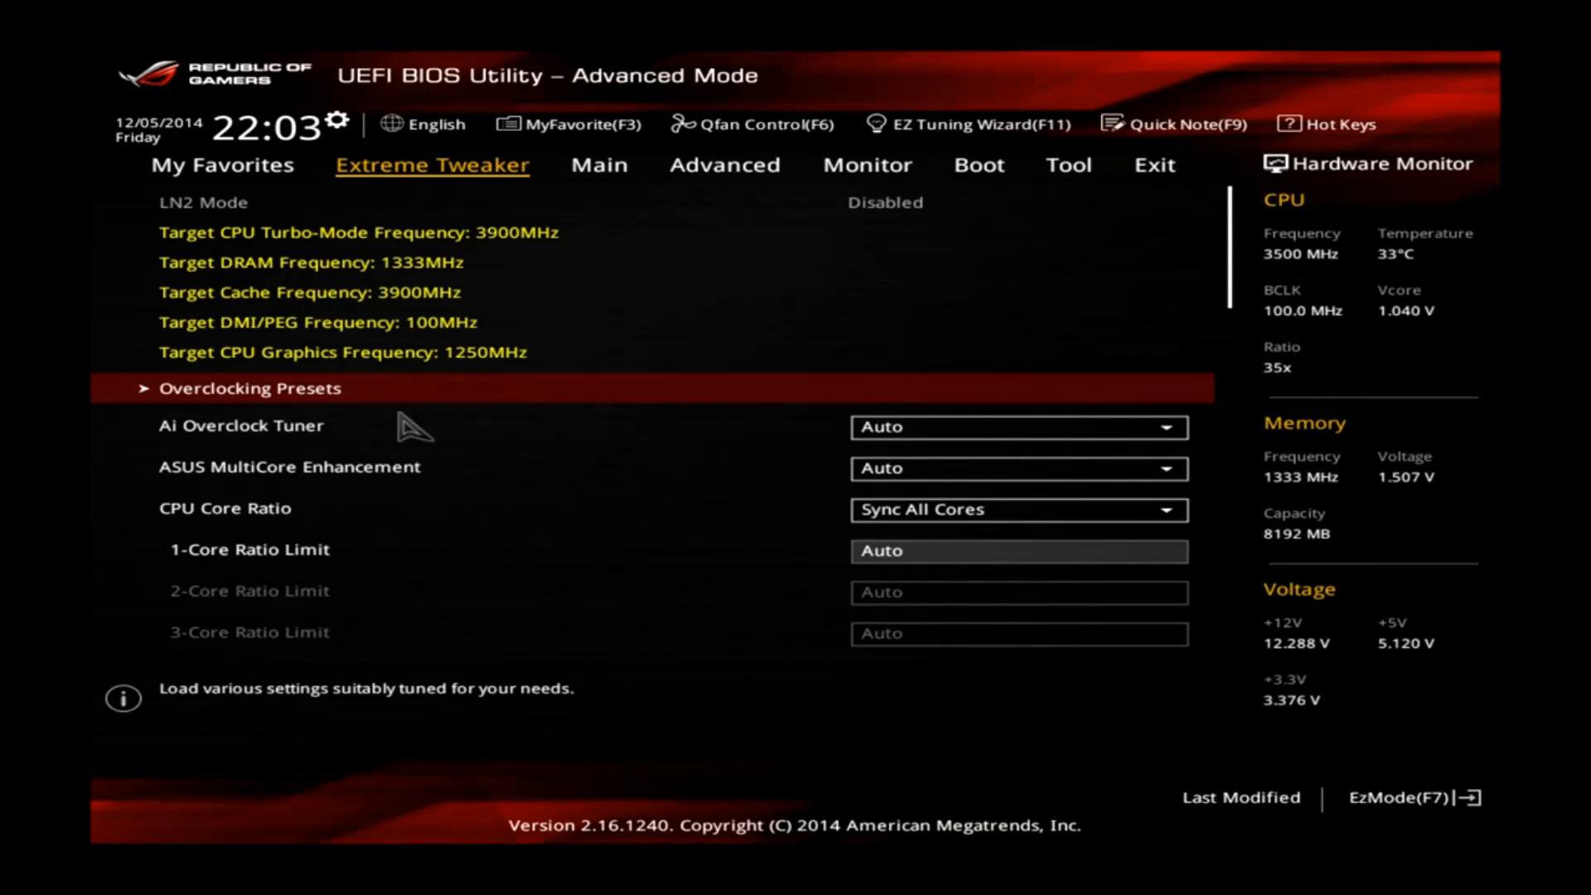
{"action": "mouse_move", "coordinate": [689, 441]}
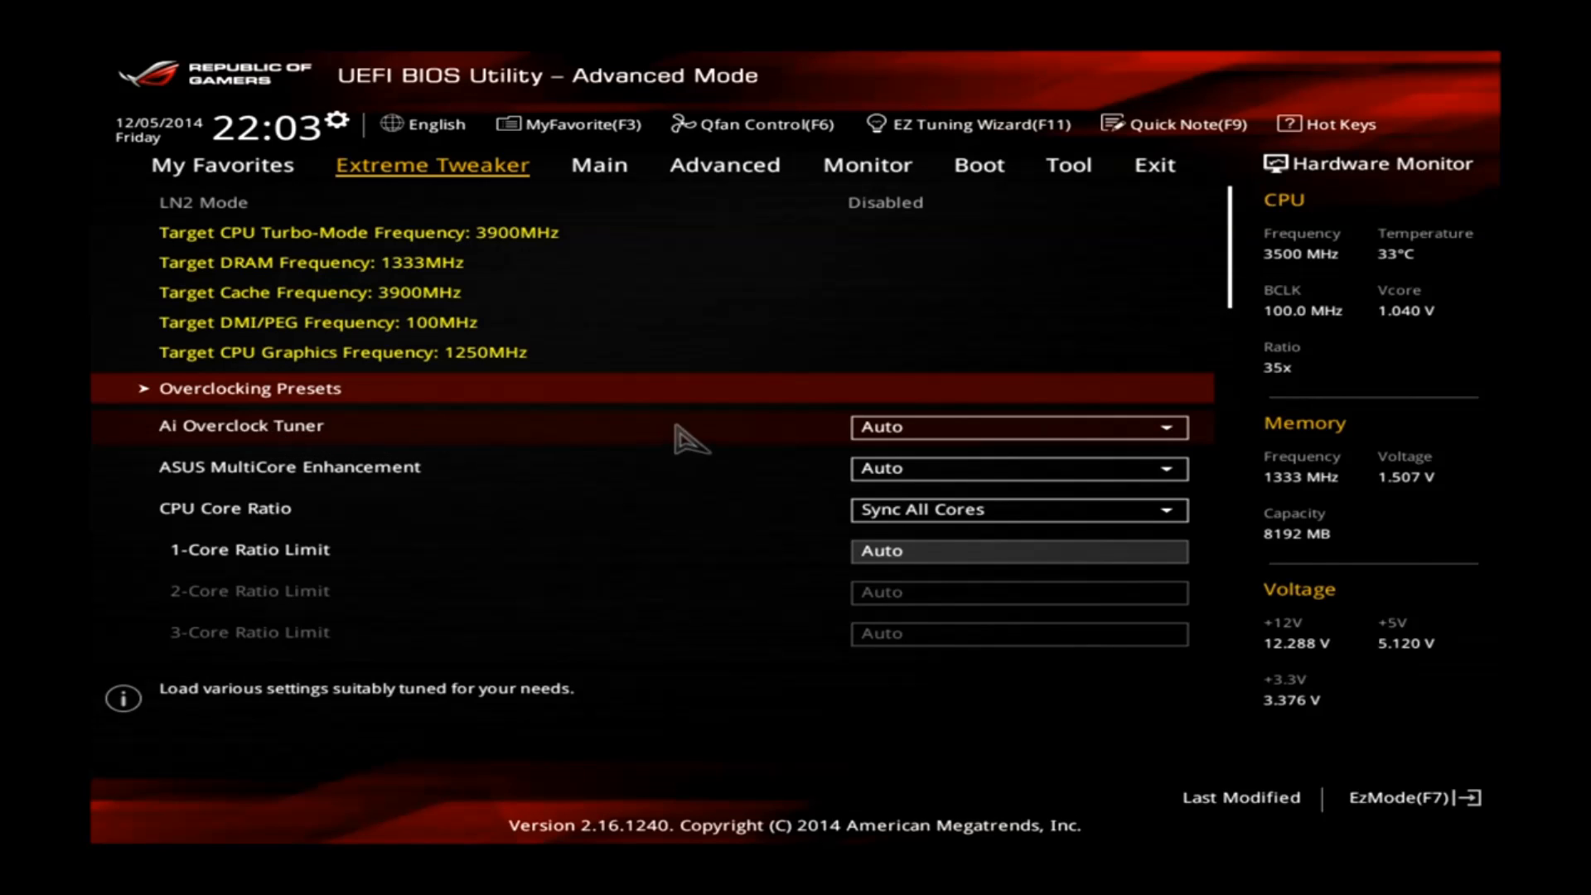
Switch Ai Overclock Tuner to XMP with Profile #1, targeting 2800MHz DRAM.
{"action": "left_click", "coordinate": [1017, 426]}
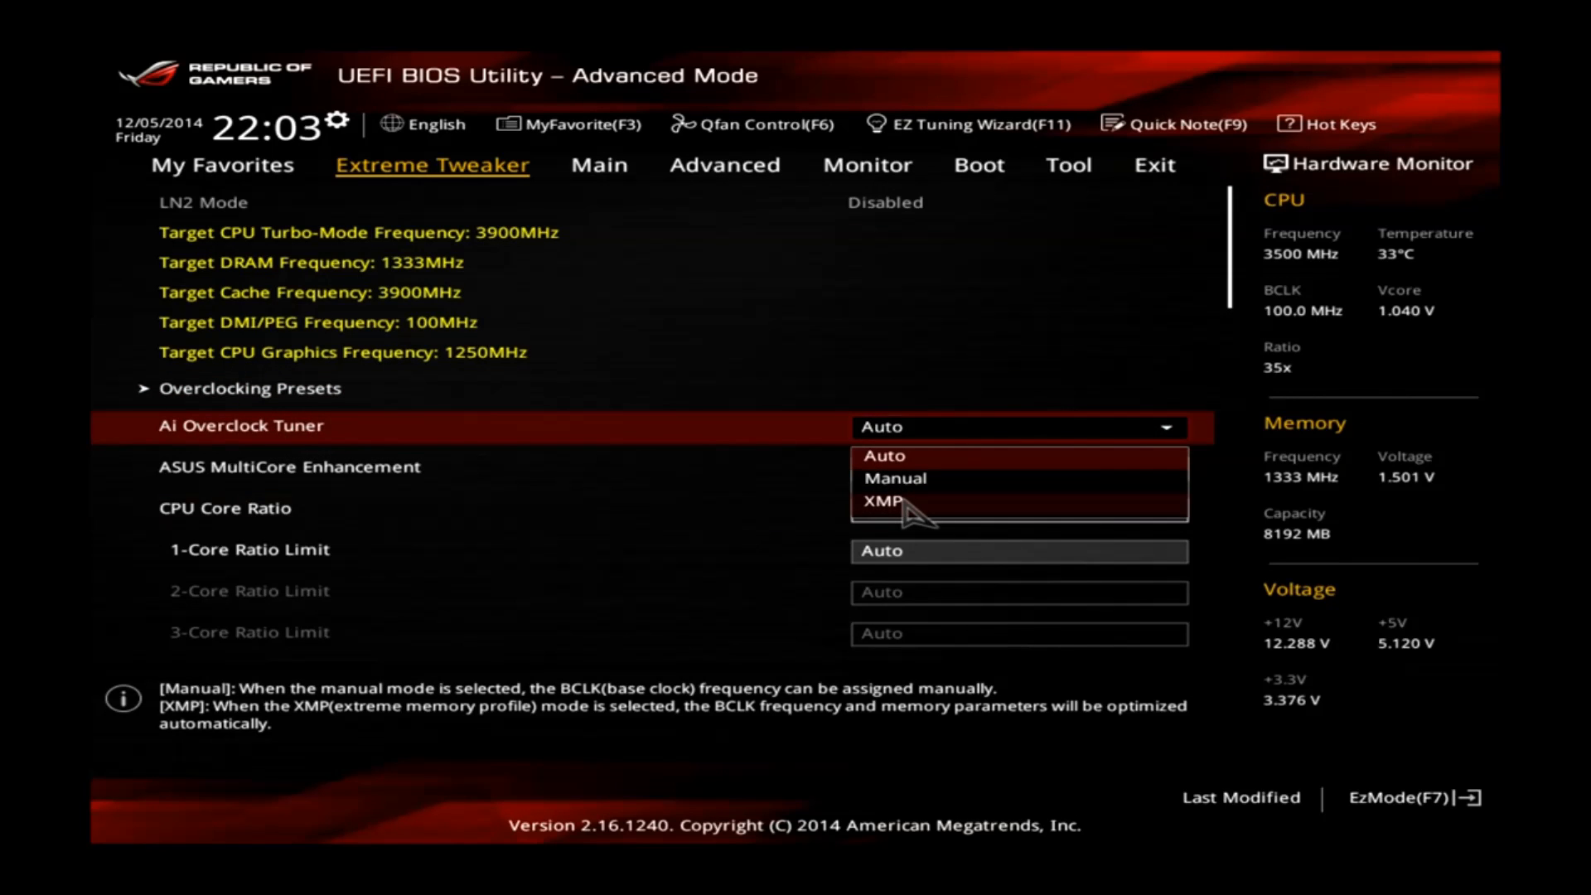
{"action": "left_click", "coordinate": [885, 501]}
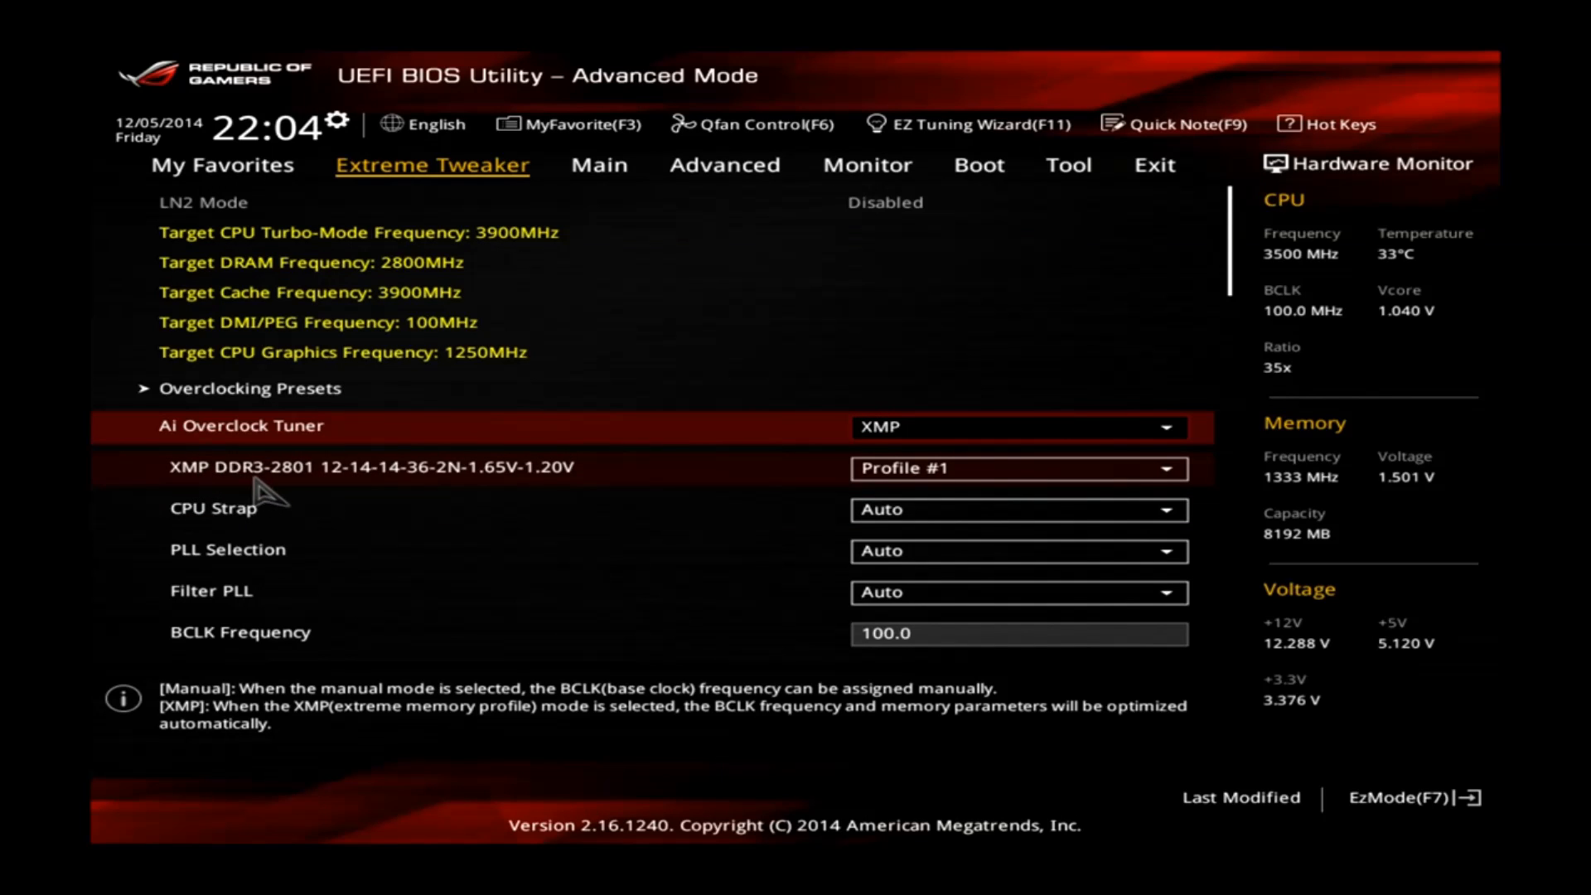
{"action": "mouse_move", "coordinate": [286, 502]}
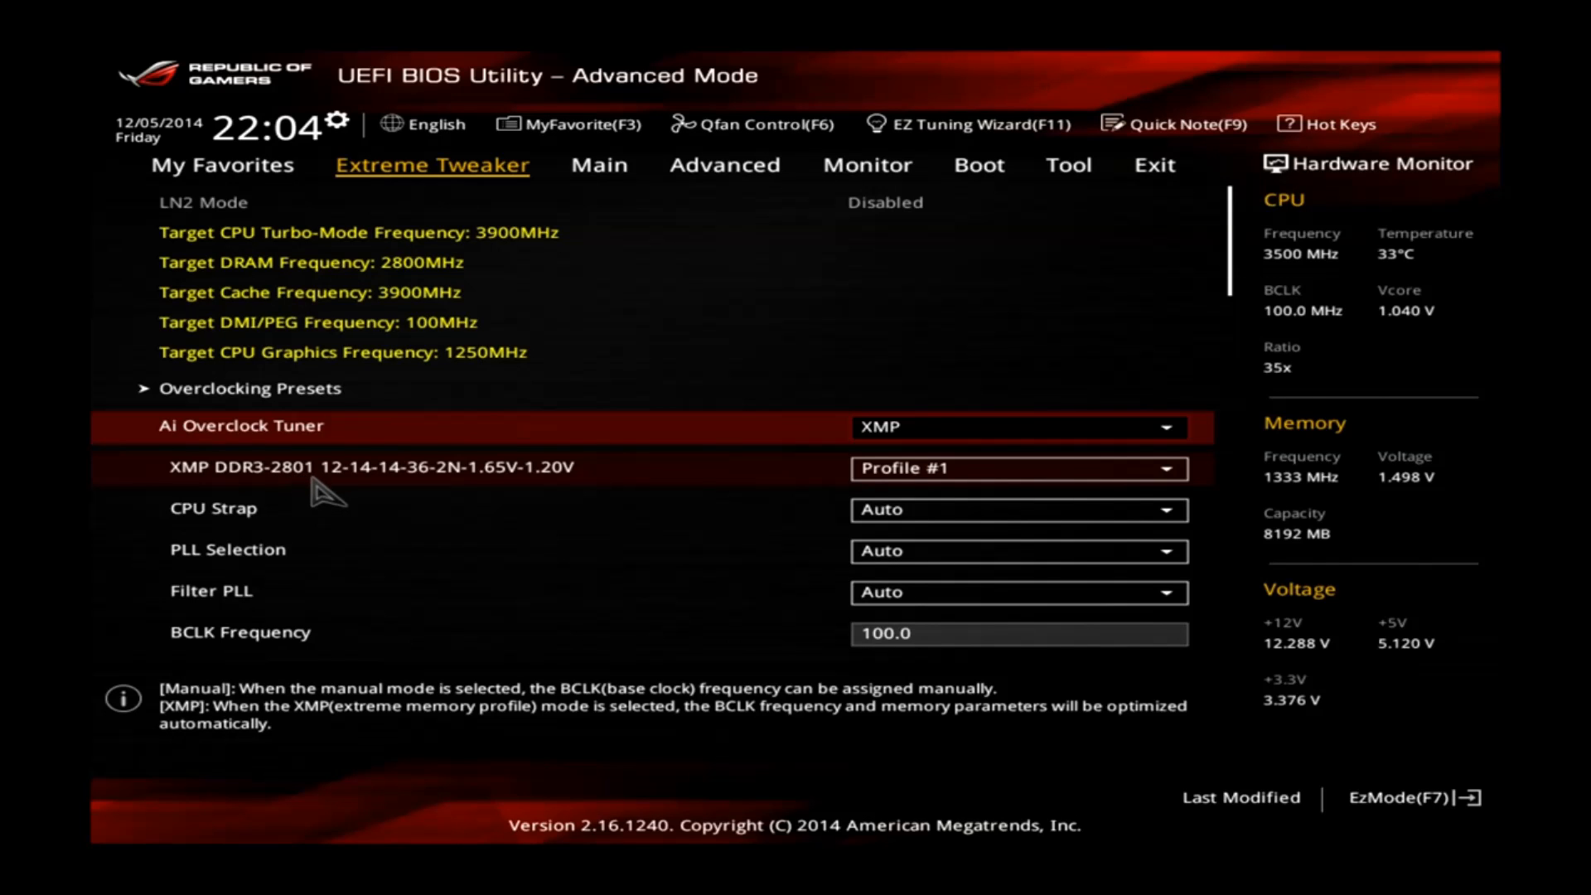
{"action": "mouse_move", "coordinate": [462, 492]}
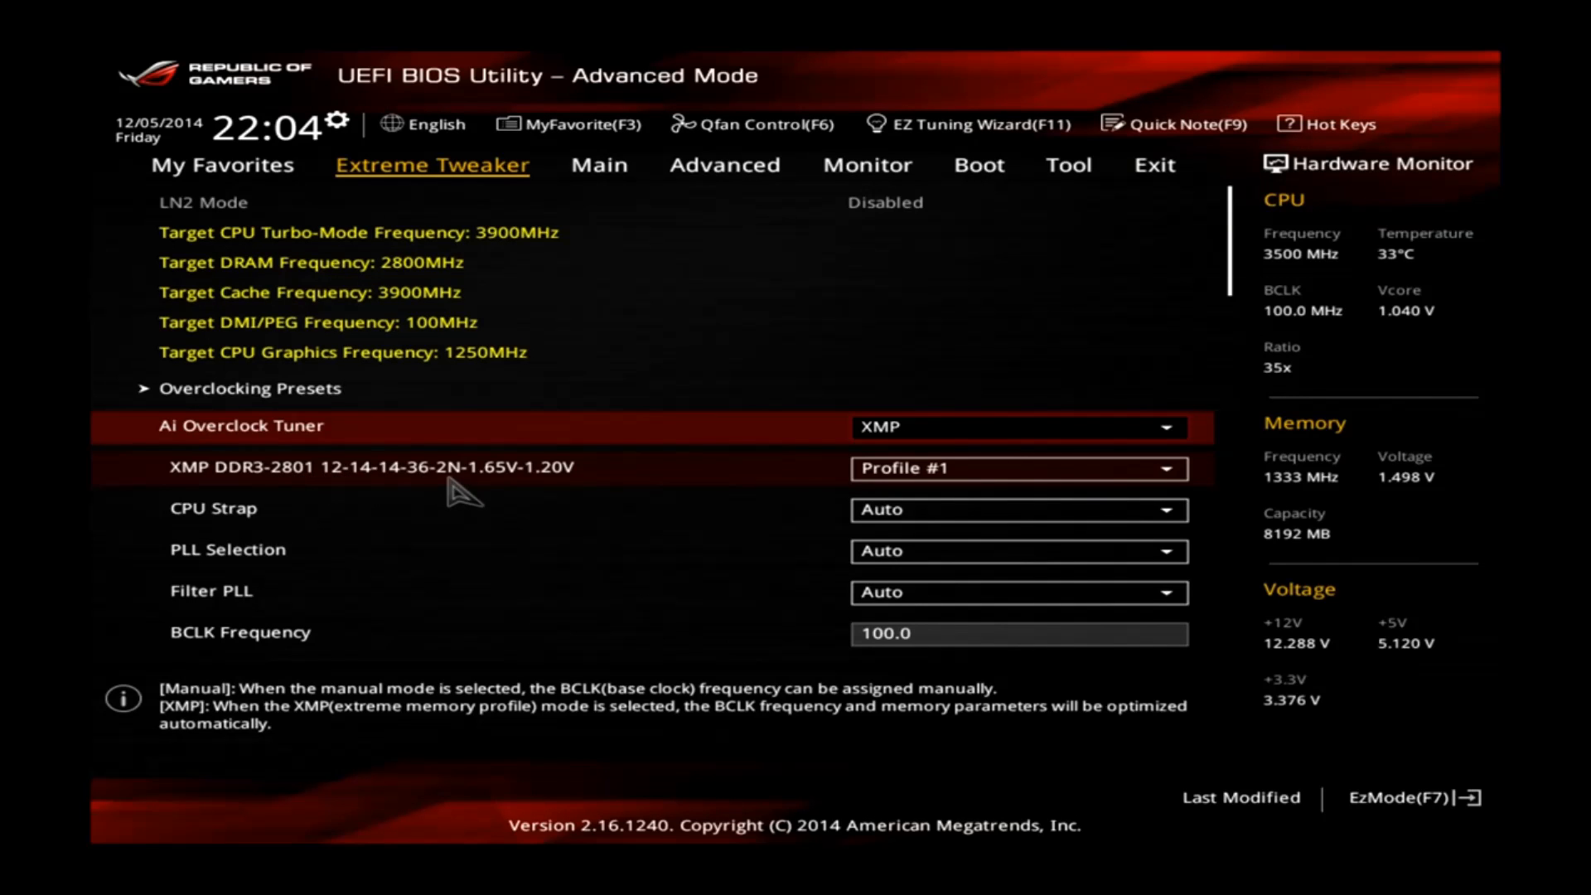
{"action": "scroll", "scroll_direction": "down", "scroll_amount": 3}
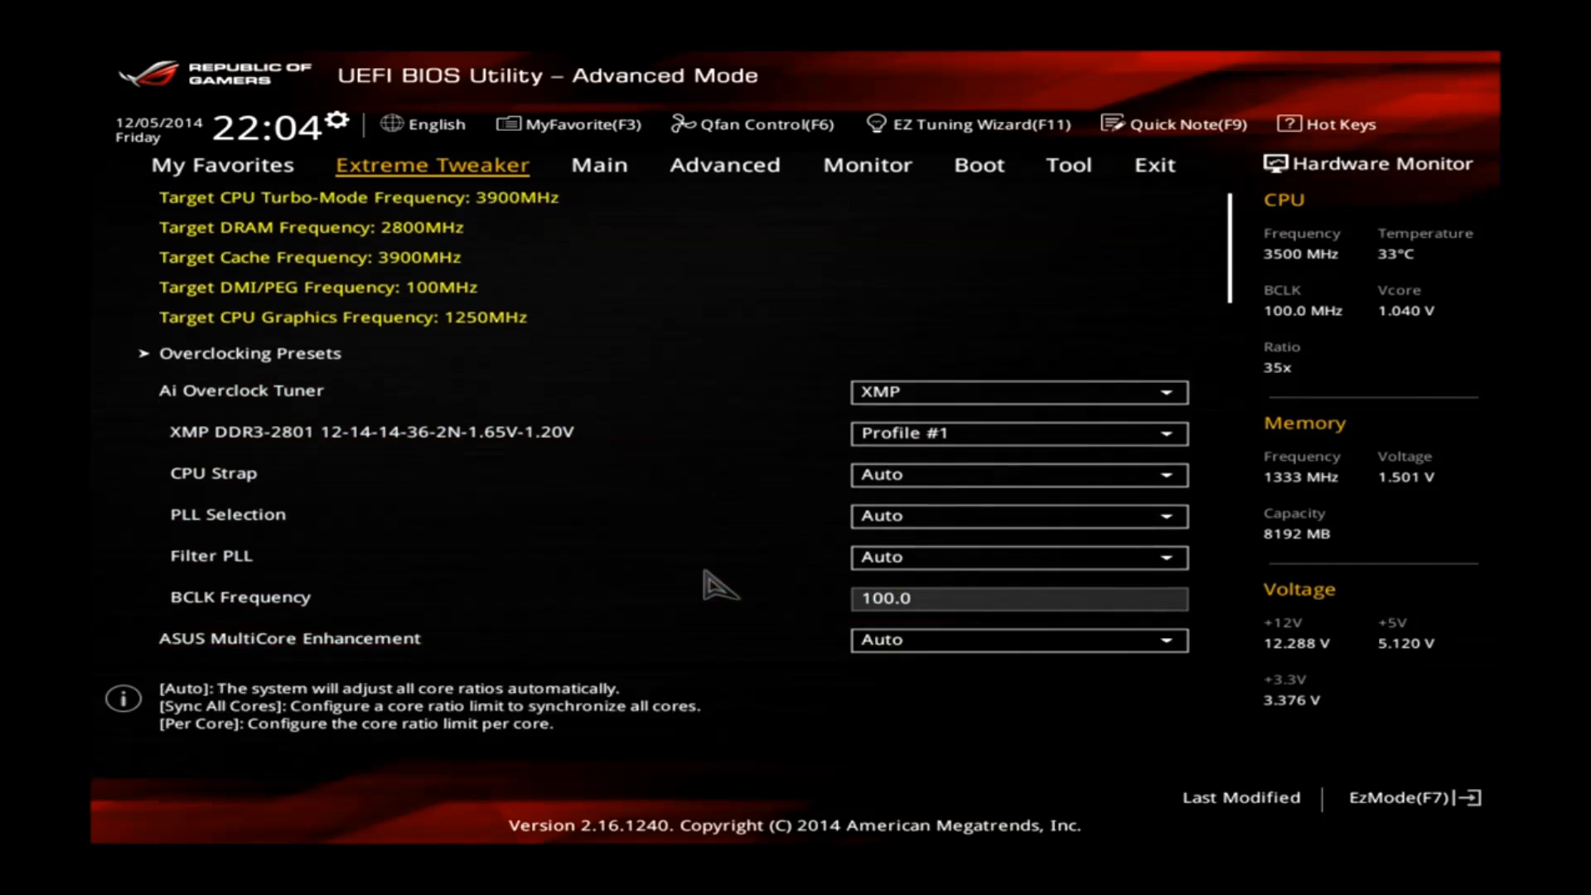
{"action": "scroll", "scroll_direction": "down", "scroll_amount": 3}
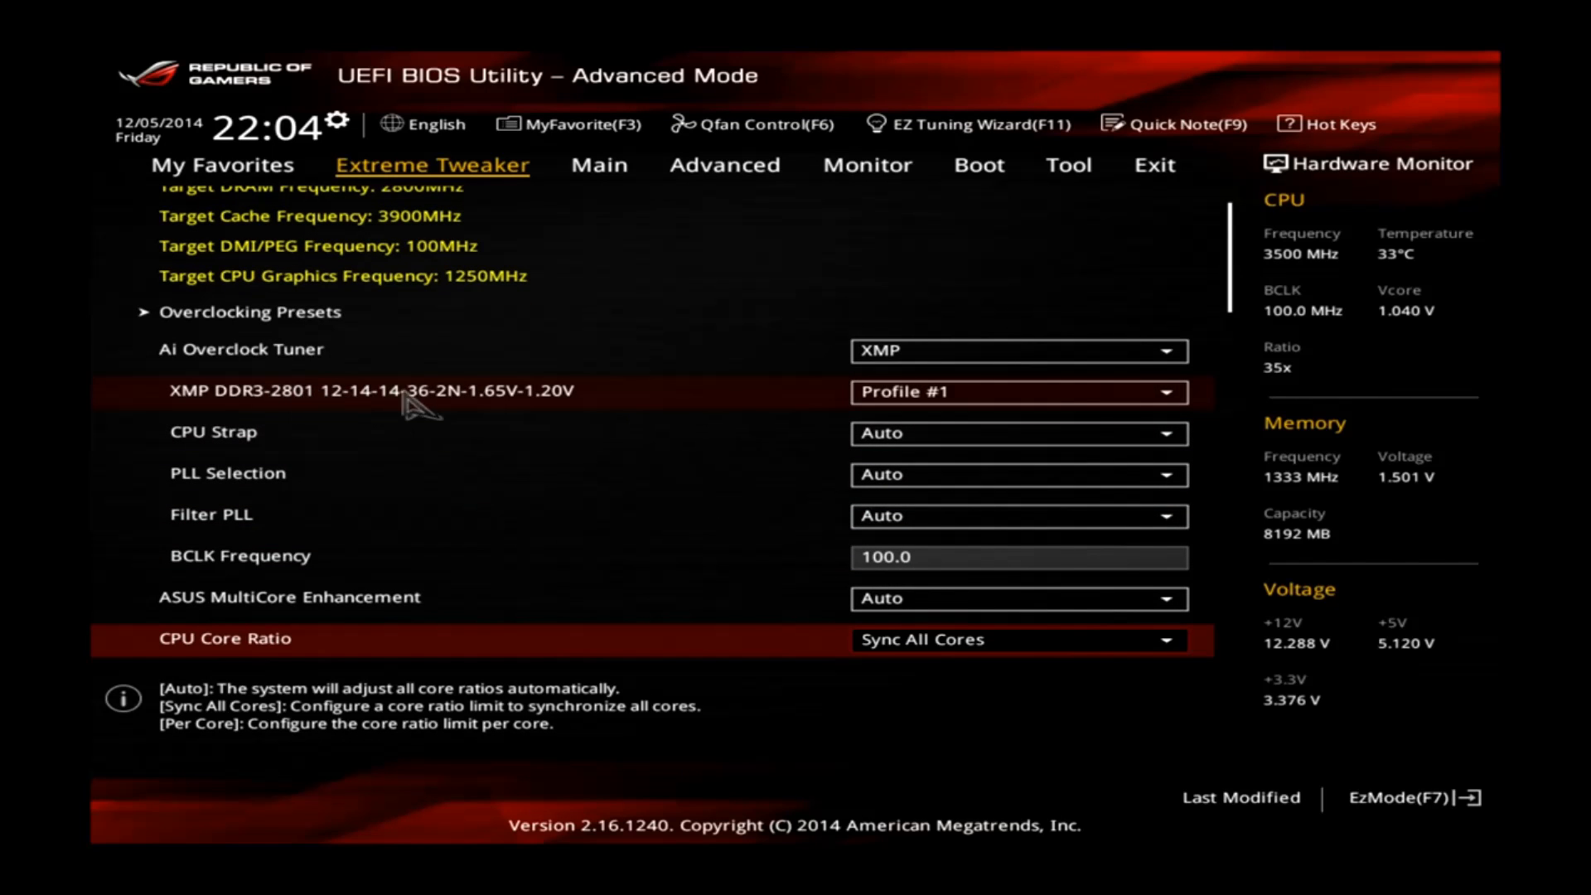
{"action": "mouse_move", "coordinate": [559, 401]}
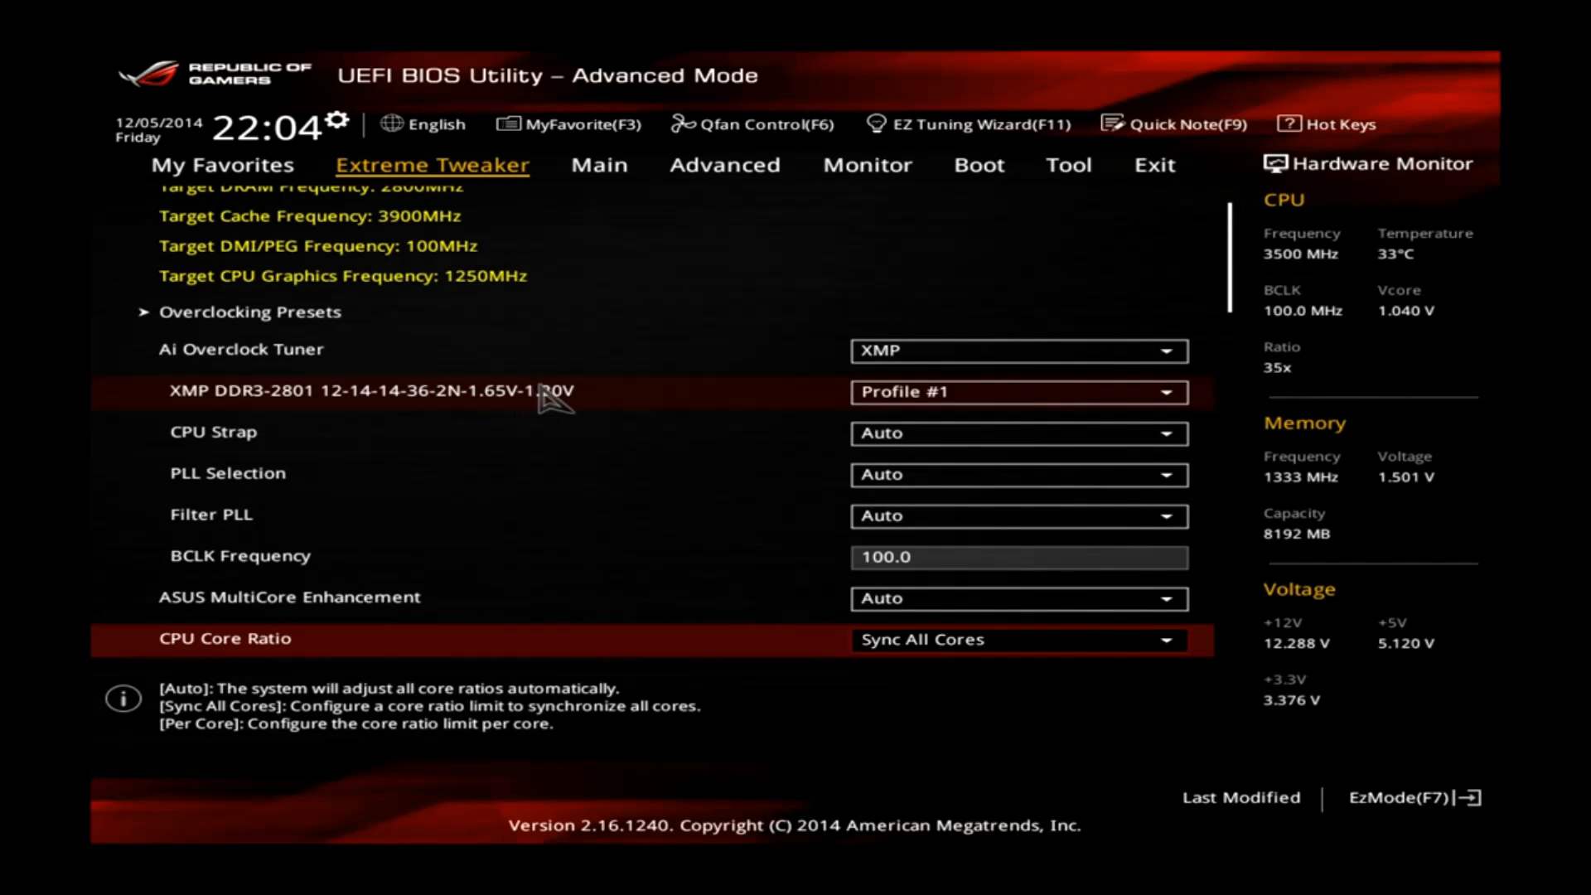
{"action": "mouse_move", "coordinate": [1286, 504]}
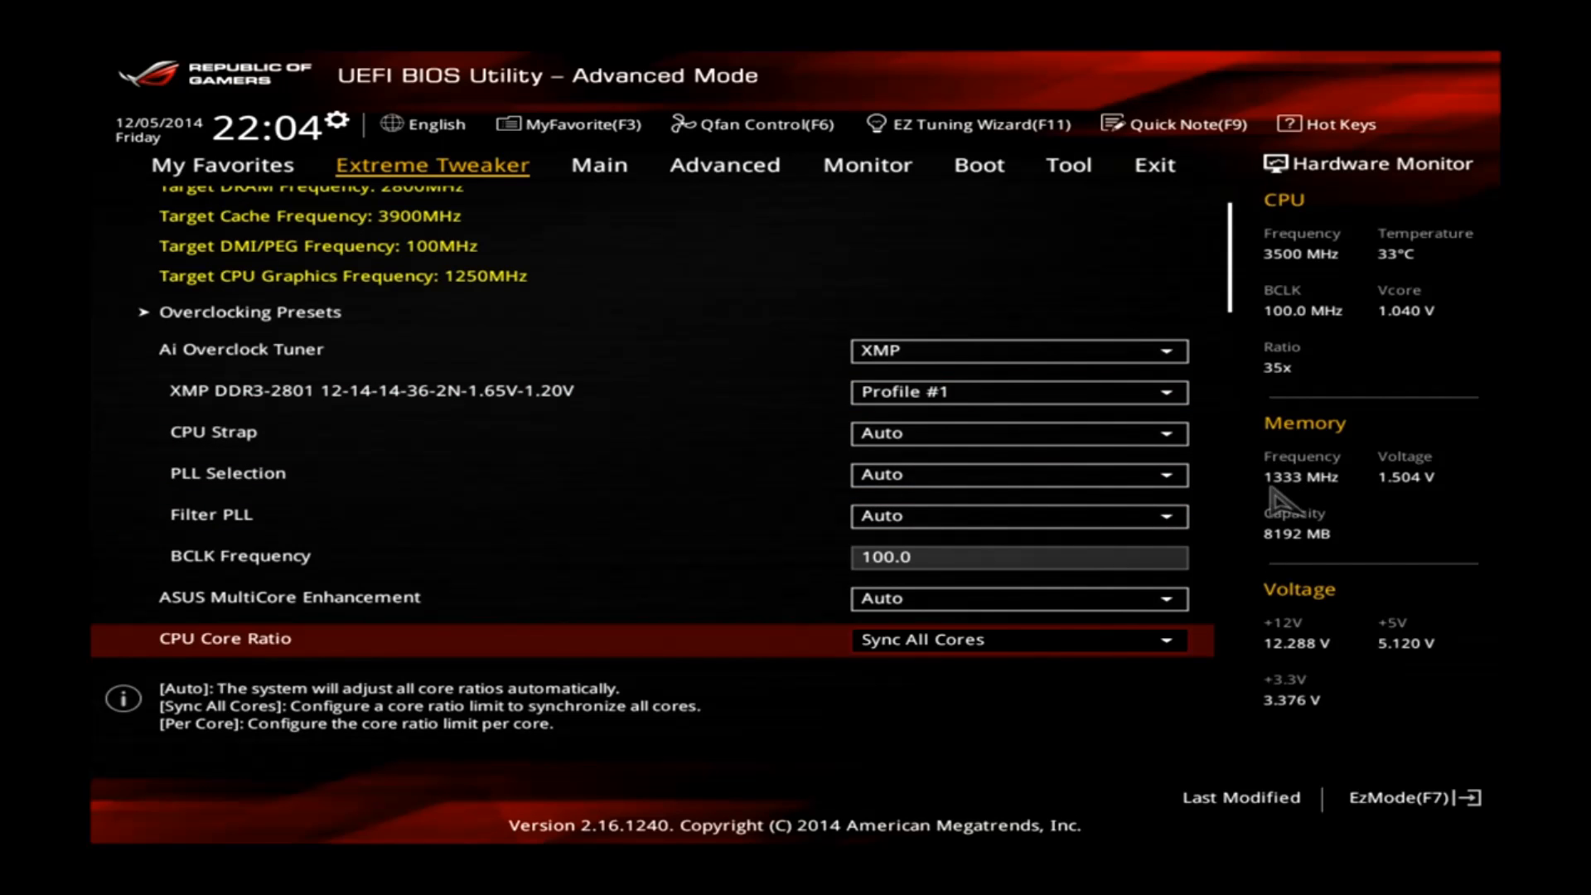
{"action": "mouse_move", "coordinate": [848, 476]}
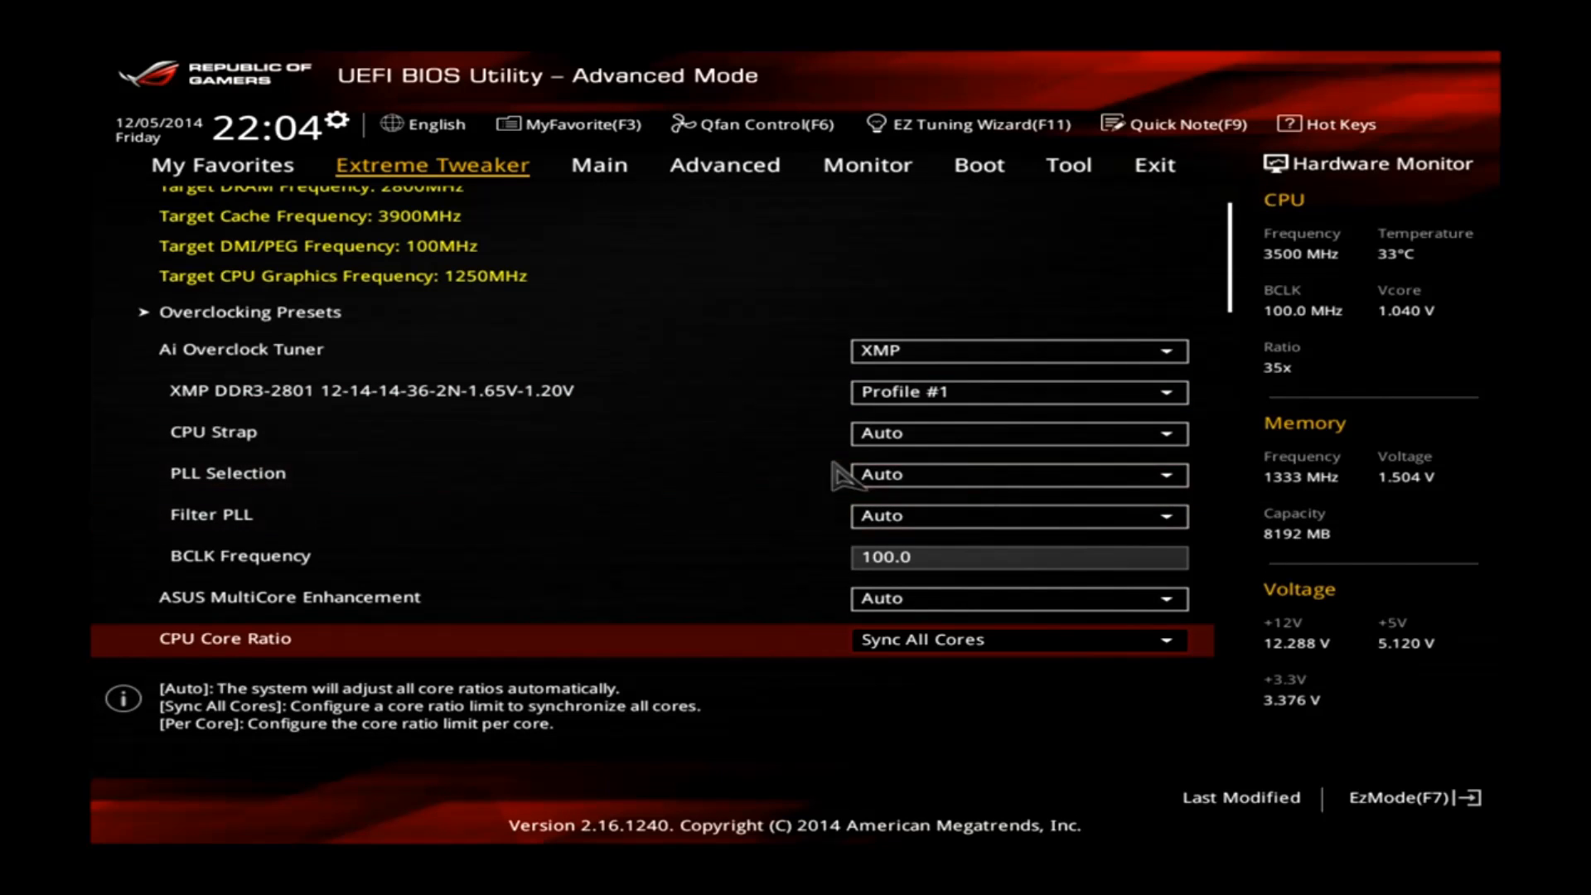
Set the 1-Core Ratio Limit to 43 with CPU Core Ratio on Sync All Cores.
{"action": "scroll", "scroll_direction": "down", "scroll_amount": 3}
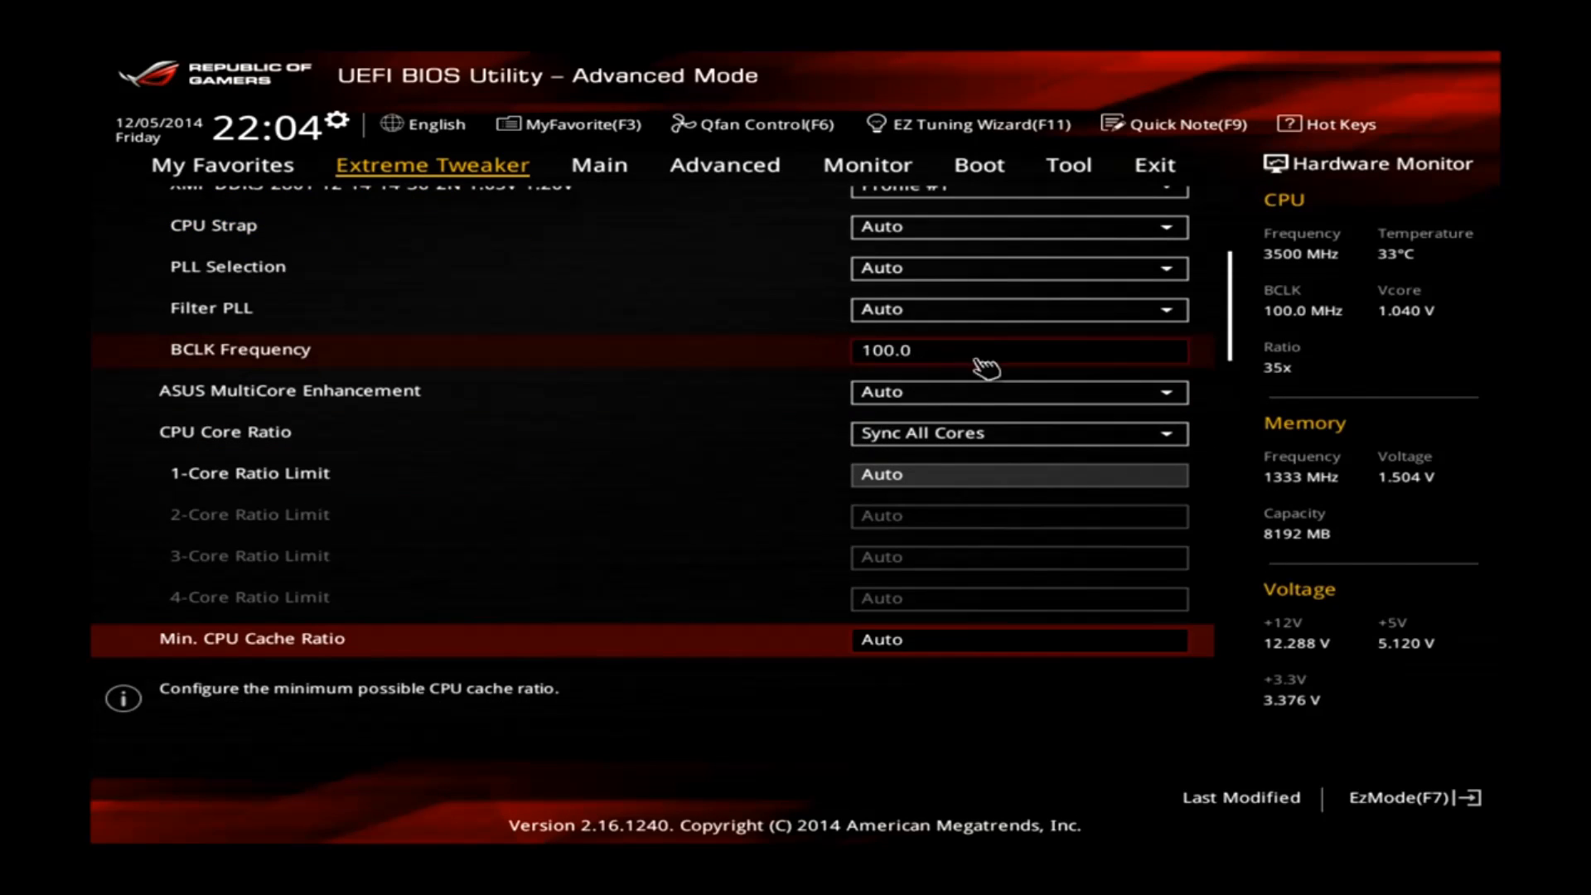
{"action": "mouse_move", "coordinate": [912, 360]}
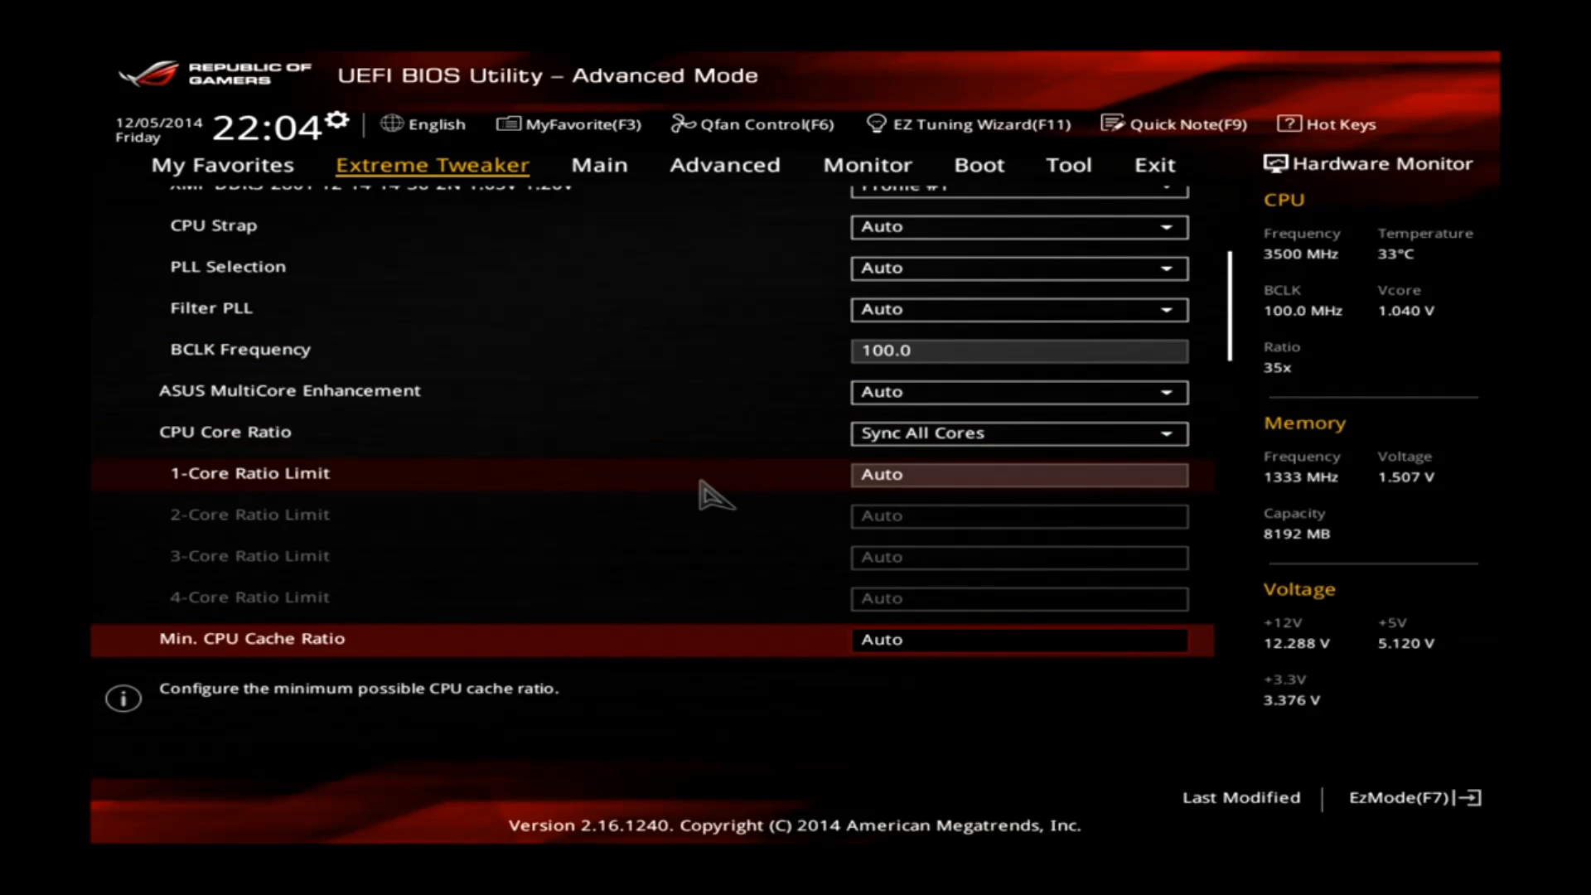
{"action": "mouse_move", "coordinate": [883, 474]}
{"action": "type", "text": "4"}
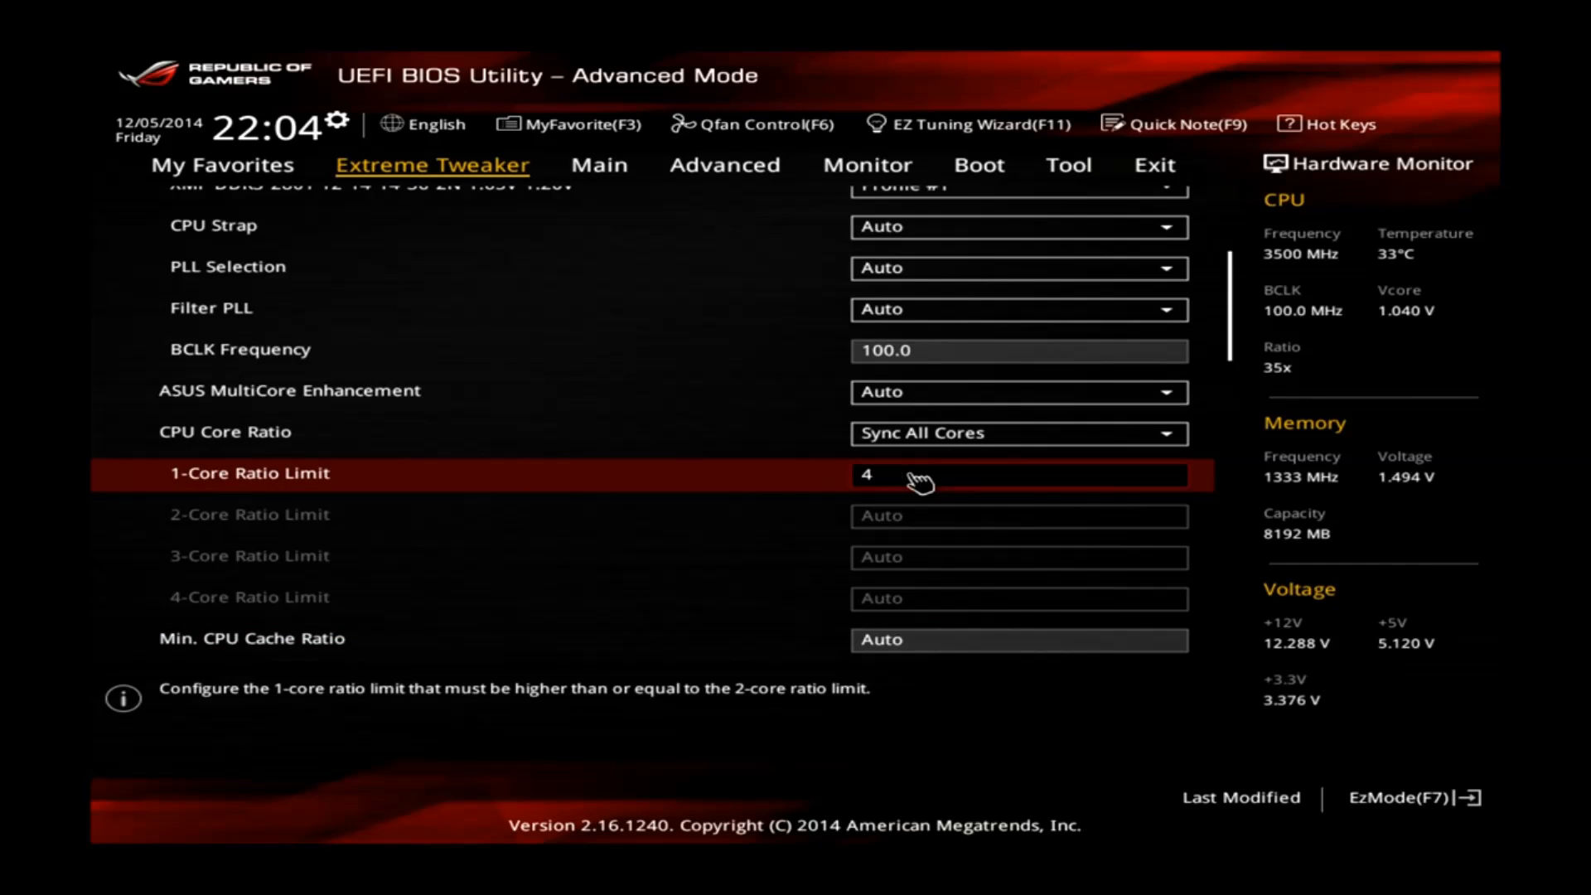
{"action": "type", "text": "3"}
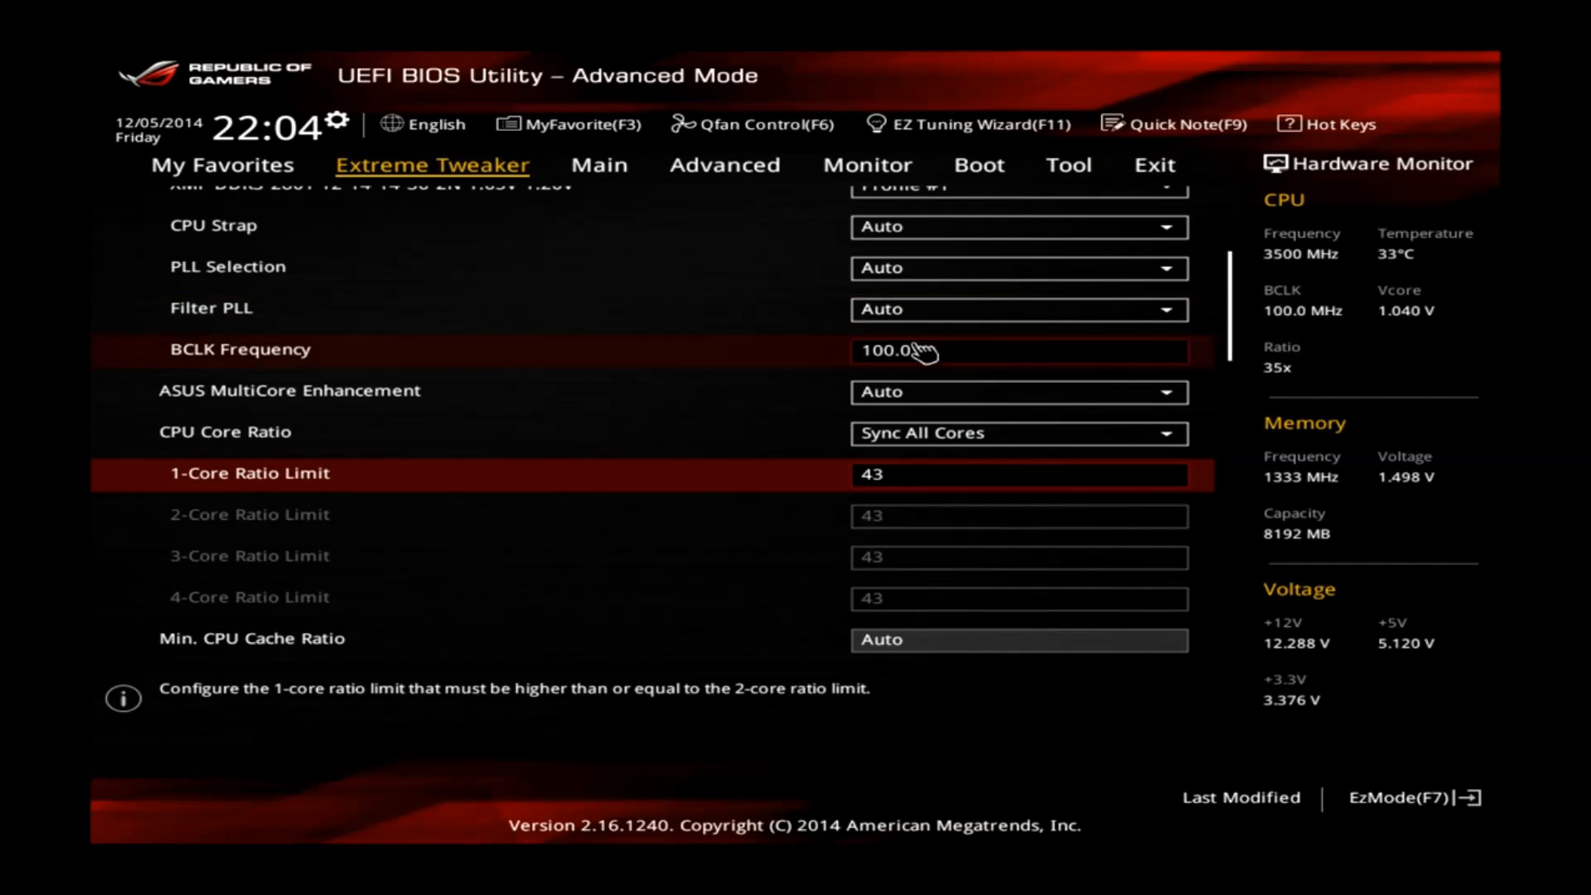
{"action": "mouse_move", "coordinate": [934, 361]}
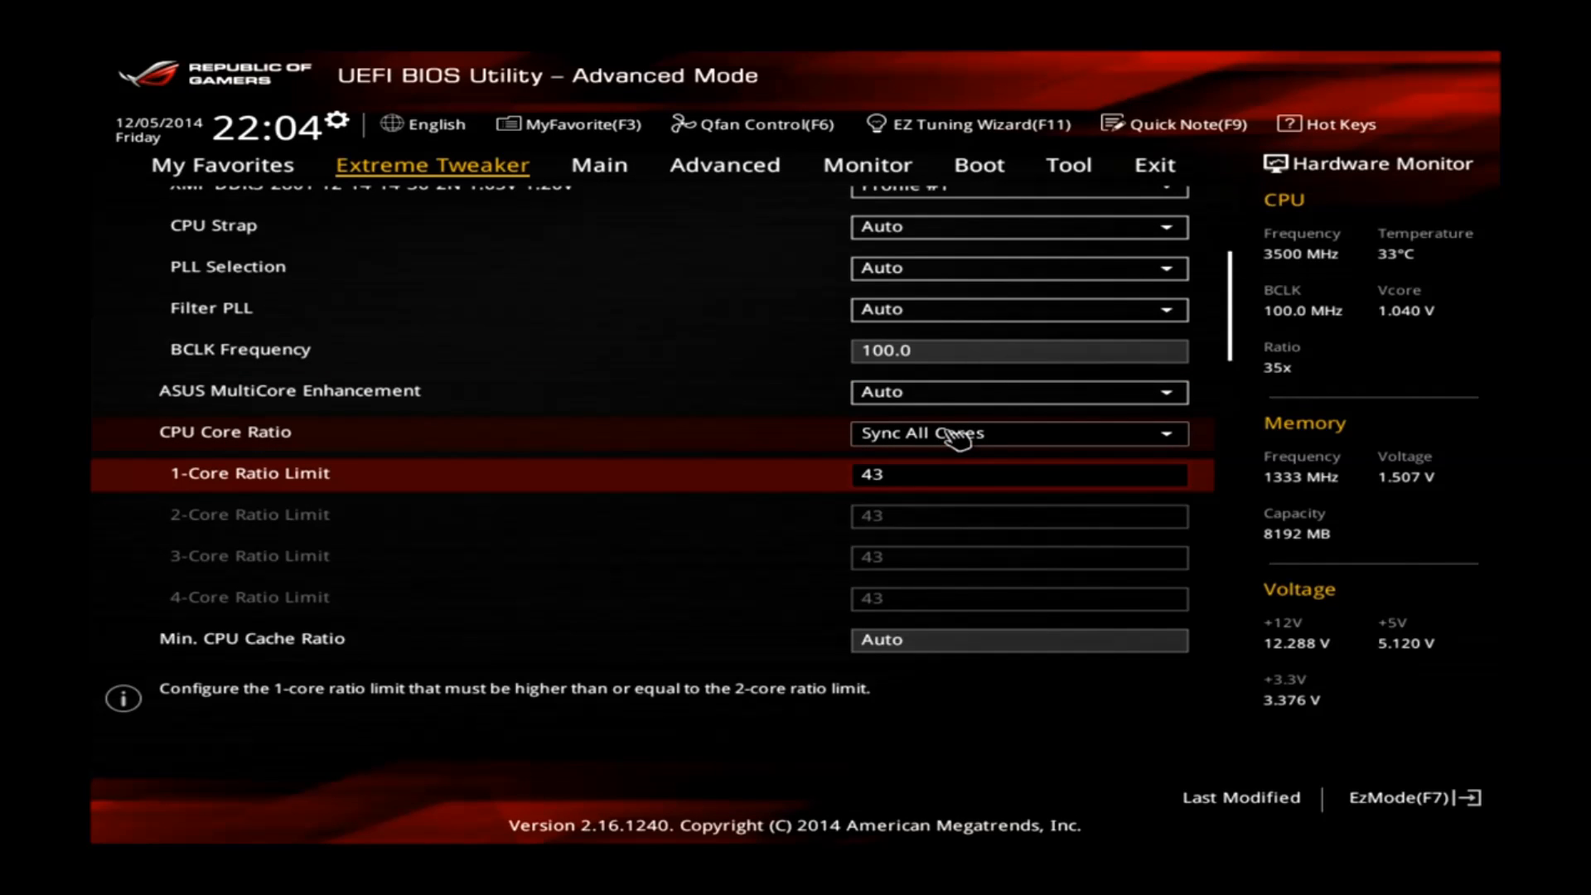
{"action": "scroll", "scroll_direction": "down", "scroll_amount": 3}
{"action": "type", "text": "39"}
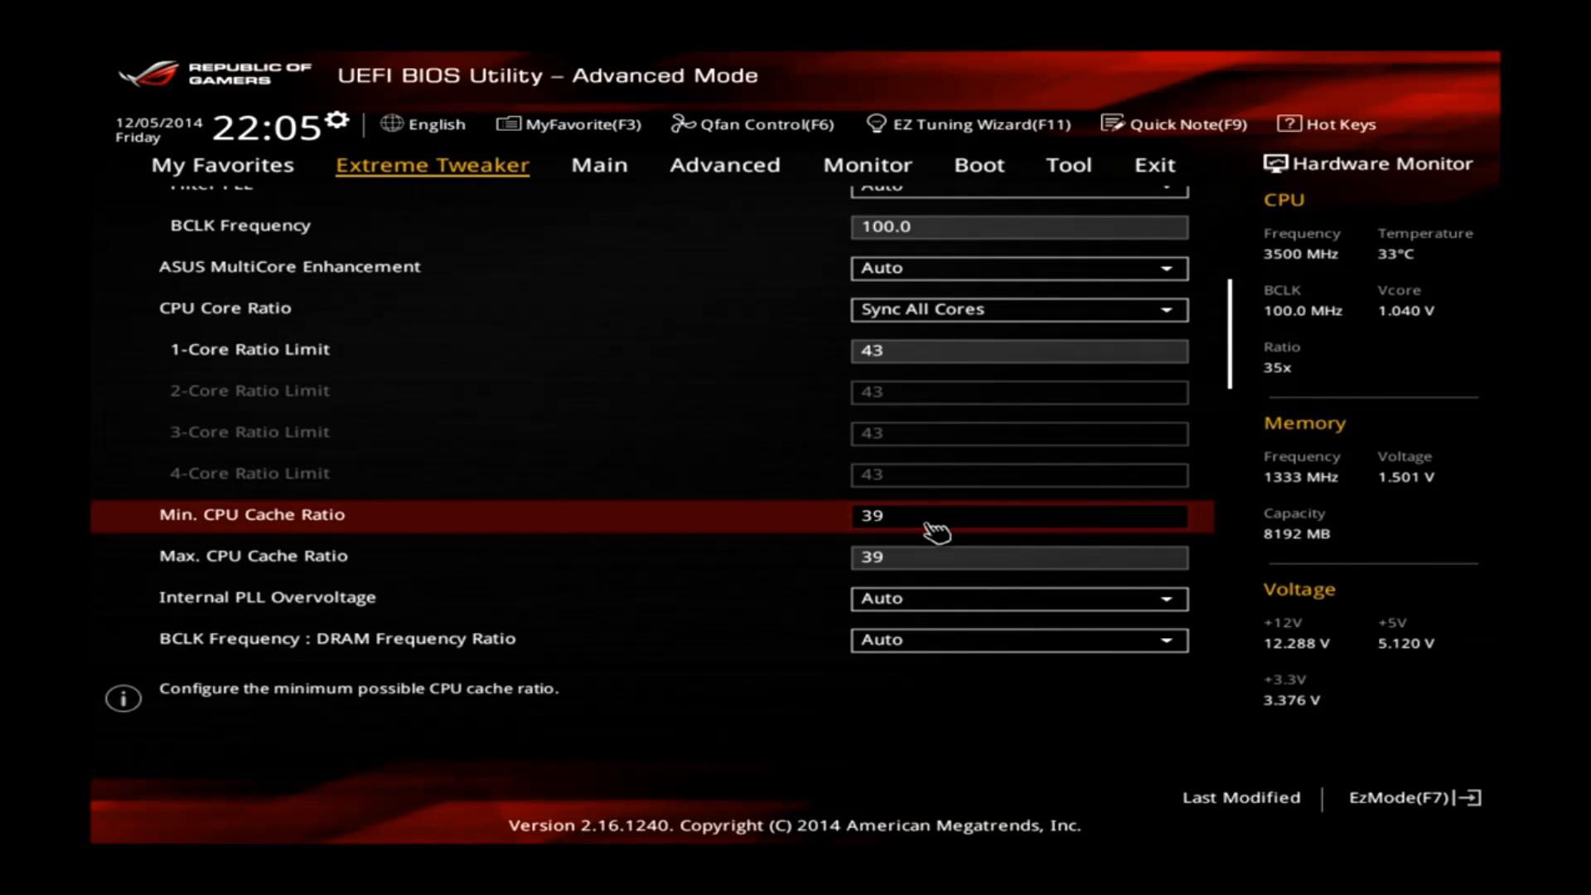
{"action": "mouse_move", "coordinate": [893, 578]}
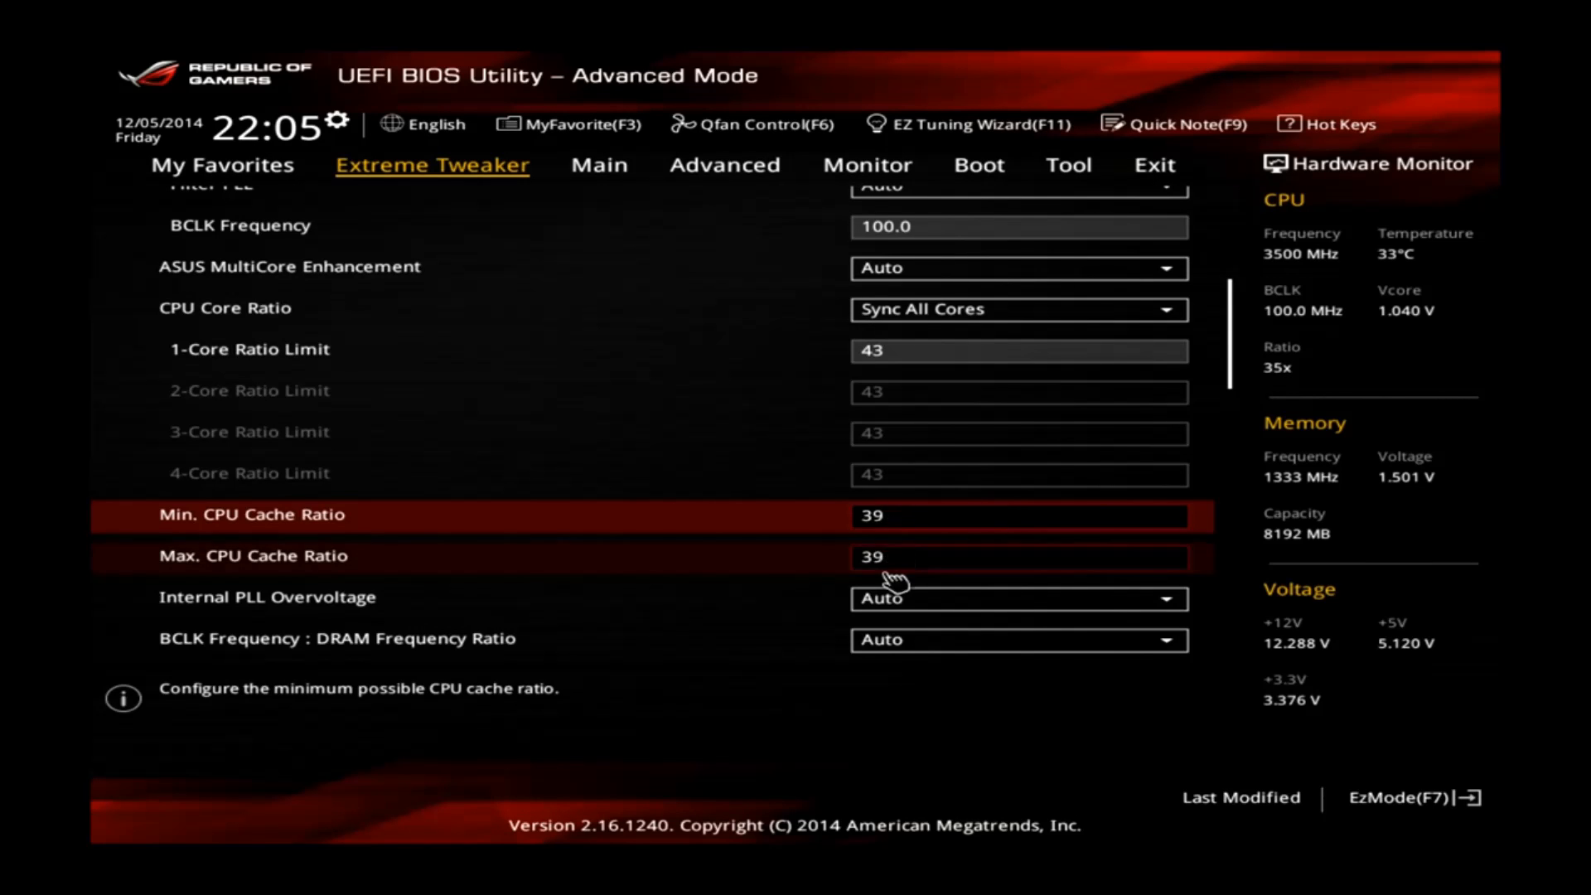
{"action": "scroll", "scroll_direction": "down", "scroll_amount": 3}
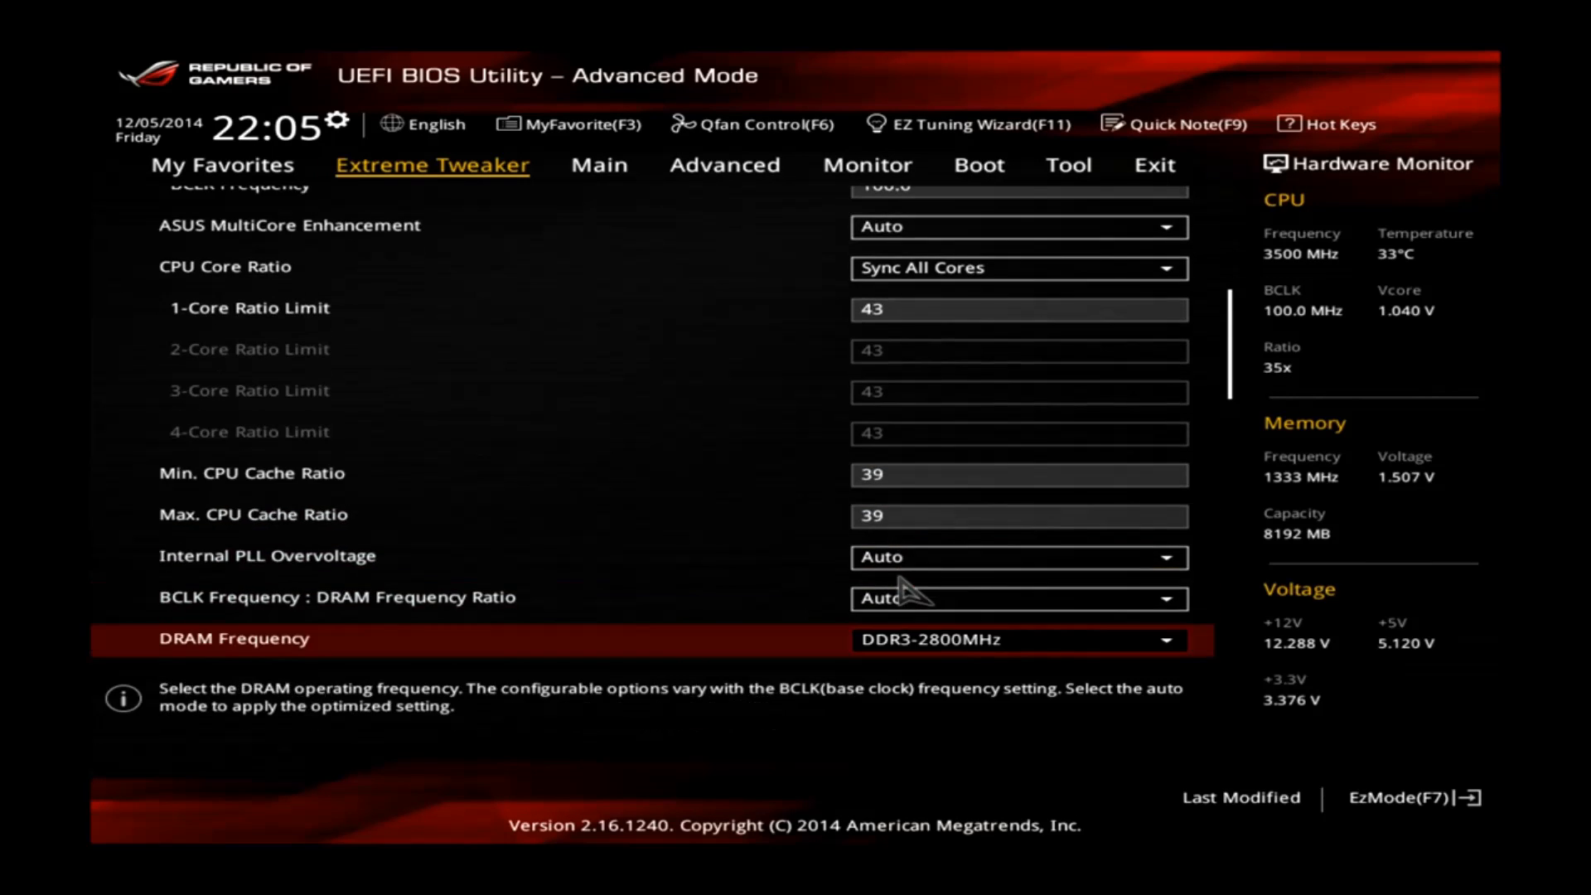
{"action": "scroll", "scroll_direction": "down", "scroll_amount": 3}
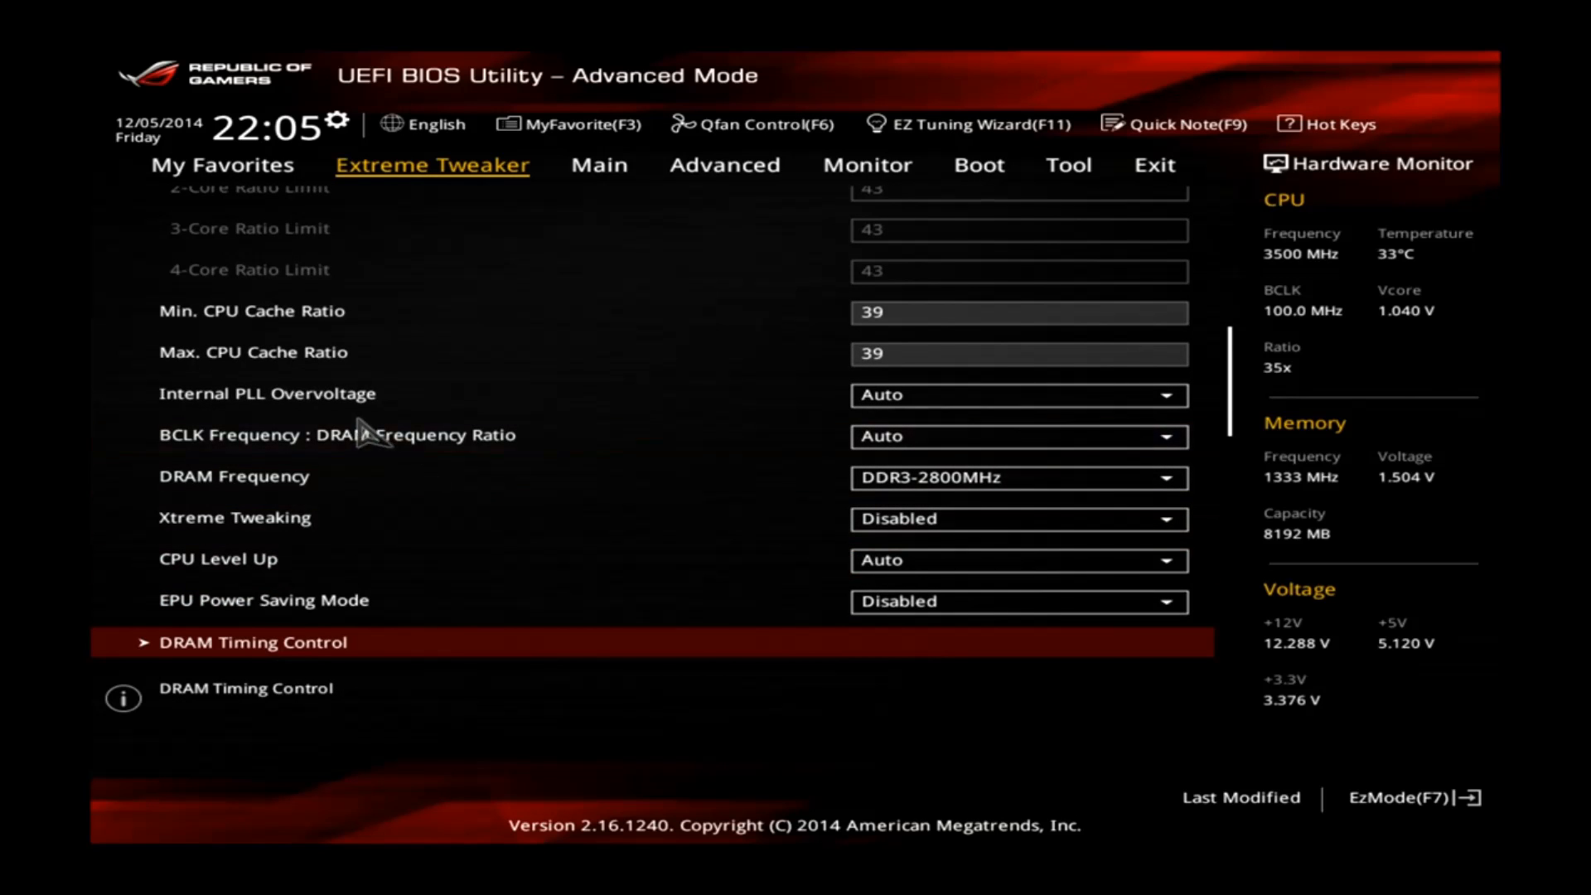
{"action": "mouse_move", "coordinate": [404, 391]}
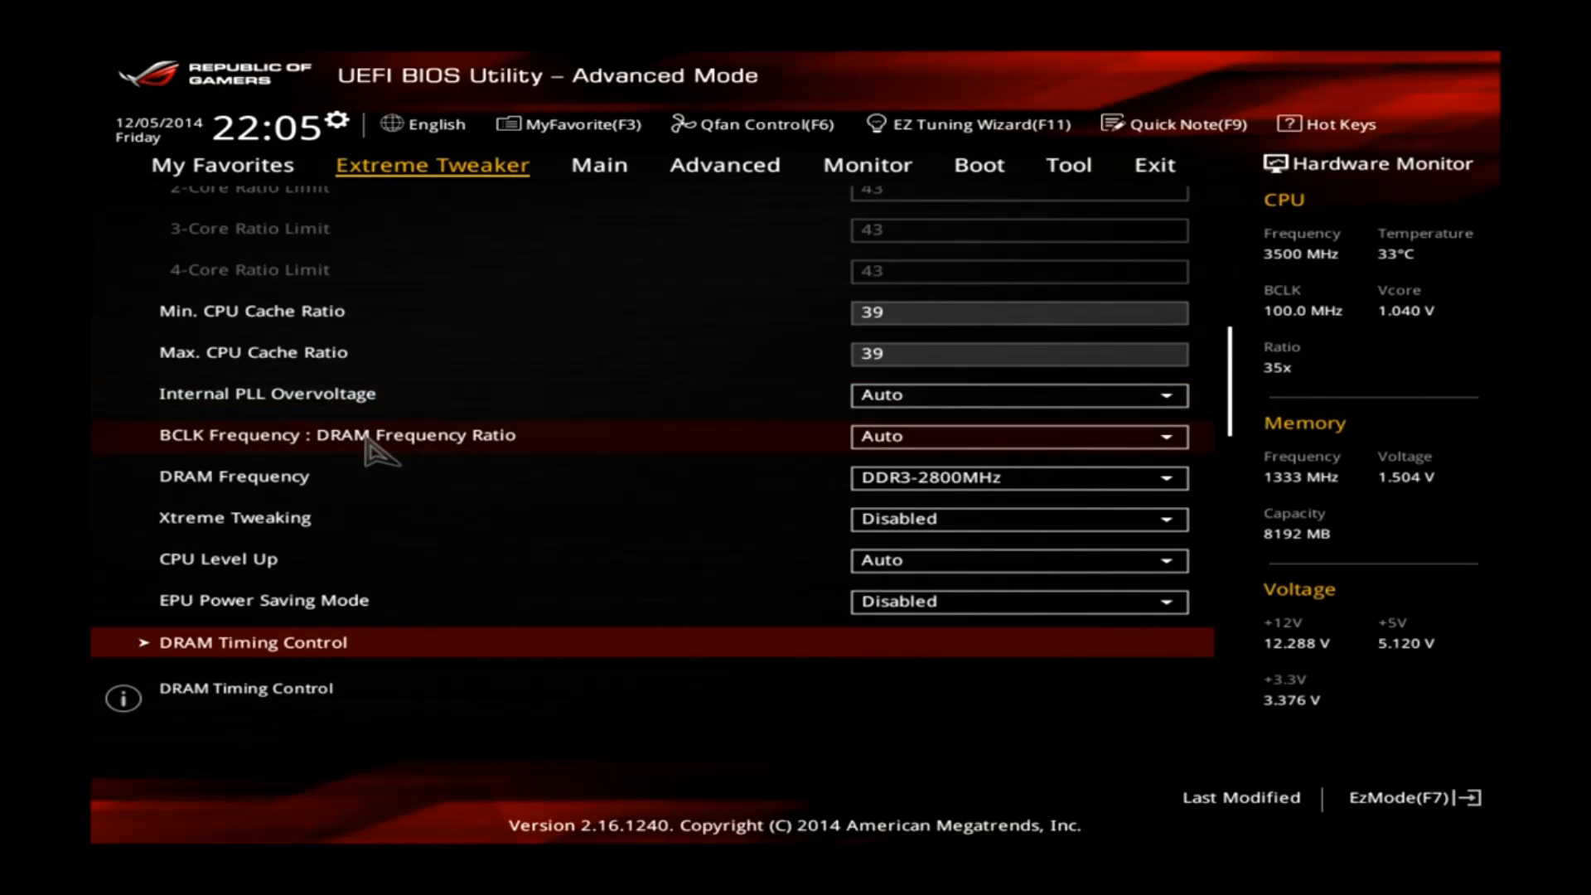
{"action": "mouse_move", "coordinate": [295, 512]}
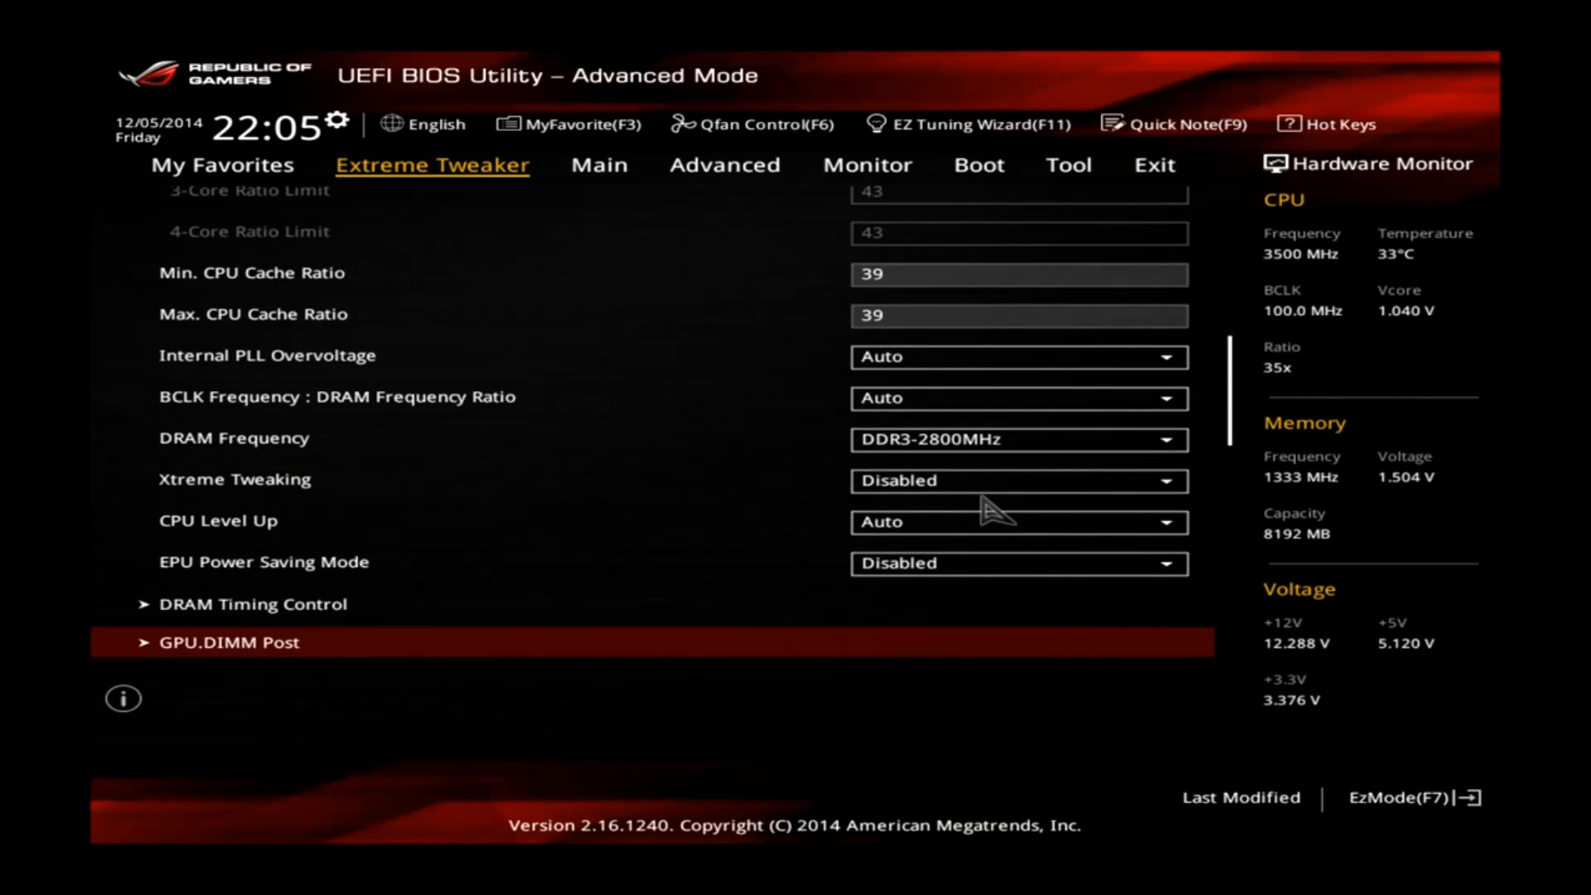
{"action": "scroll", "scroll_direction": "down", "scroll_amount": 3}
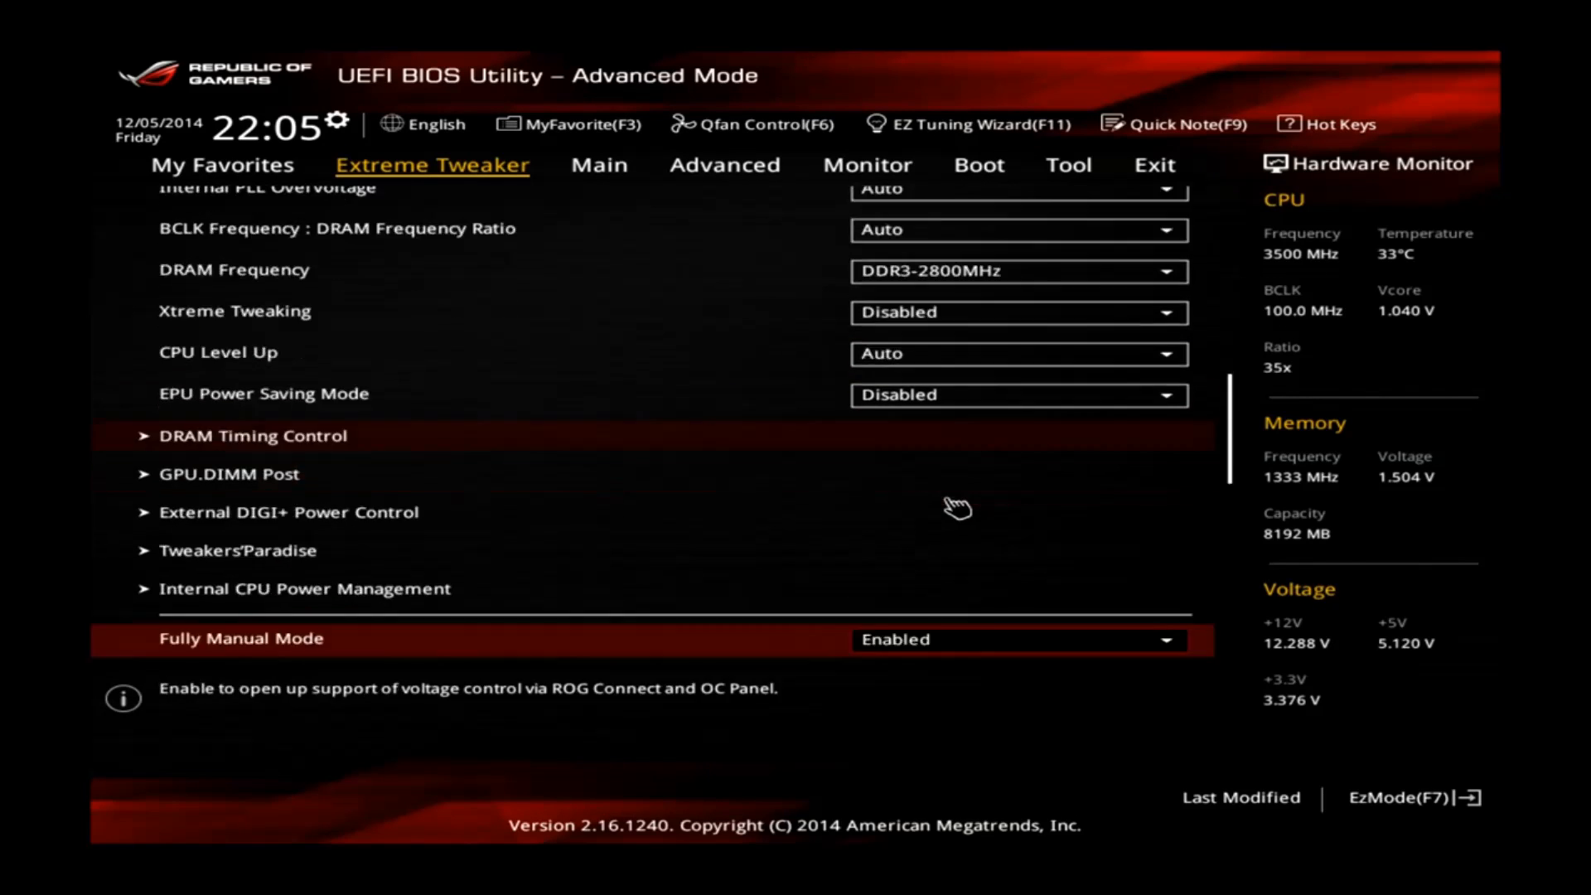
{"action": "scroll", "scroll_direction": "down", "scroll_amount": 3}
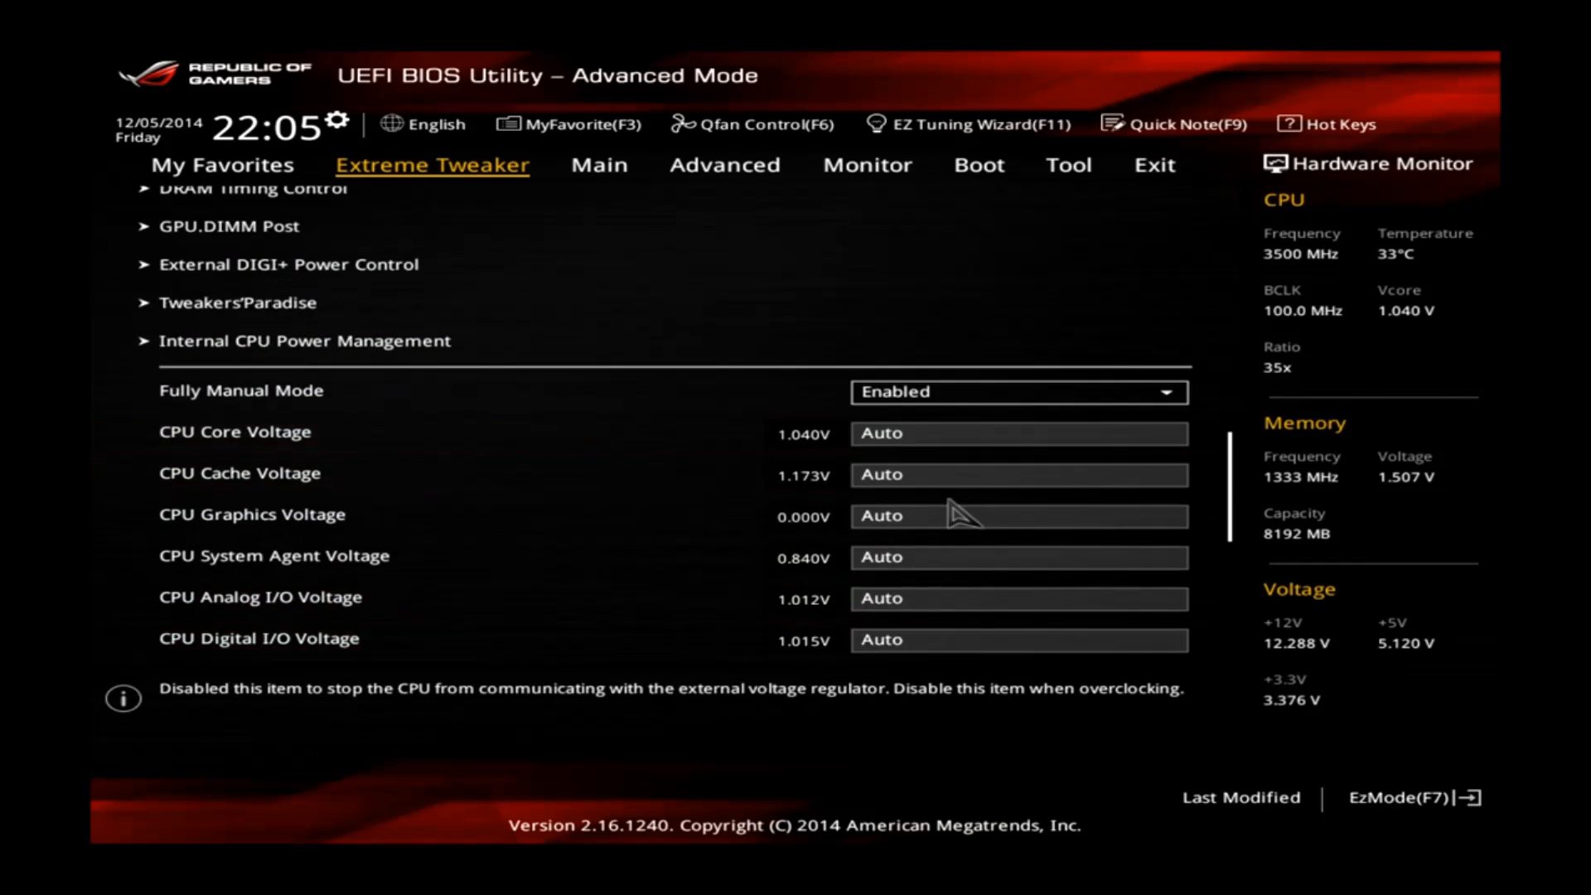
Set CPU Core Voltage to 1.25 and CPU Cache Voltage to 1.171875 manually.
{"action": "scroll", "scroll_direction": "down", "scroll_amount": 3}
{"action": "type", "text": "1.250000"}
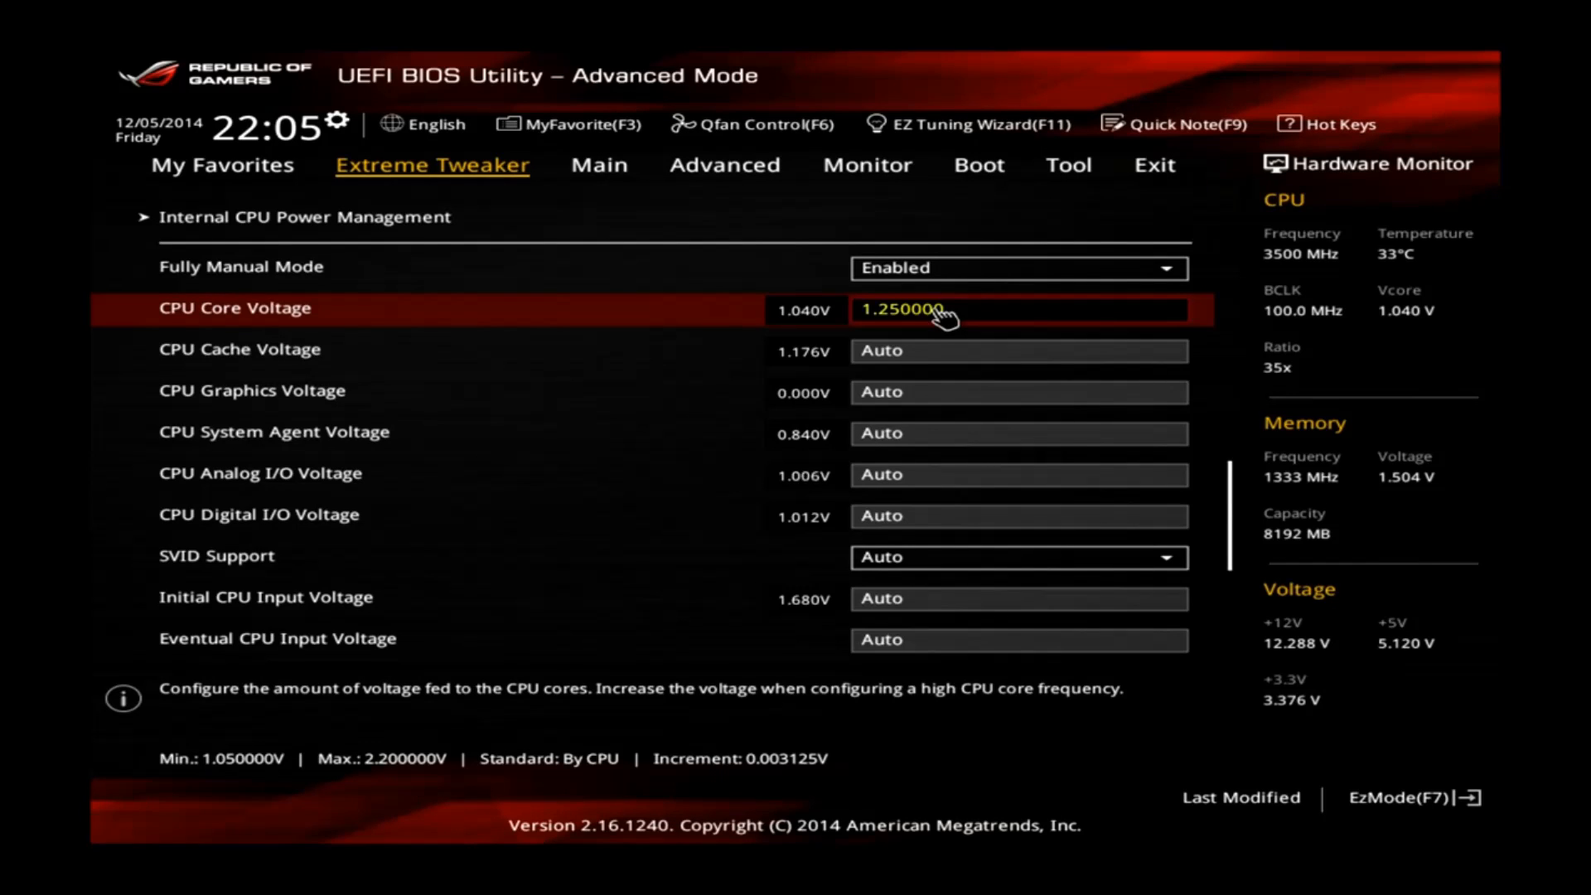
{"action": "mouse_move", "coordinate": [942, 362]}
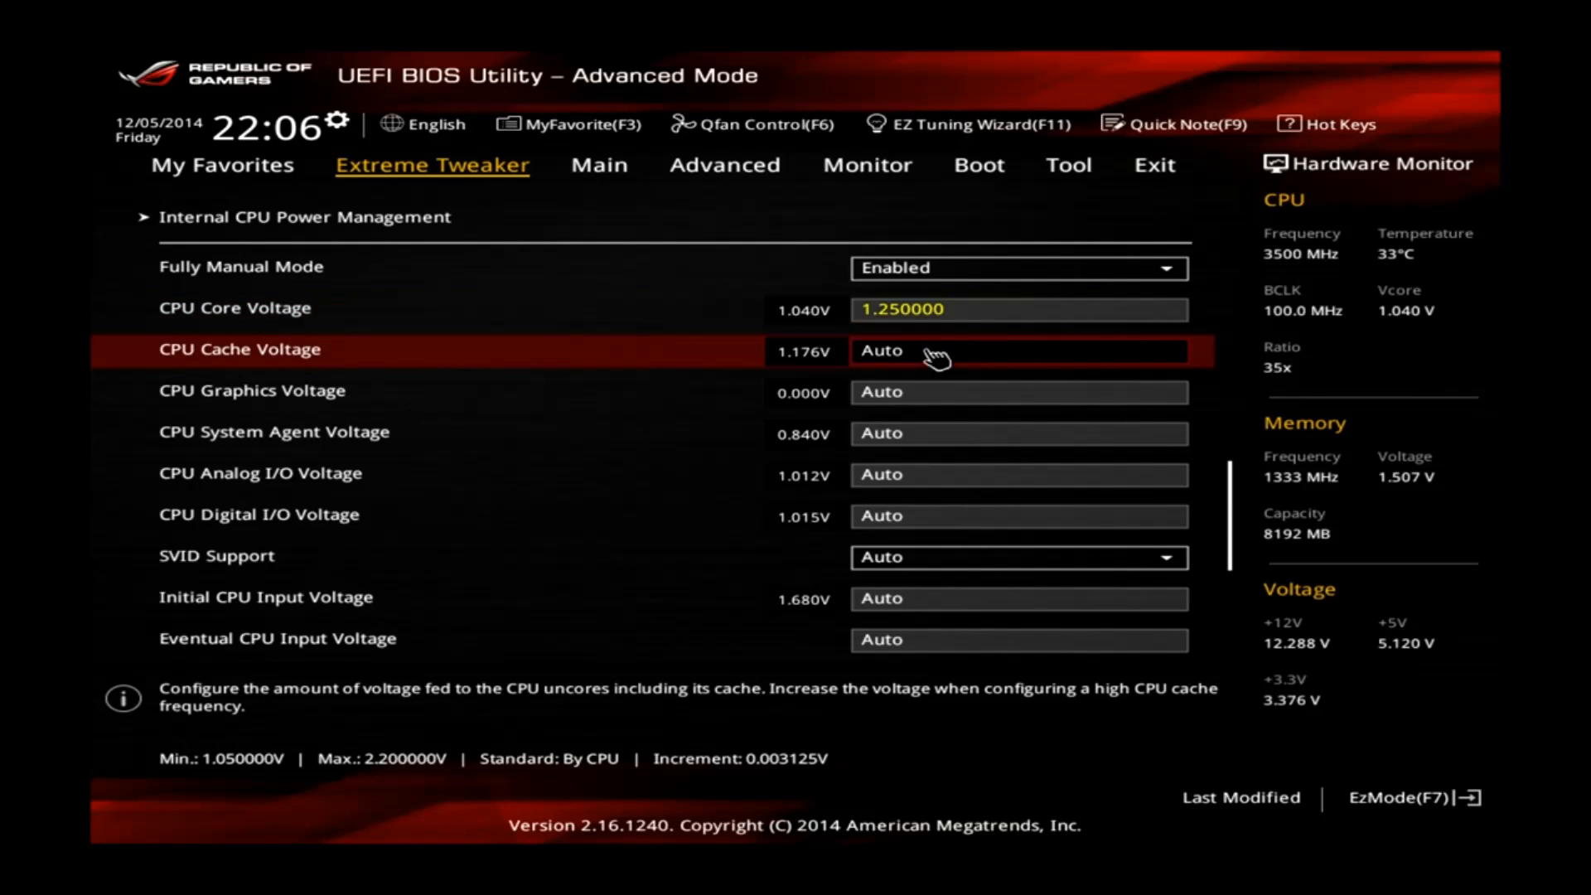
{"action": "type", "text": "1.7"}
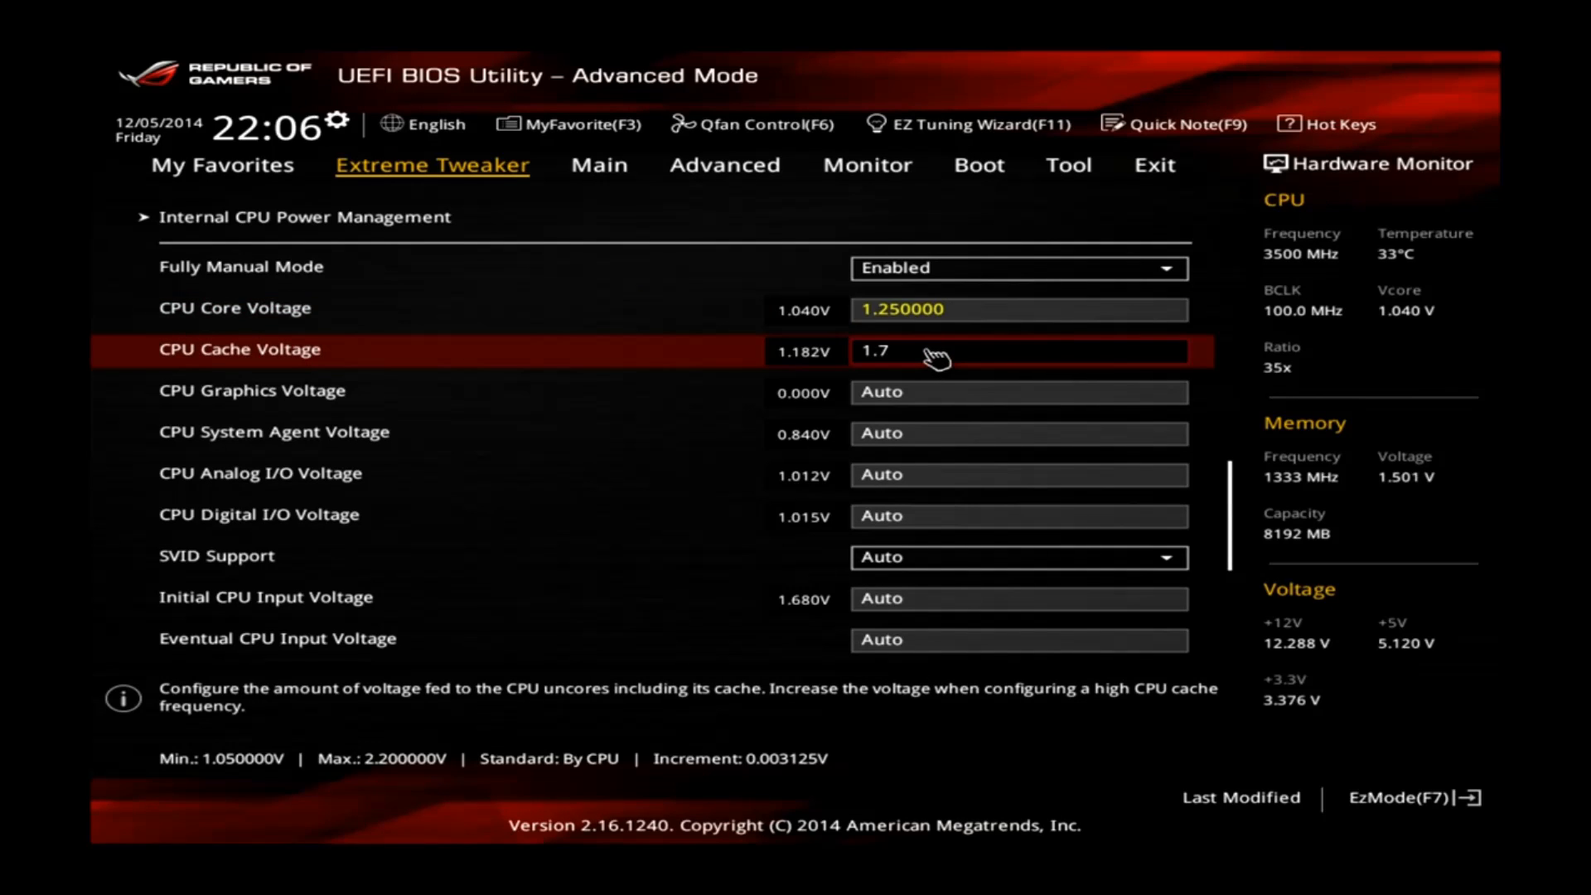
{"action": "key", "text": "Backspace"}
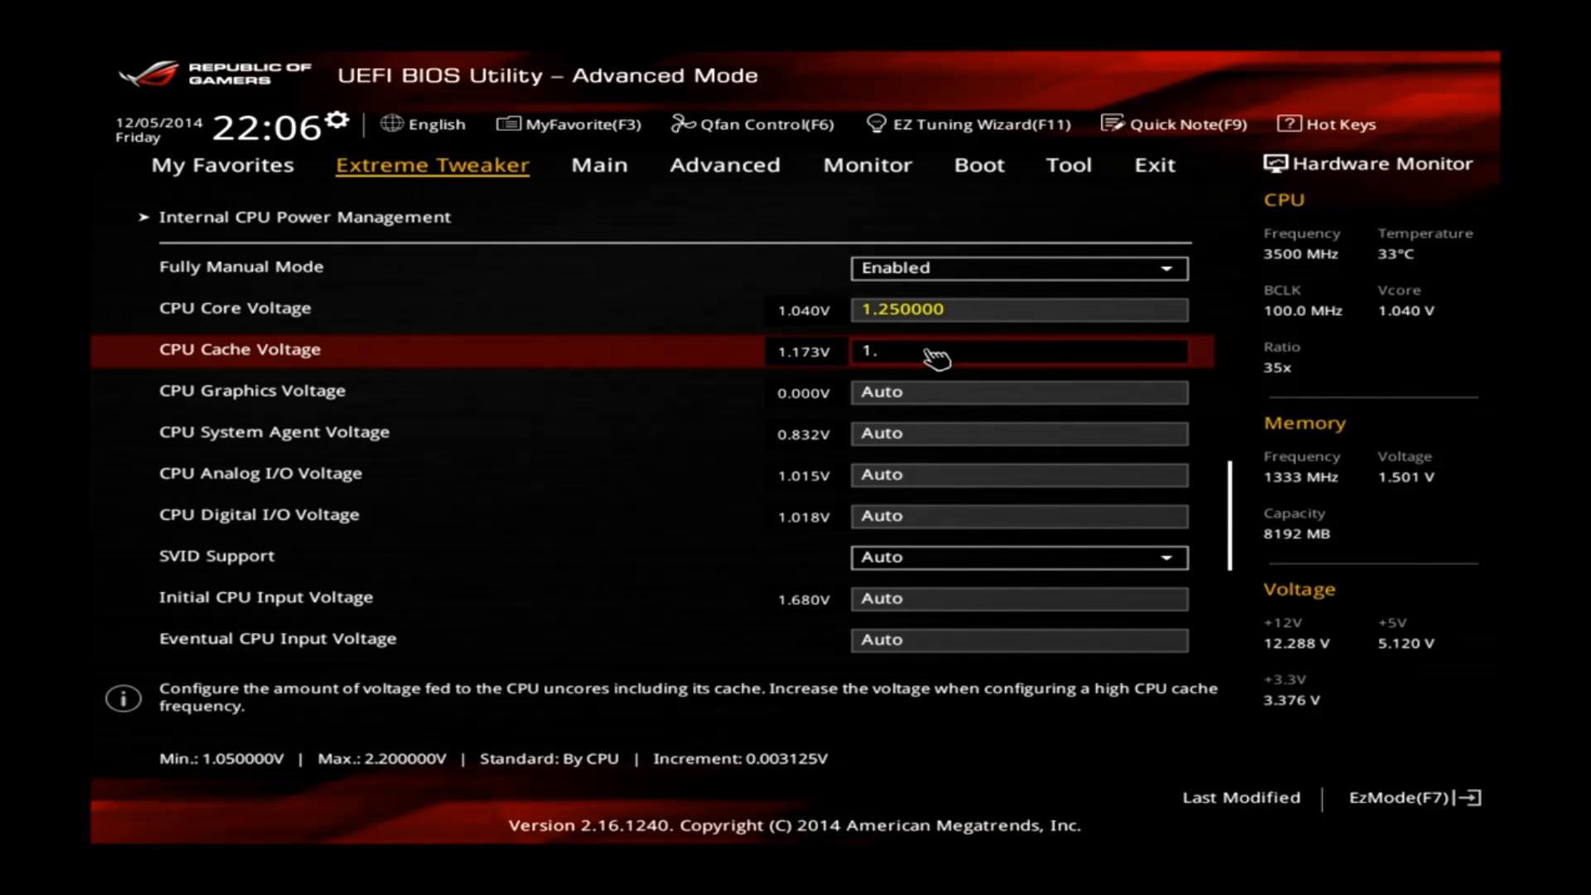
{"action": "type", "text": "171875"}
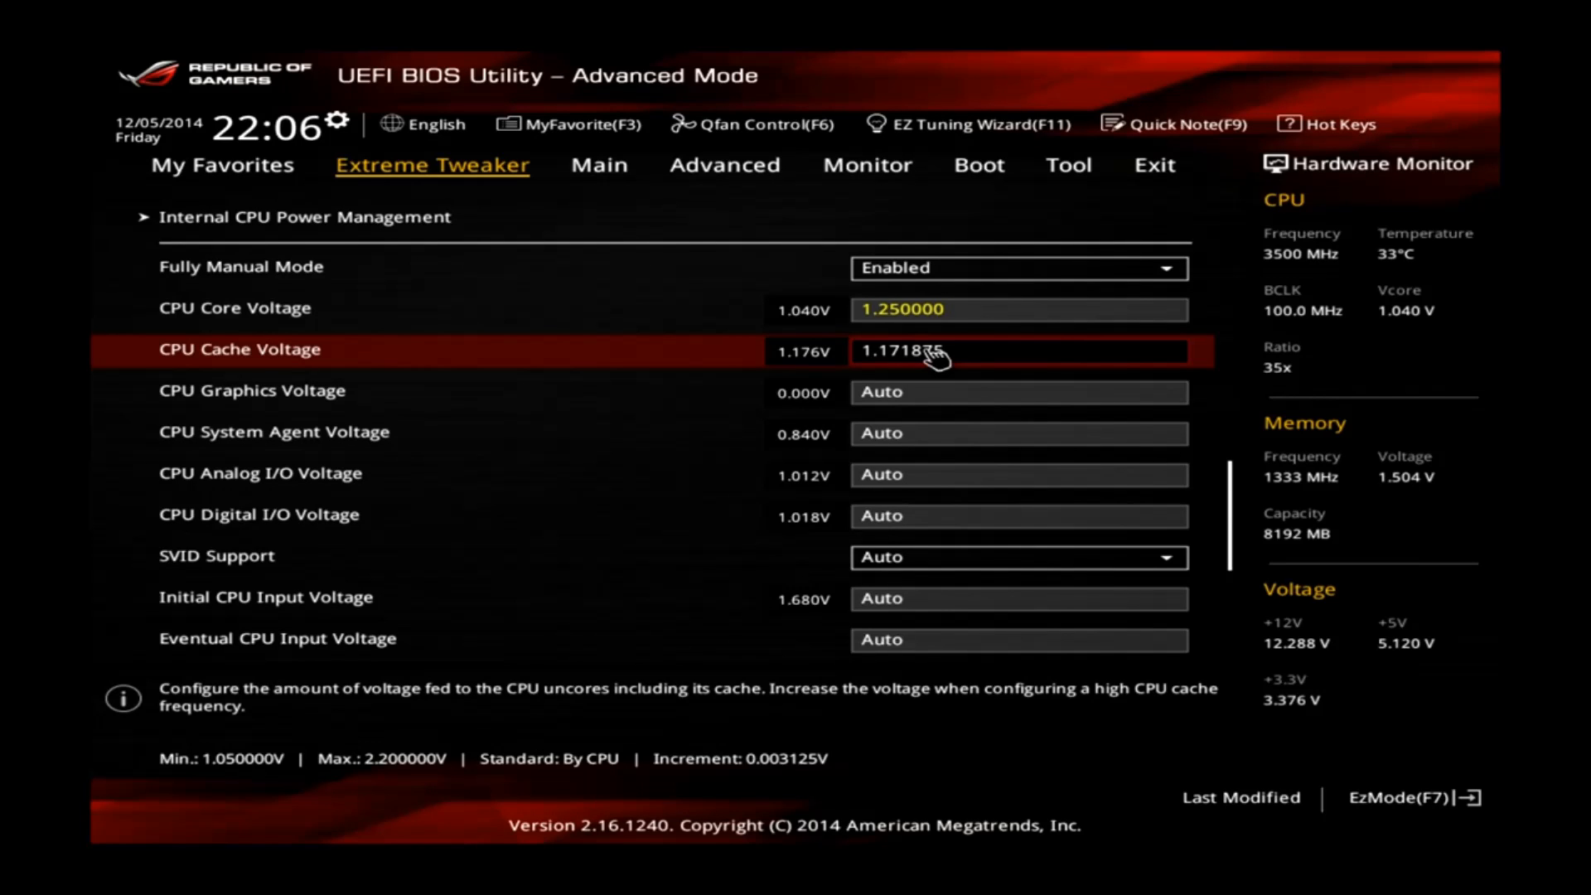
{"action": "mouse_move", "coordinate": [1018, 436]}
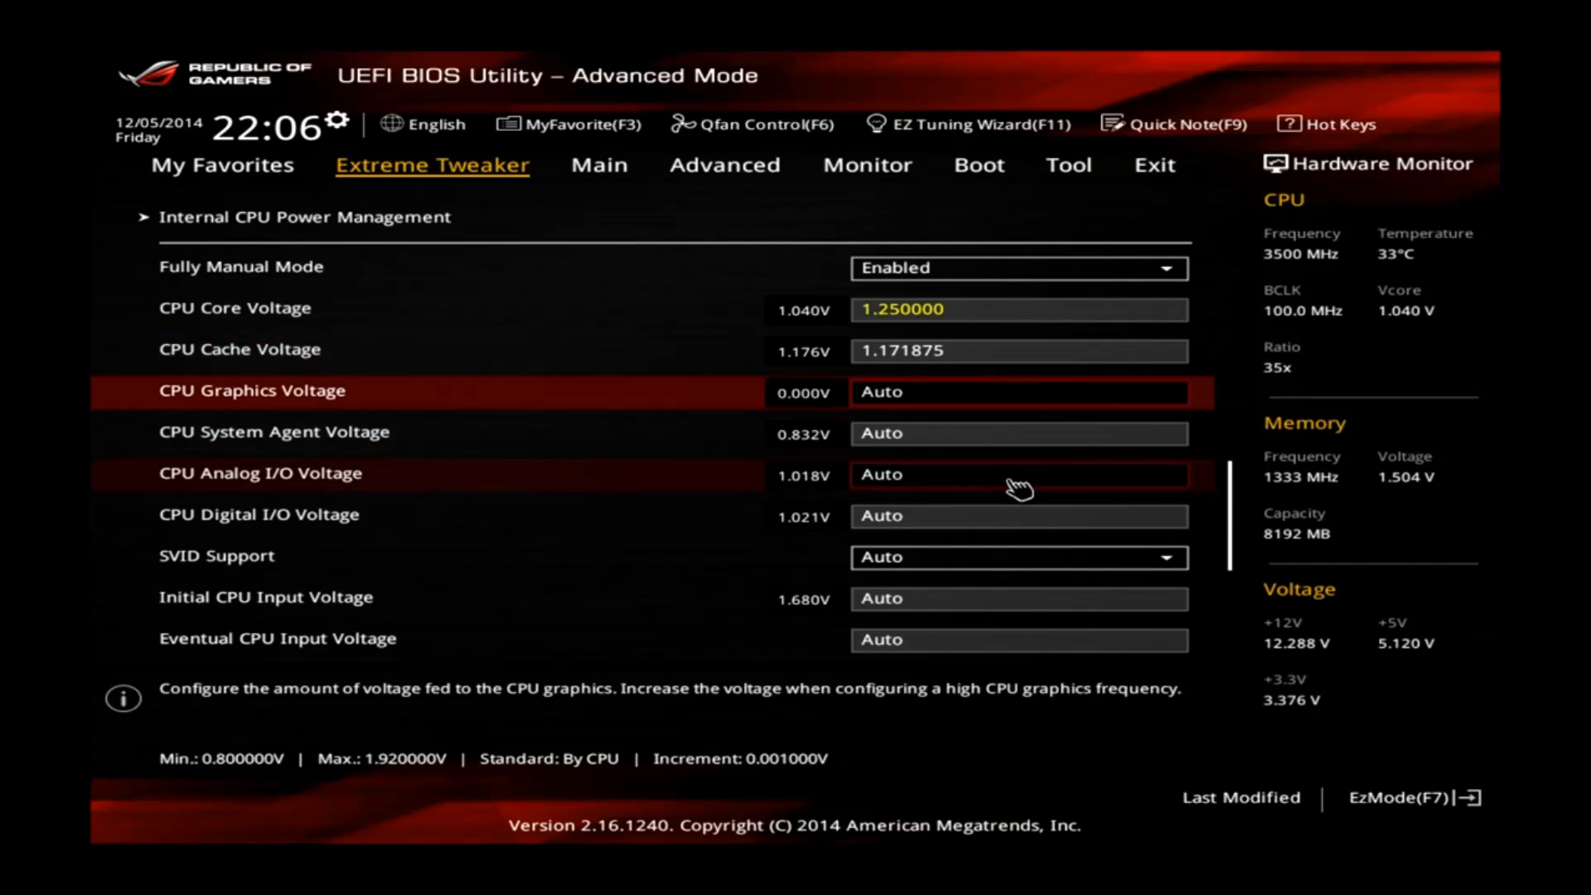
Set Eventual CPU Input Voltage to 1.68 and review the remaining voltage settings.
{"action": "scroll", "scroll_direction": "down", "scroll_amount": 3}
{"action": "type", "text": "1.680"}
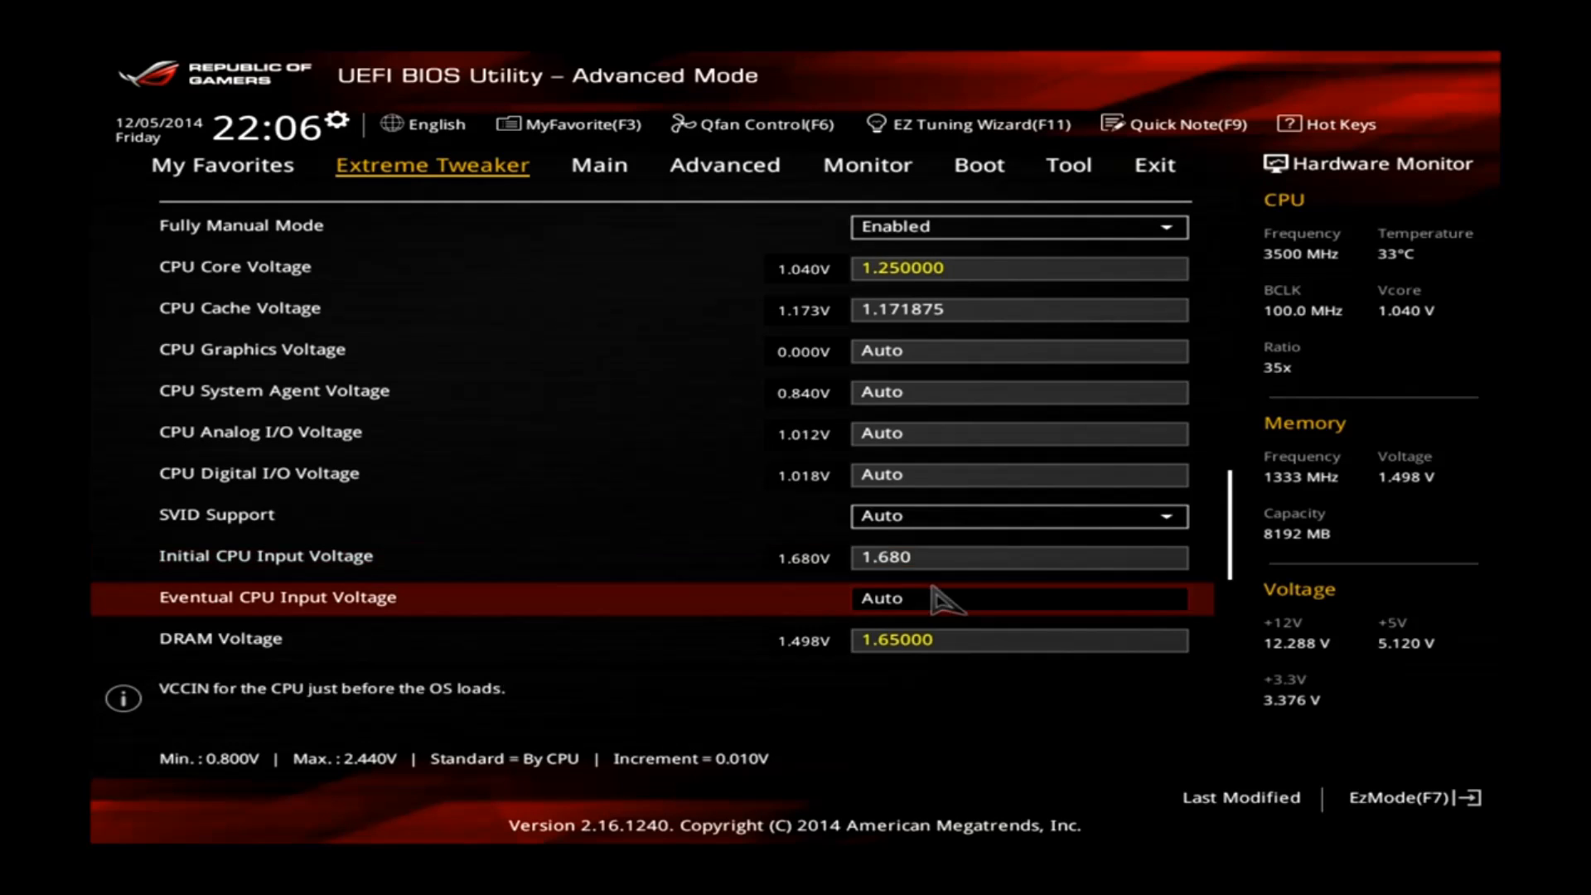
{"action": "mouse_move", "coordinate": [918, 559]}
{"action": "type", "text": "1."}
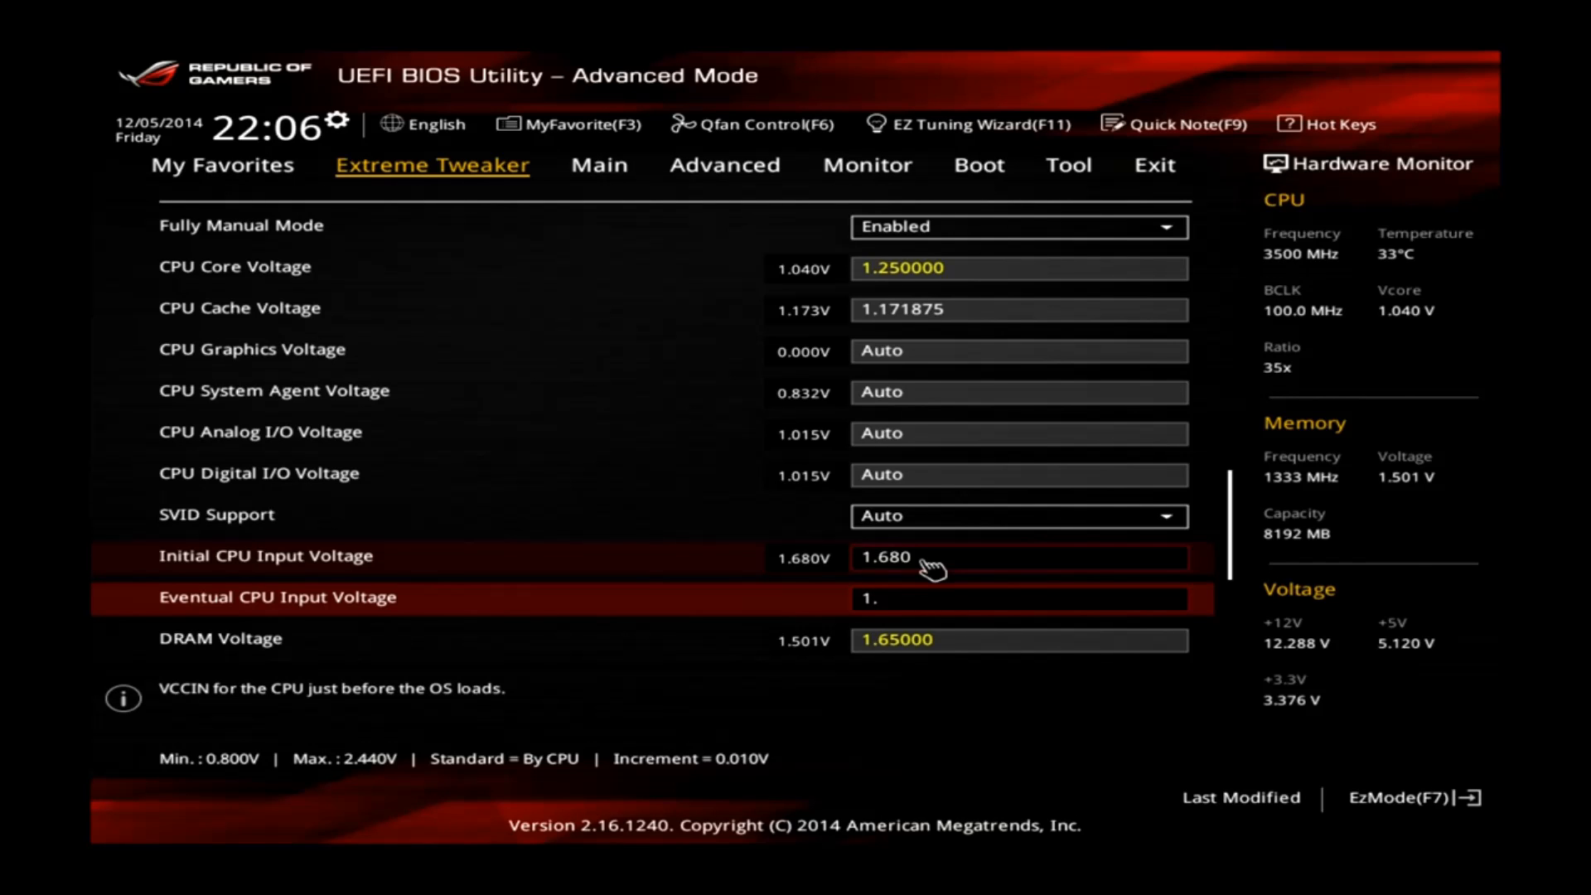
{"action": "type", "text": "68"}
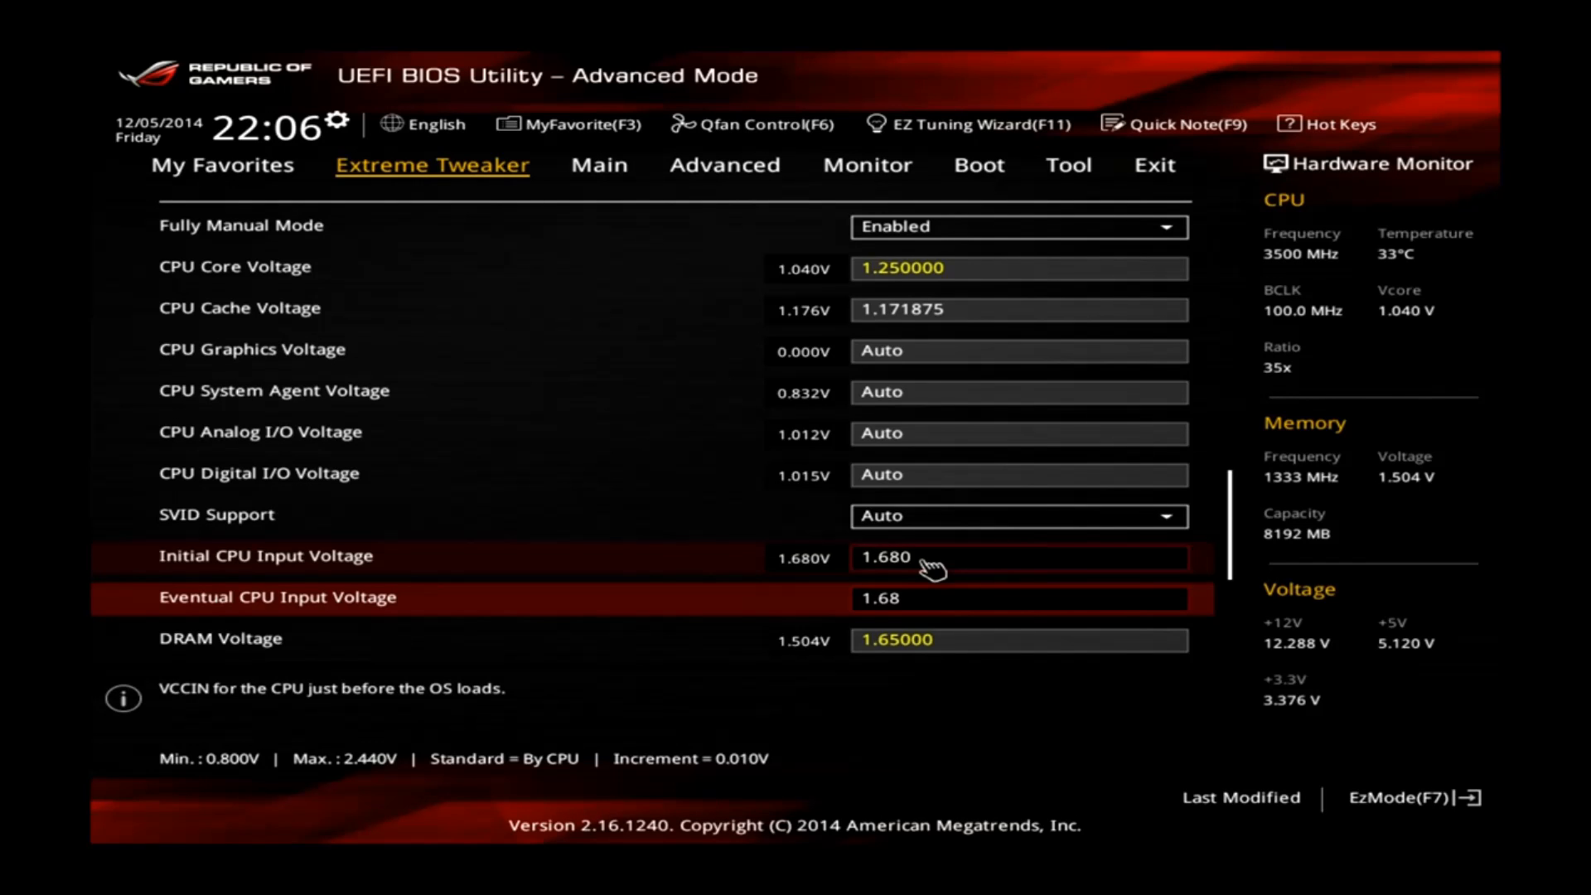
{"action": "scroll", "scroll_direction": "down", "scroll_amount": 3}
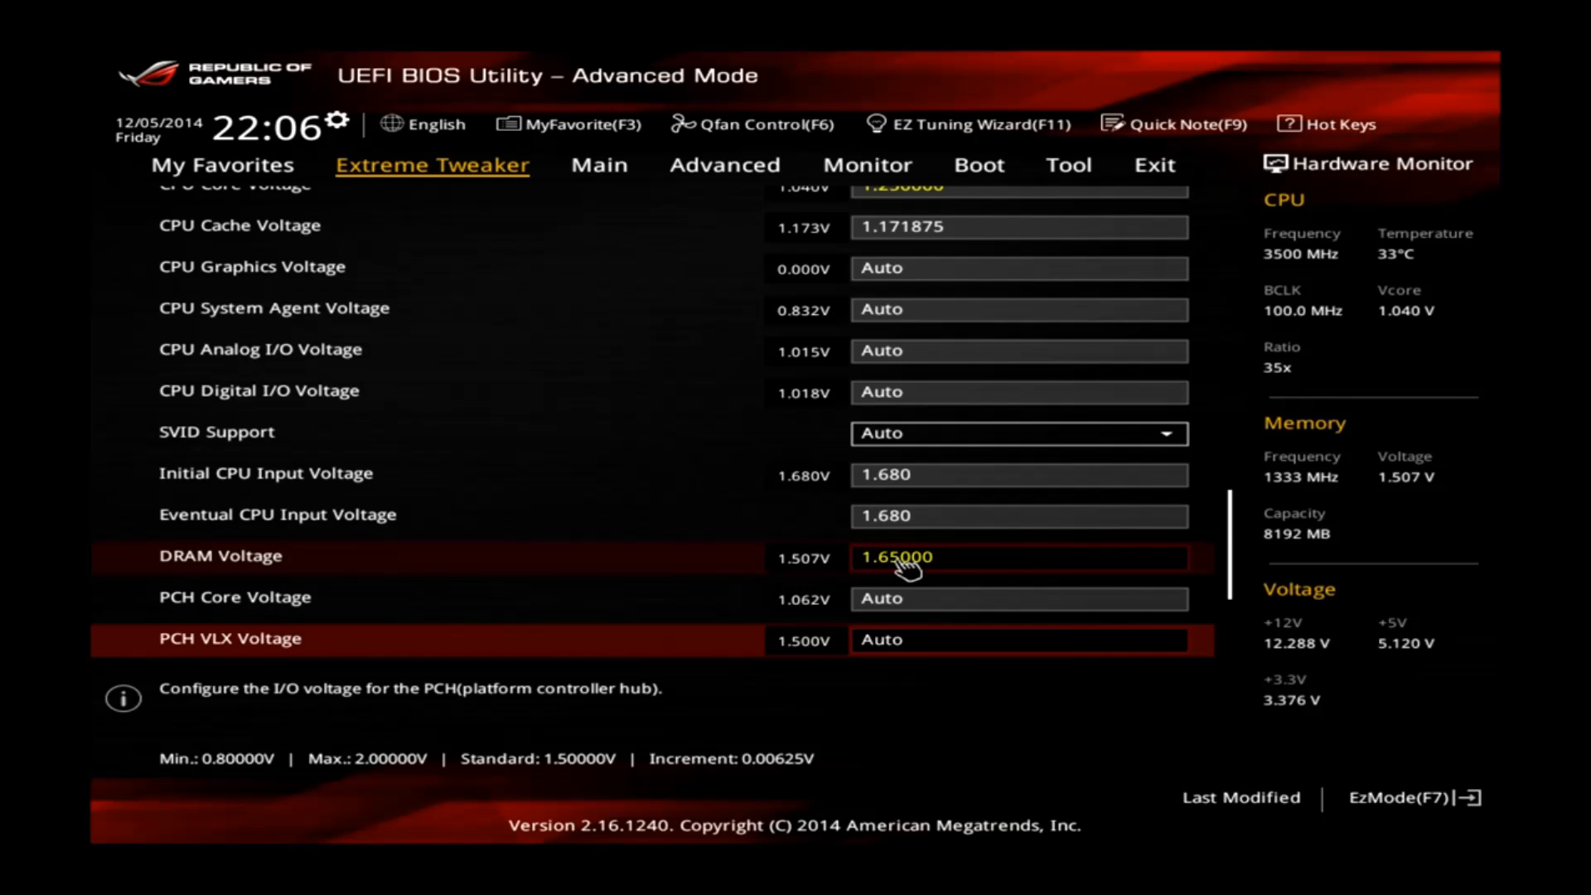
{"action": "scroll", "scroll_direction": "down", "scroll_amount": 3}
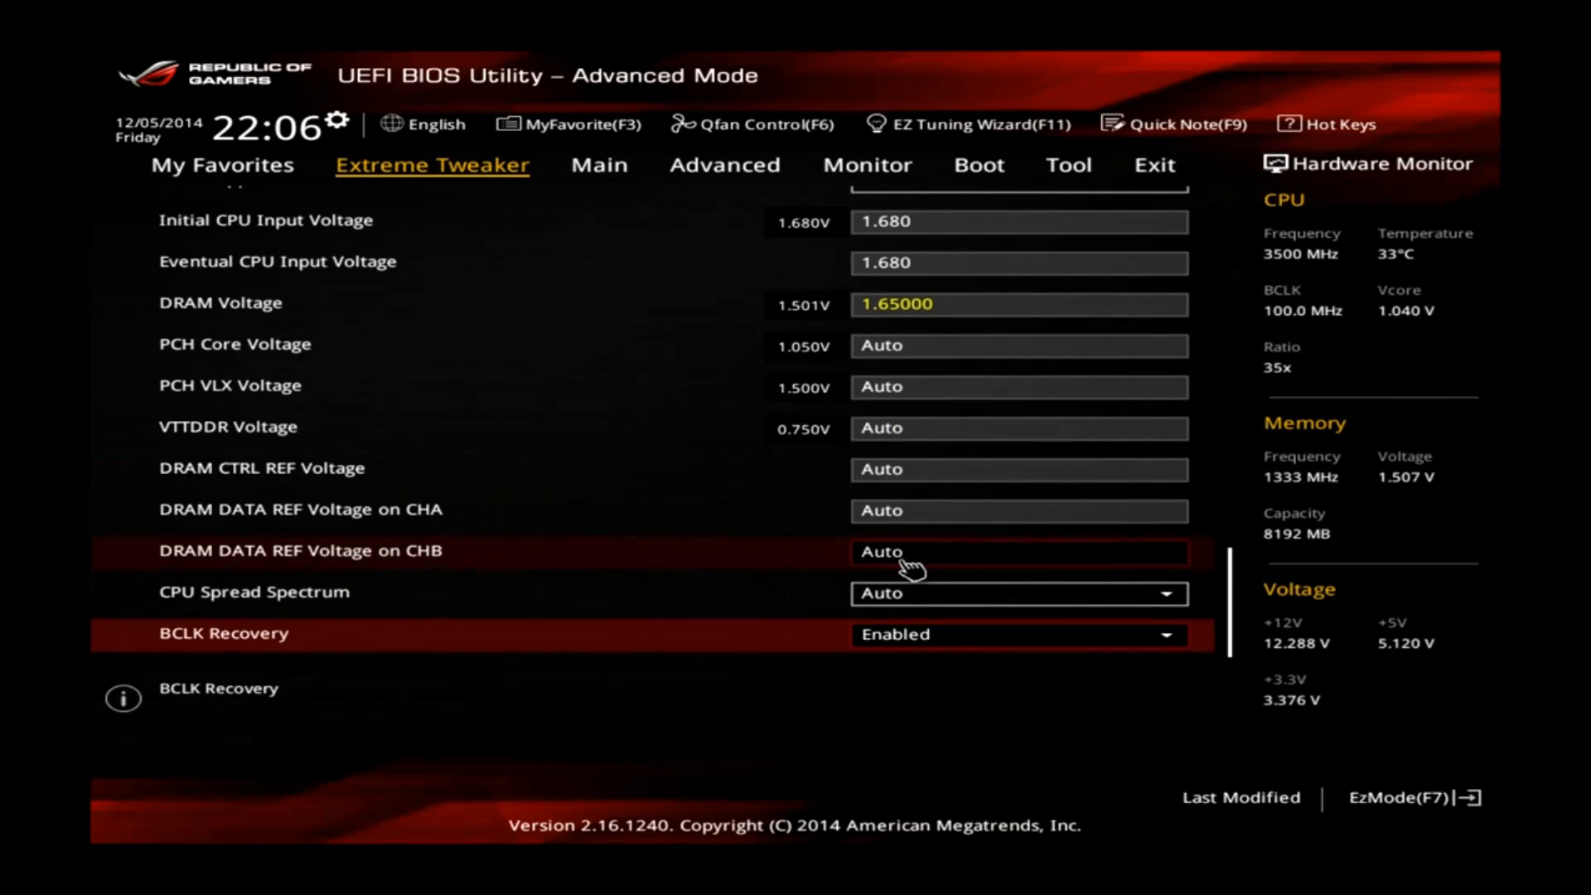
{"action": "scroll", "scroll_direction": "up", "scroll_amount": 3}
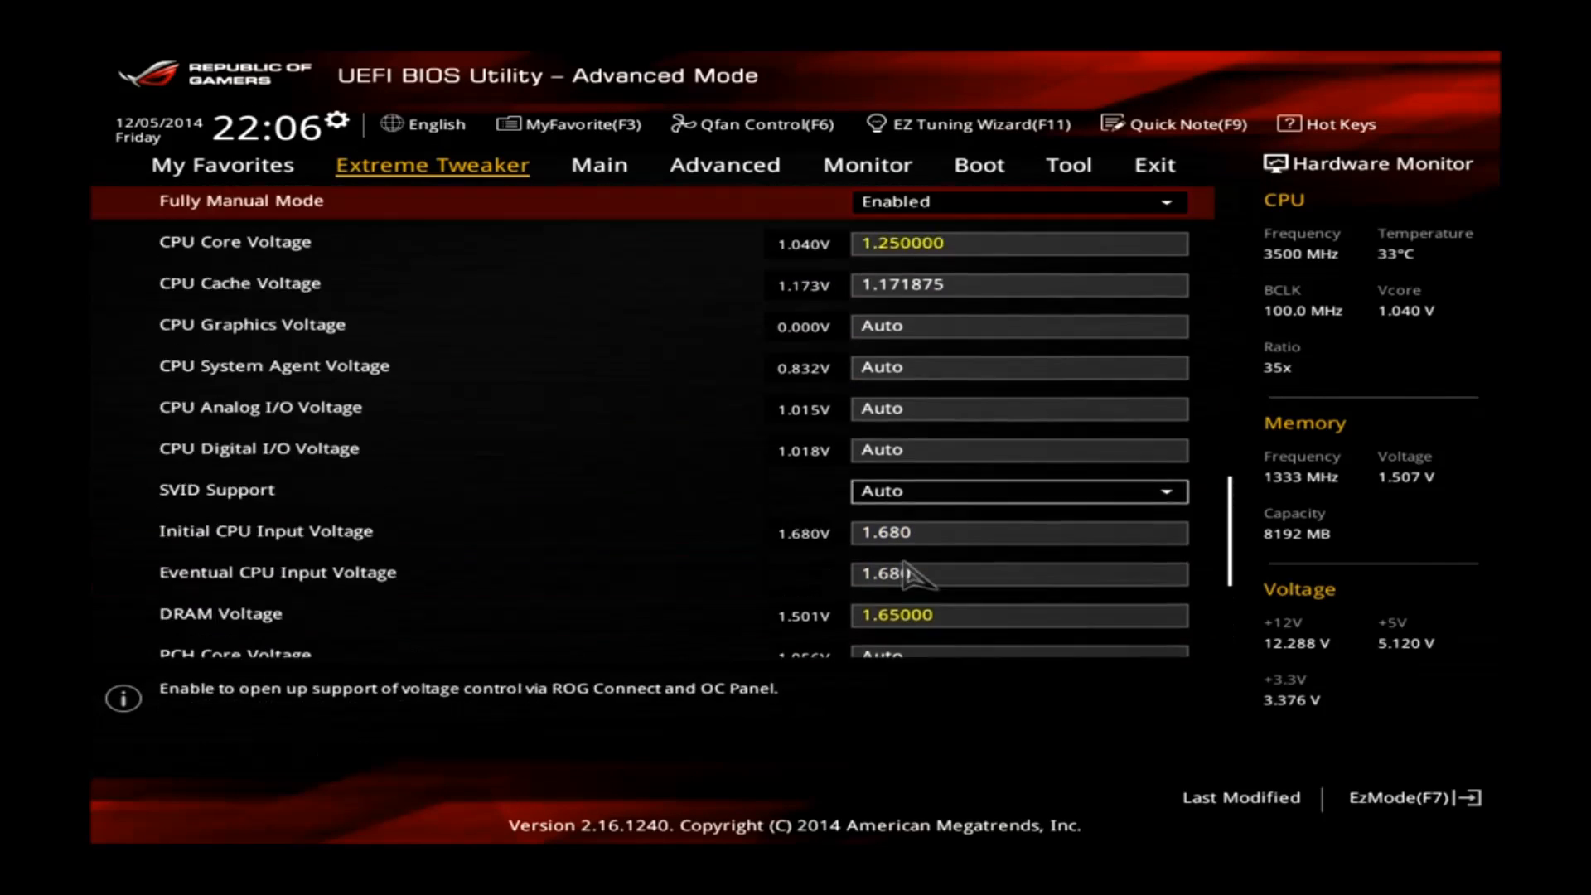
{"action": "scroll", "scroll_direction": "up", "scroll_amount": 3}
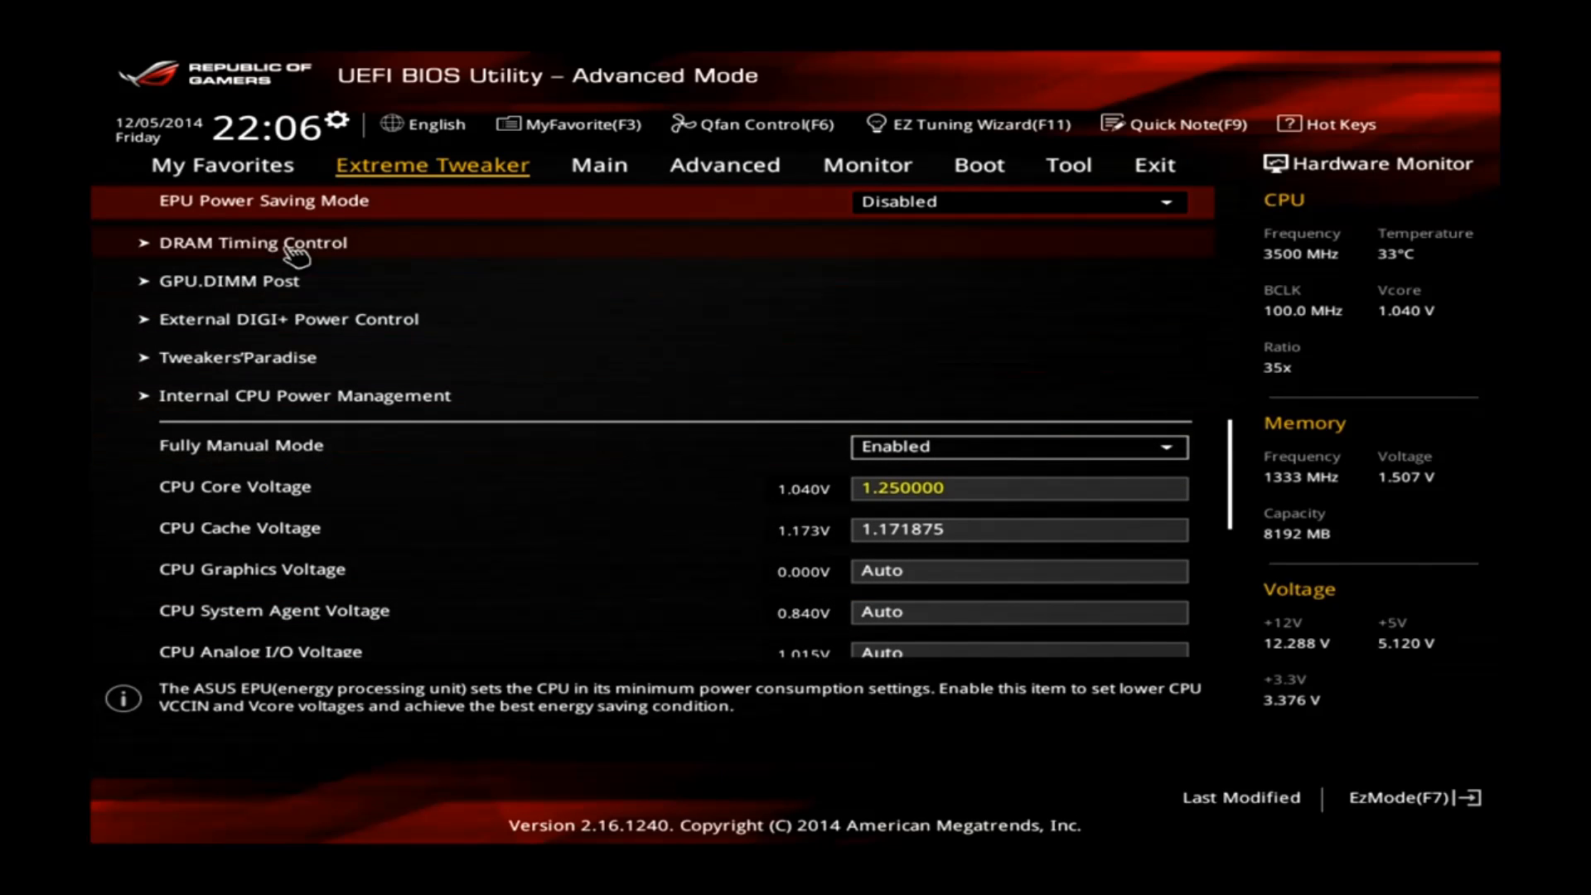
View DRAM Timing Control, showing CAS# Latency 12 and the primary timings.
{"action": "left_click", "coordinate": [255, 242]}
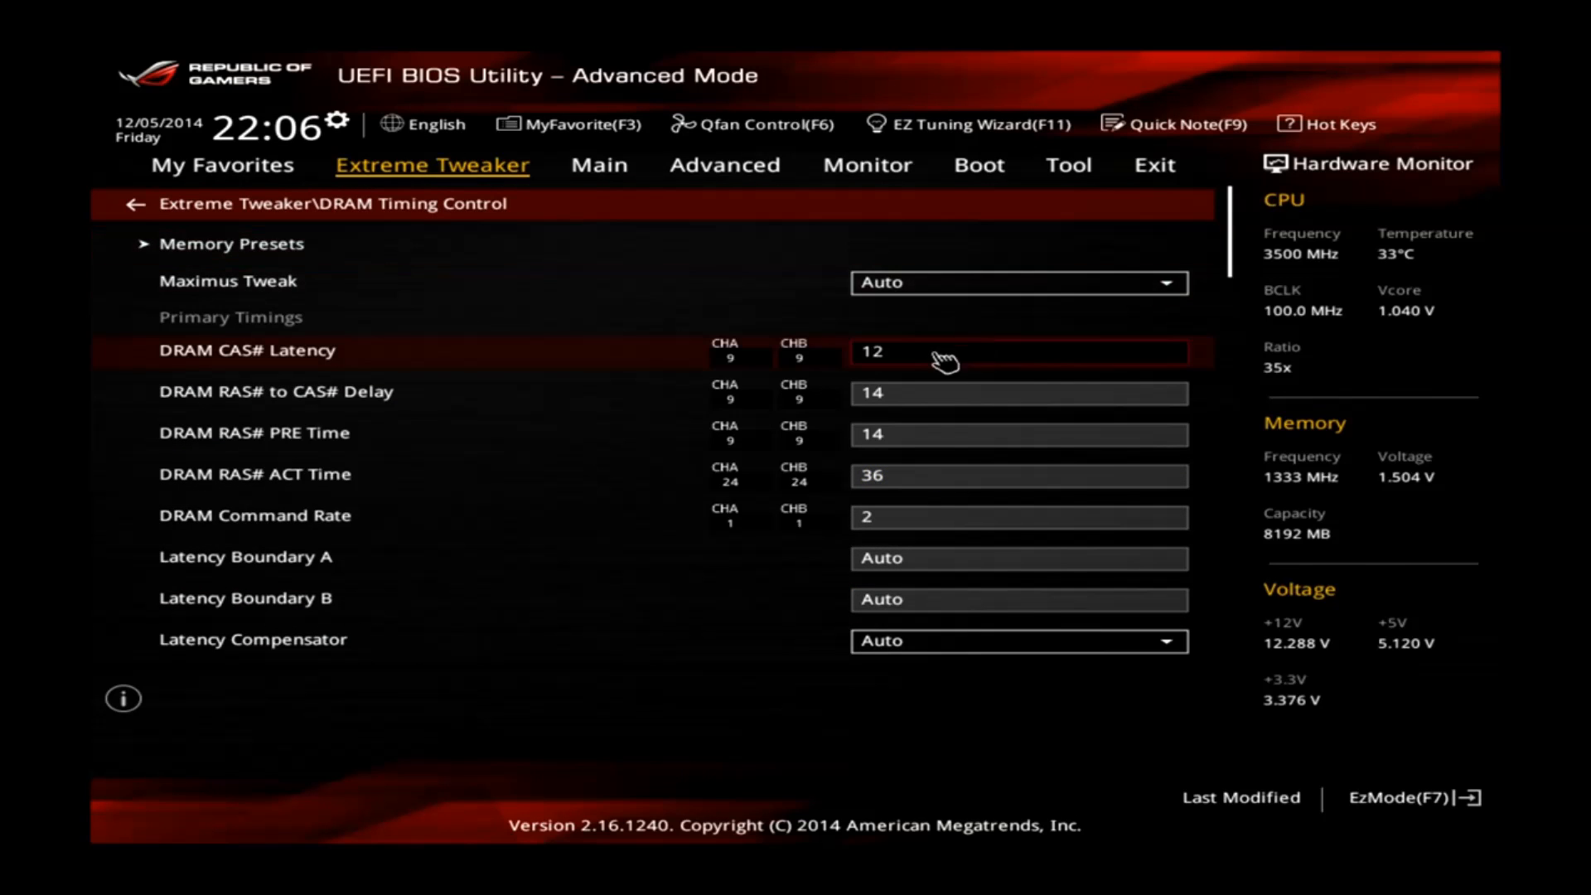
{"action": "mouse_move", "coordinate": [930, 509]}
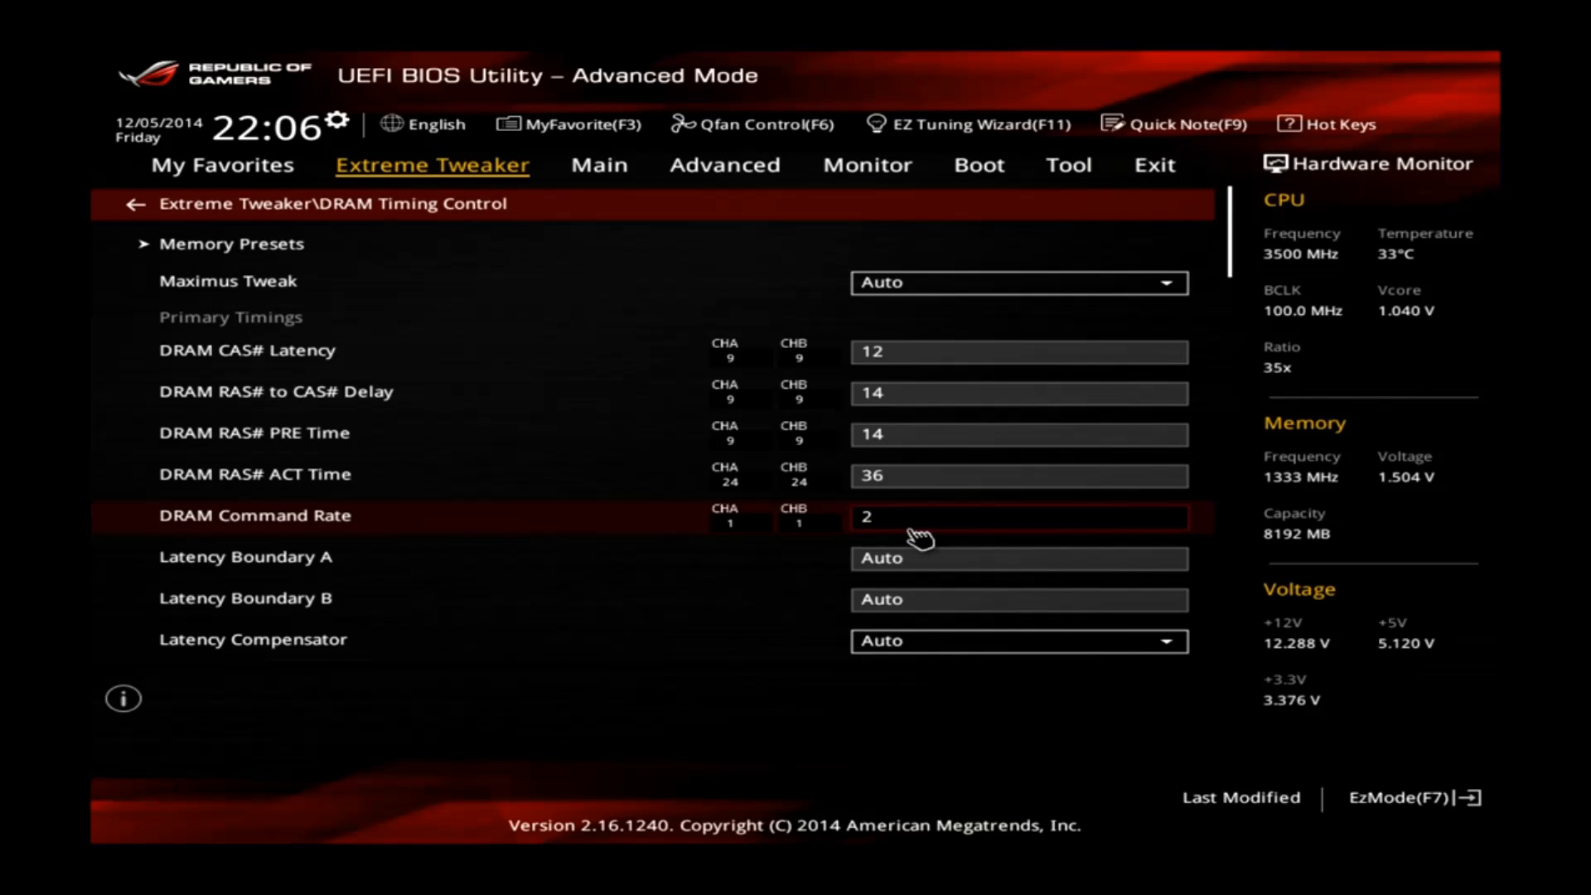
{"action": "mouse_move", "coordinate": [984, 356]}
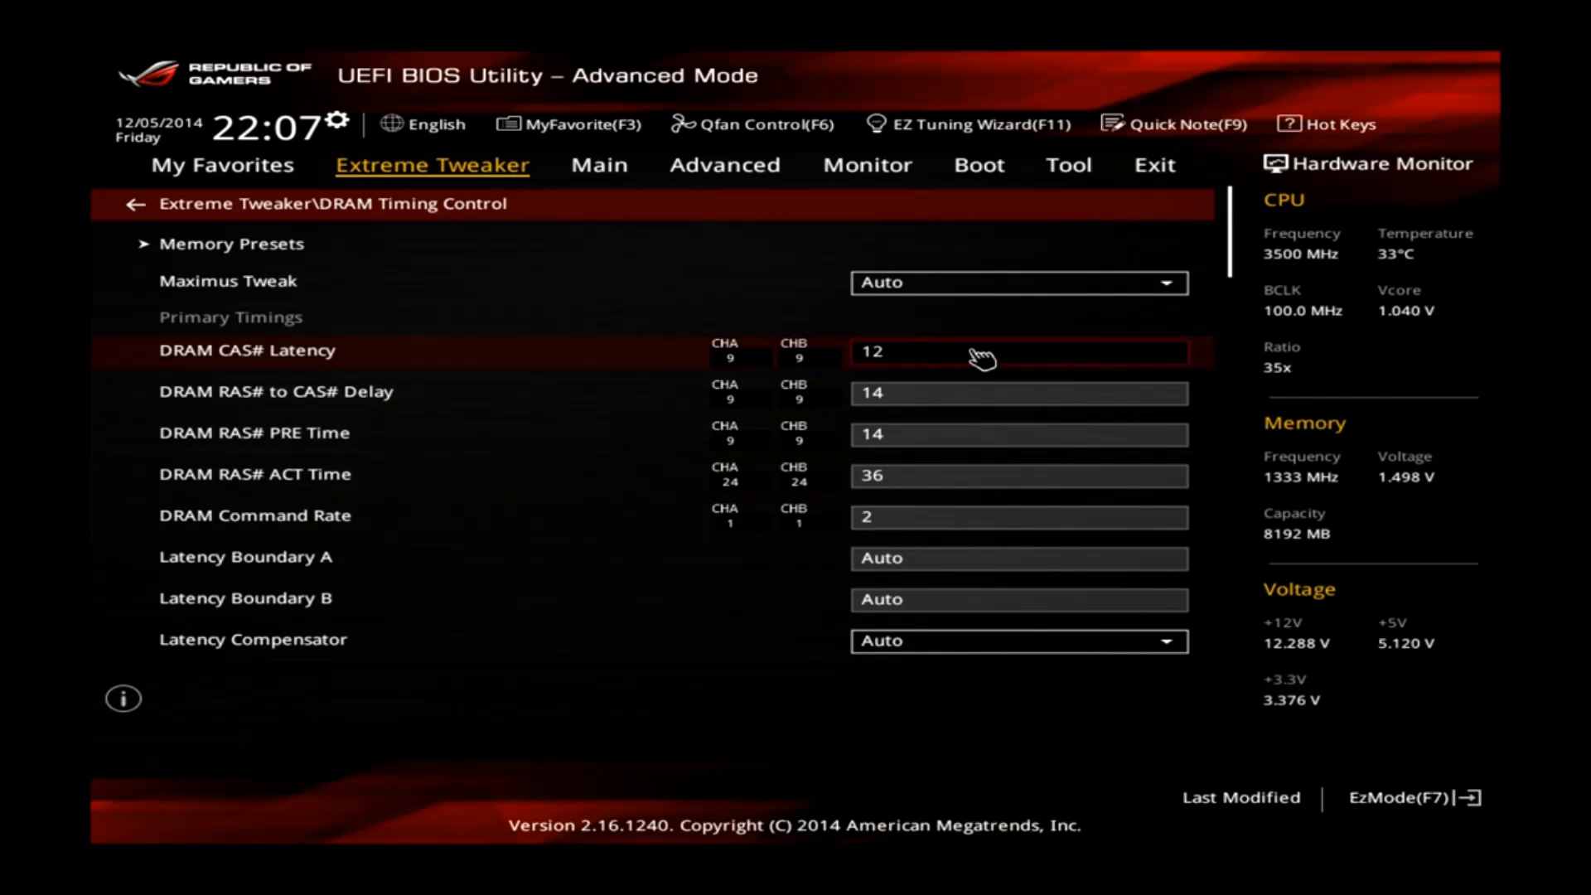
{"action": "mouse_move", "coordinate": [960, 436]}
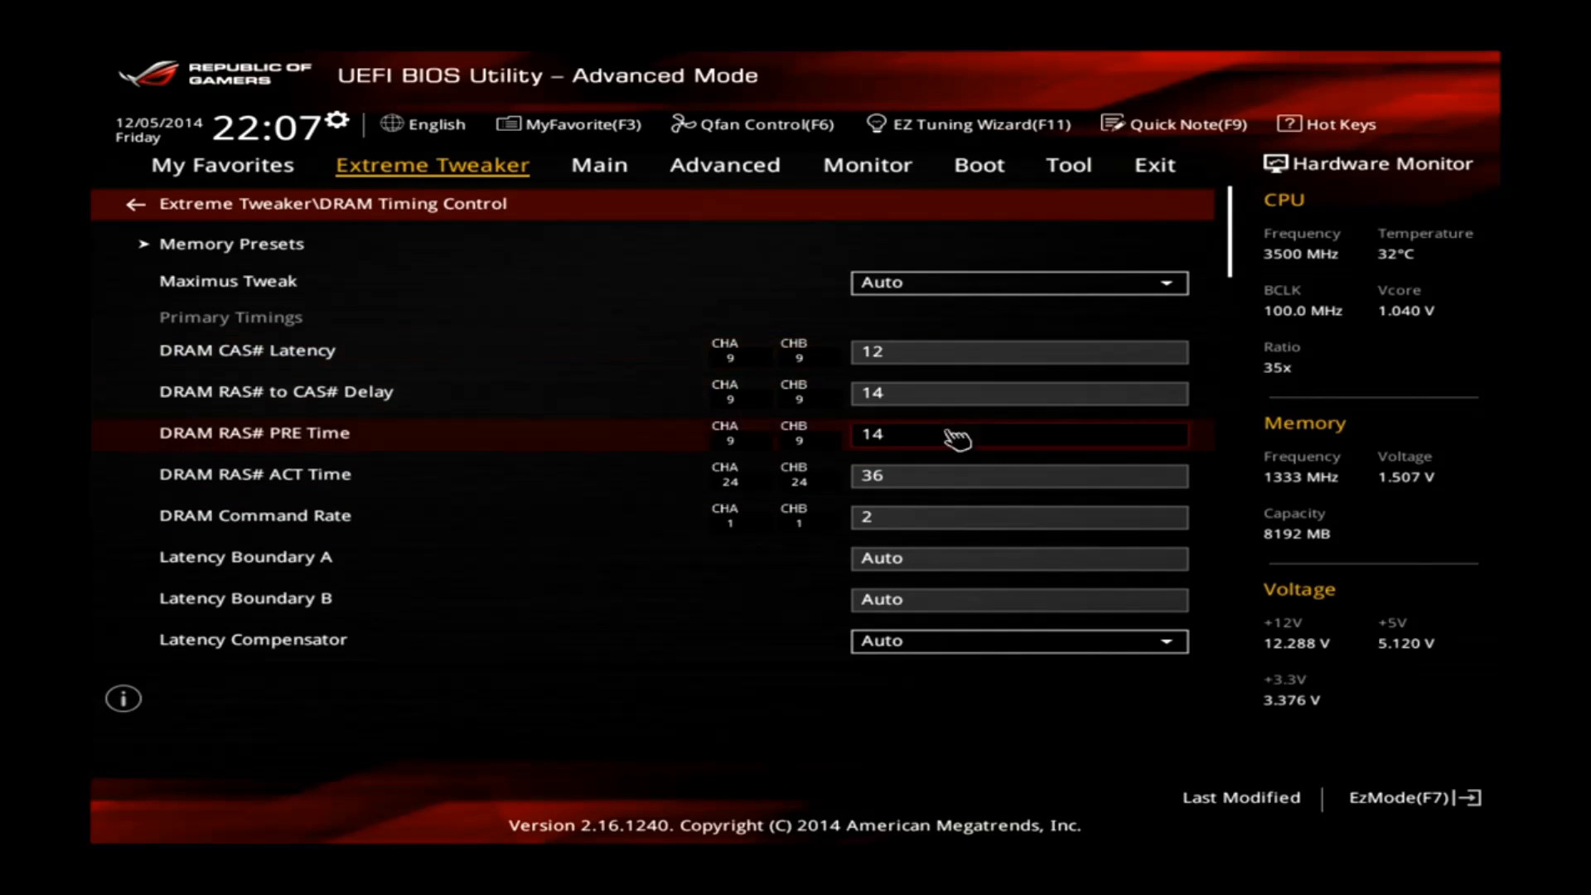
{"action": "mouse_move", "coordinate": [910, 520]}
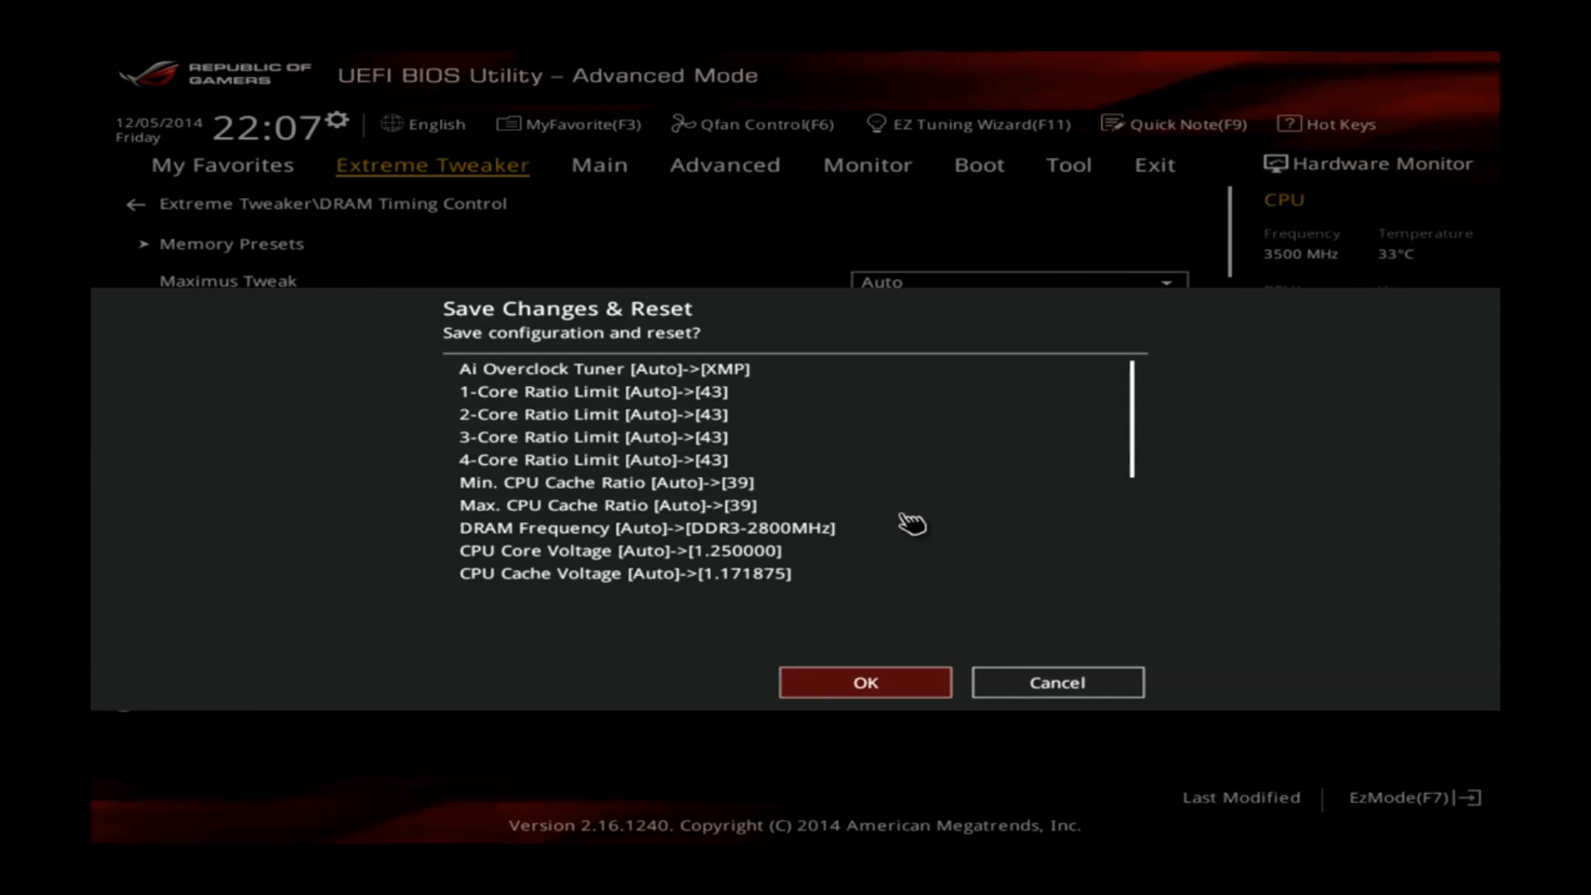
Confirm Save Changes & Reset so the PC reboots into Windows 7.
{"action": "left_click", "coordinate": [865, 682]}
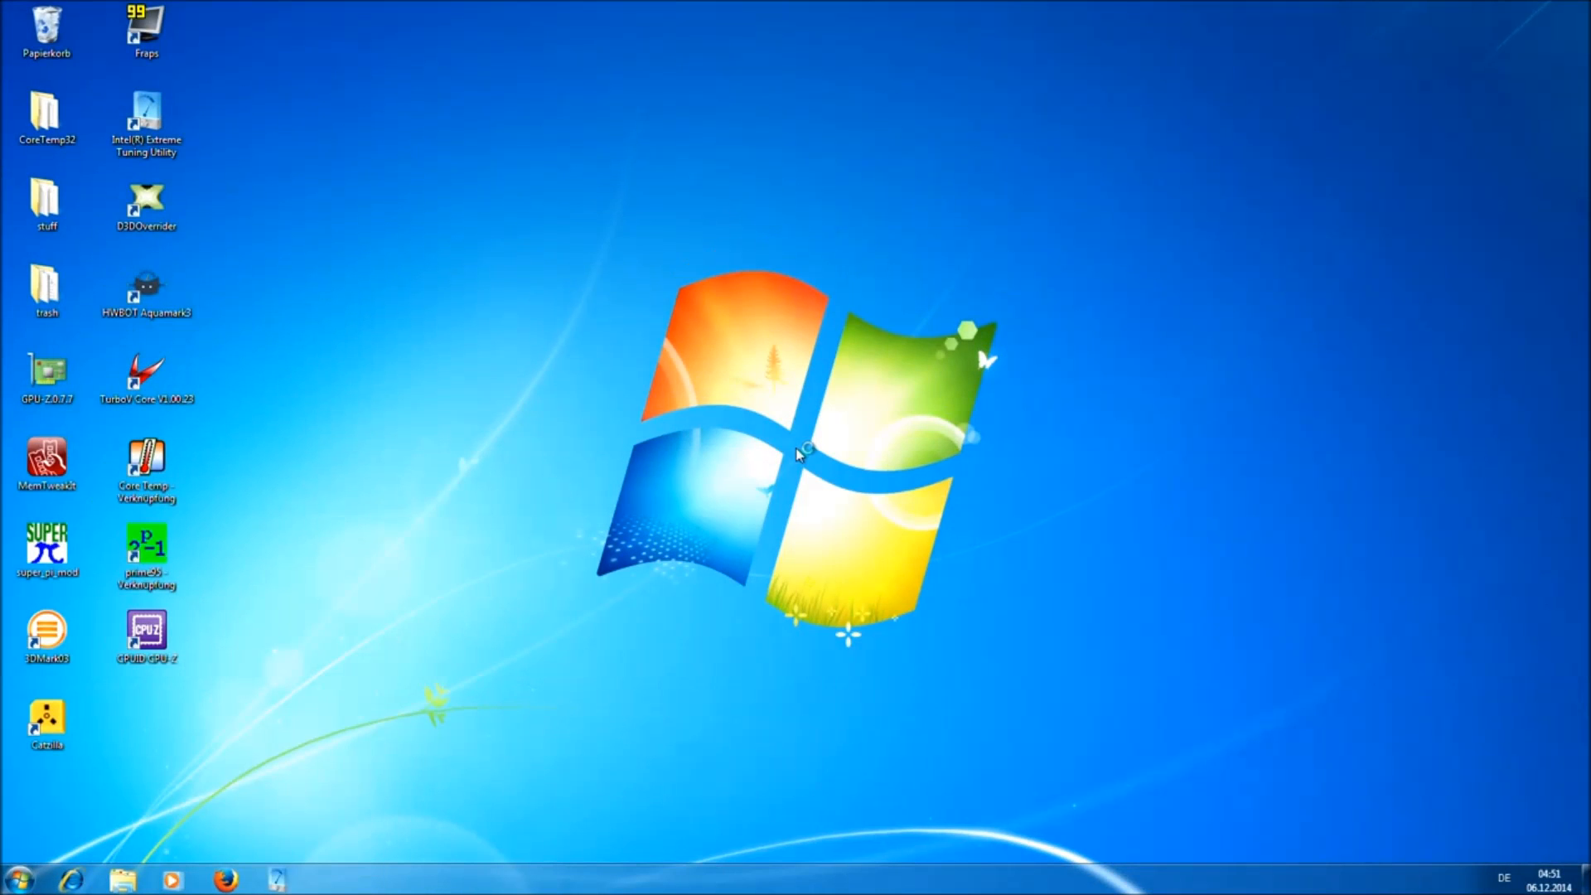
{"action": "mouse_move", "coordinate": [741, 434]}
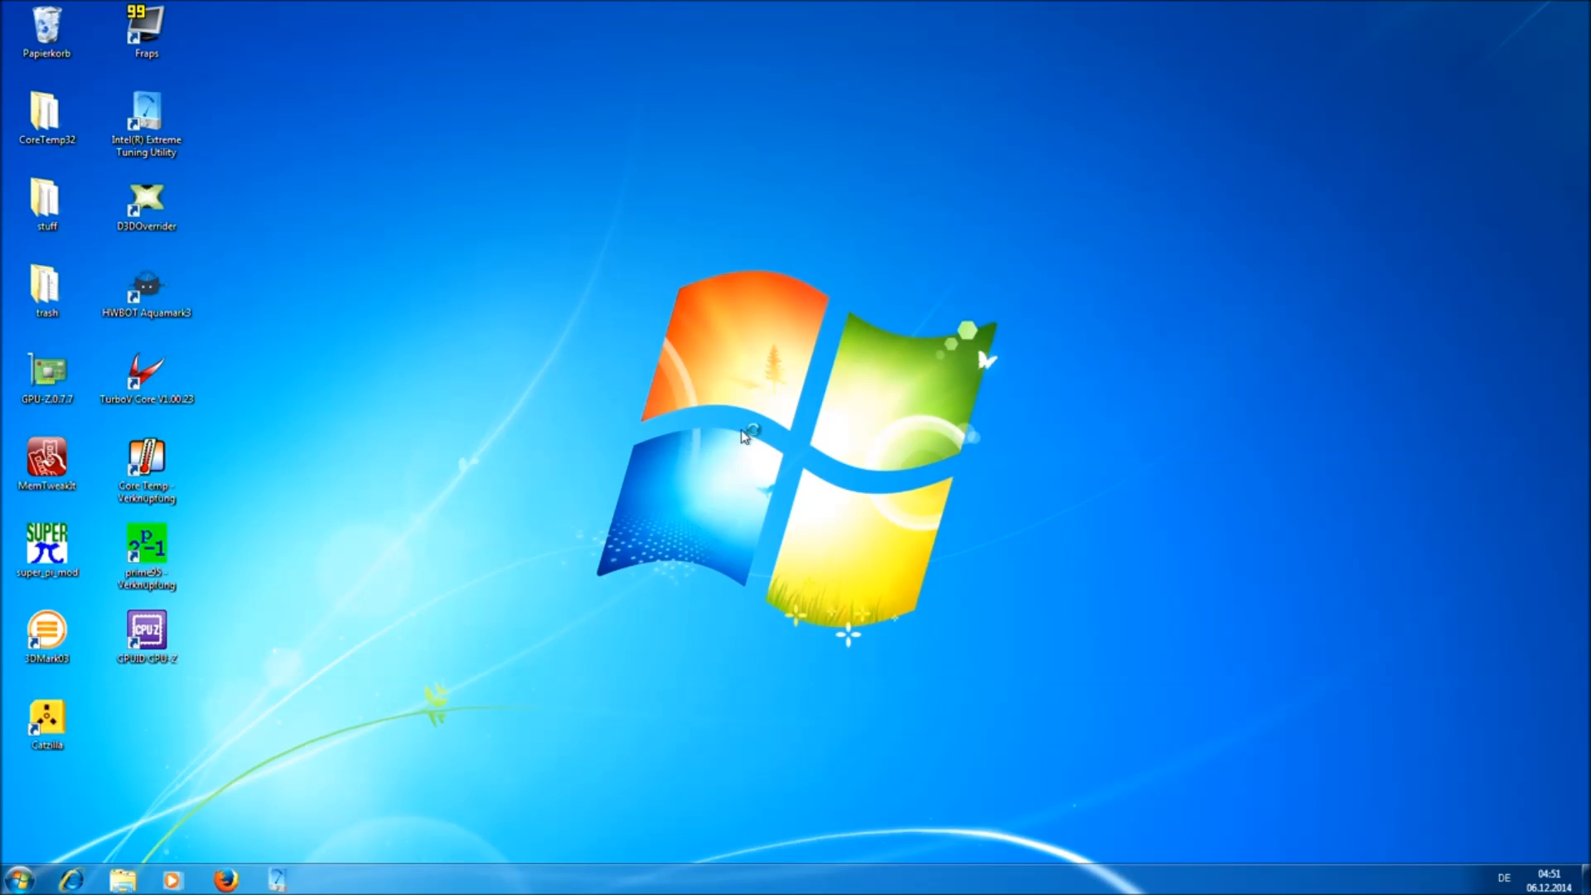
{"action": "mouse_move", "coordinate": [698, 420]}
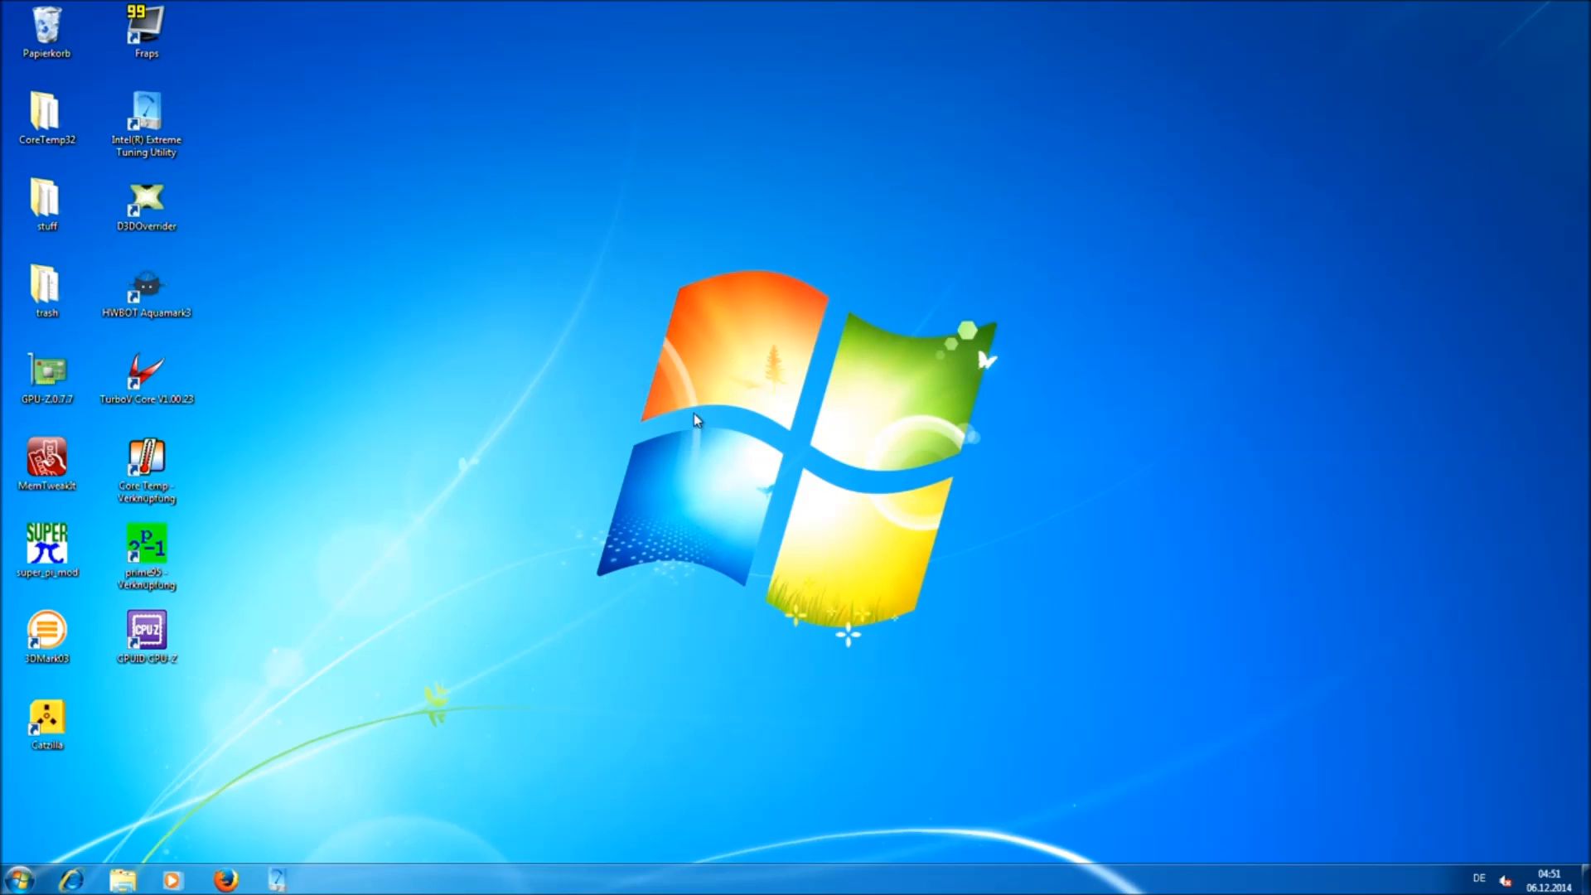
{"action": "mouse_move", "coordinate": [282, 531]}
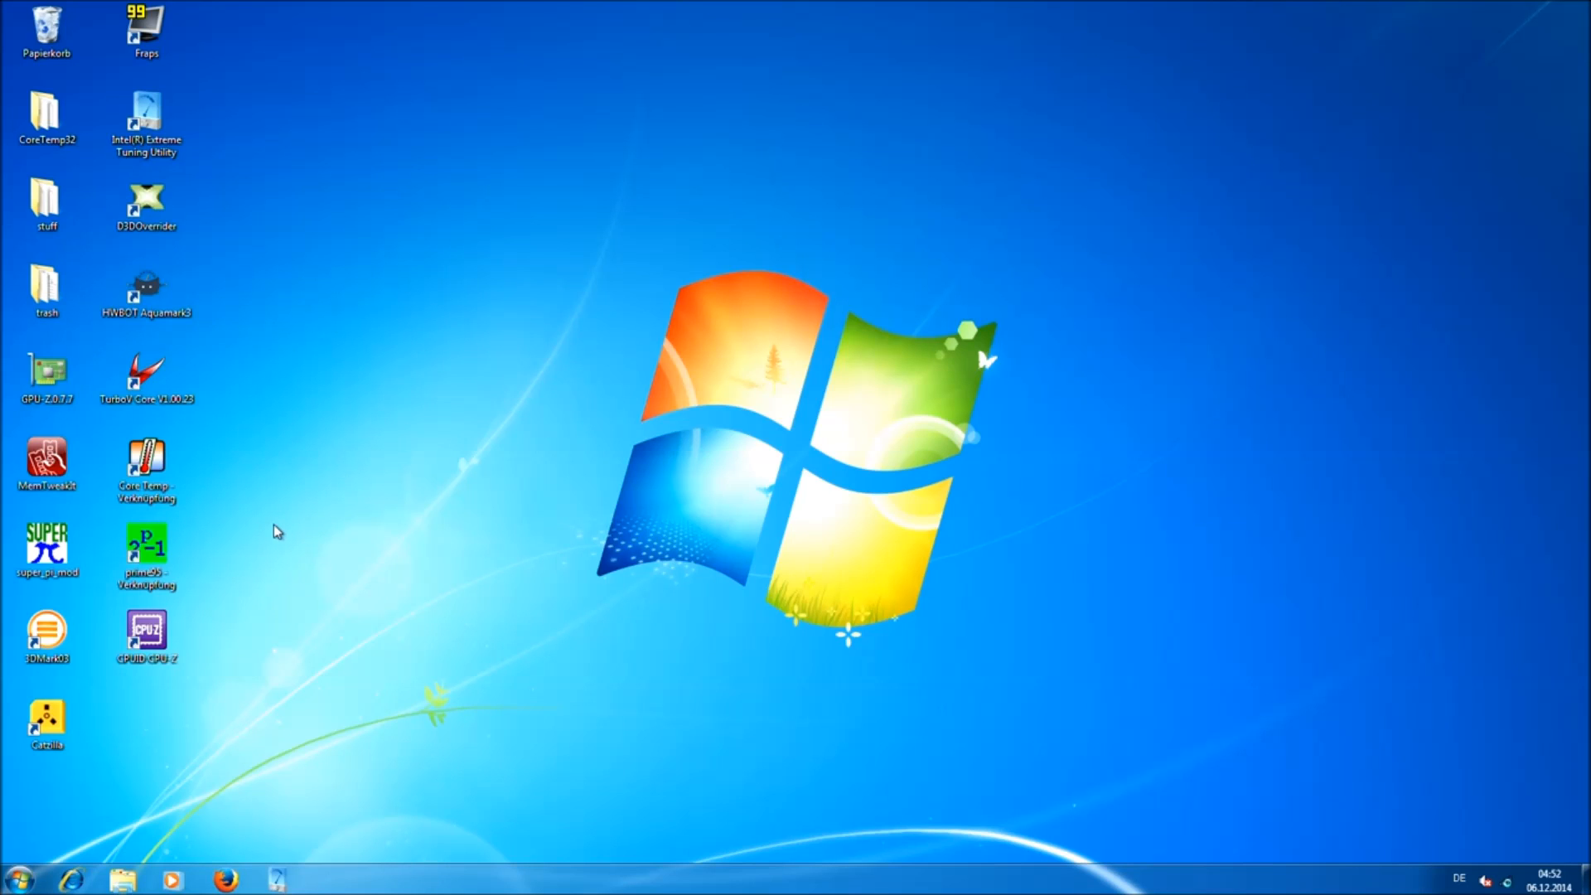
{"action": "mouse_move", "coordinate": [214, 593]}
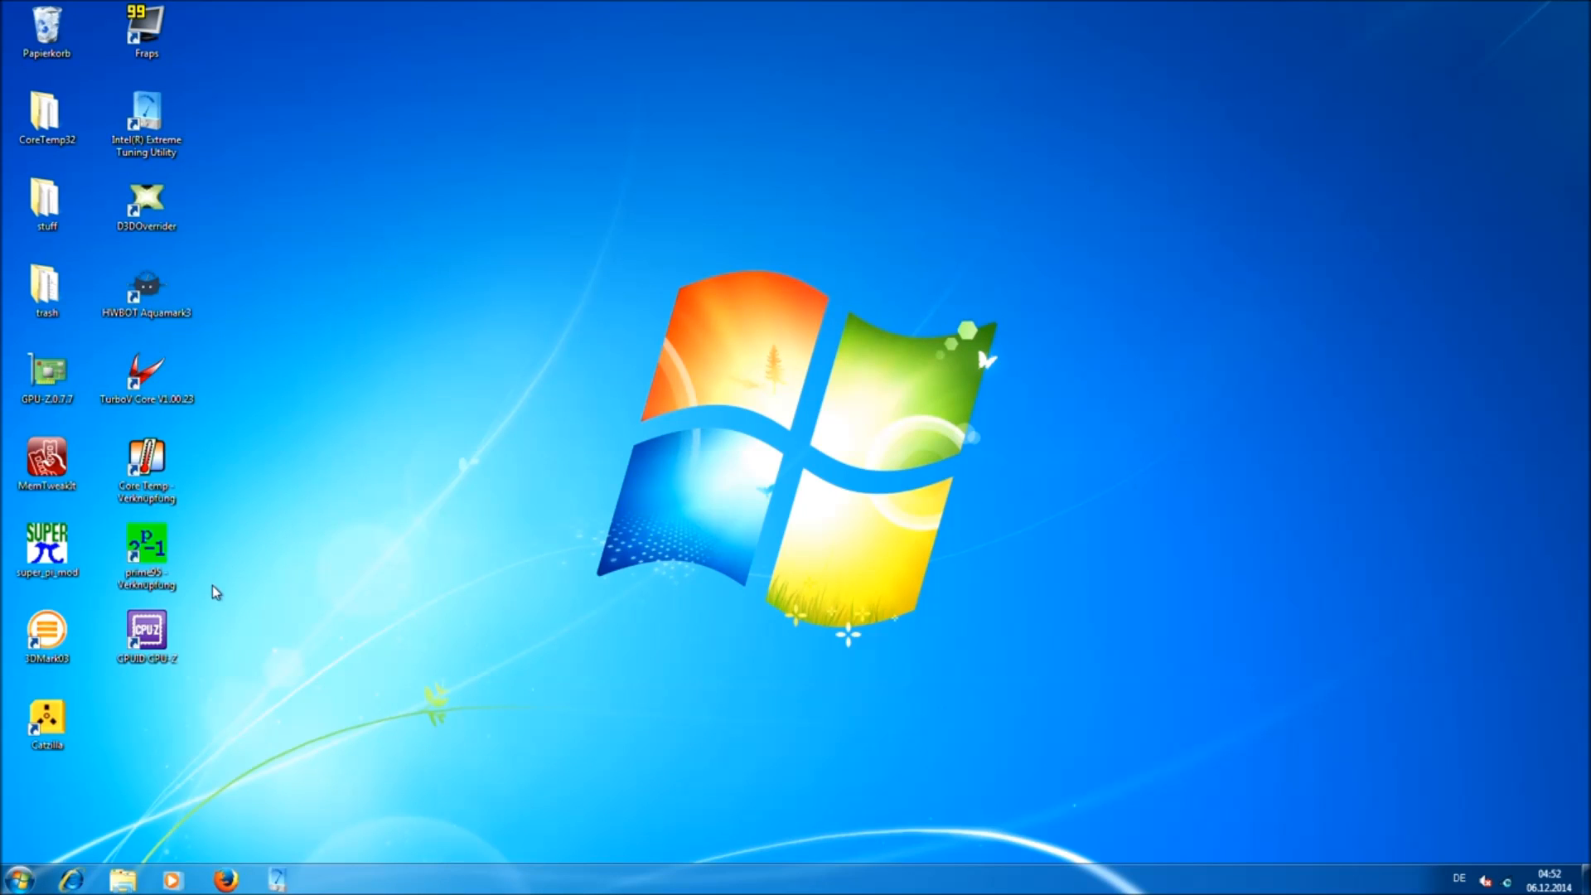
Launch CPU-Z and list per-core speeds, all four cores at 4299.0 MHz.
{"action": "double_click", "coordinate": [146, 630]}
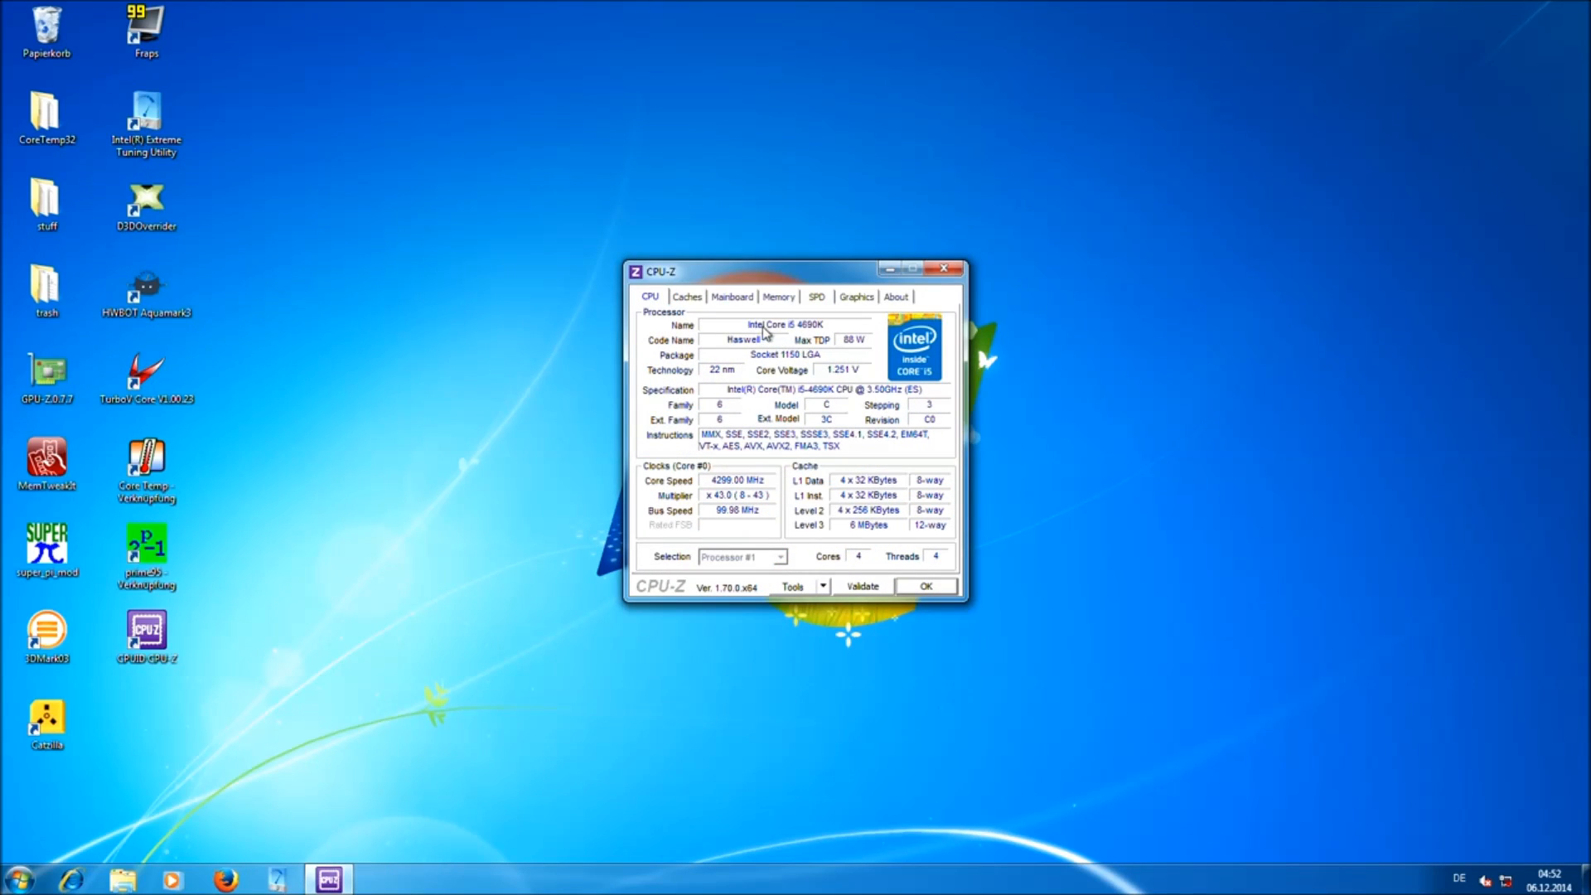
{"action": "mouse_move", "coordinate": [819, 335]}
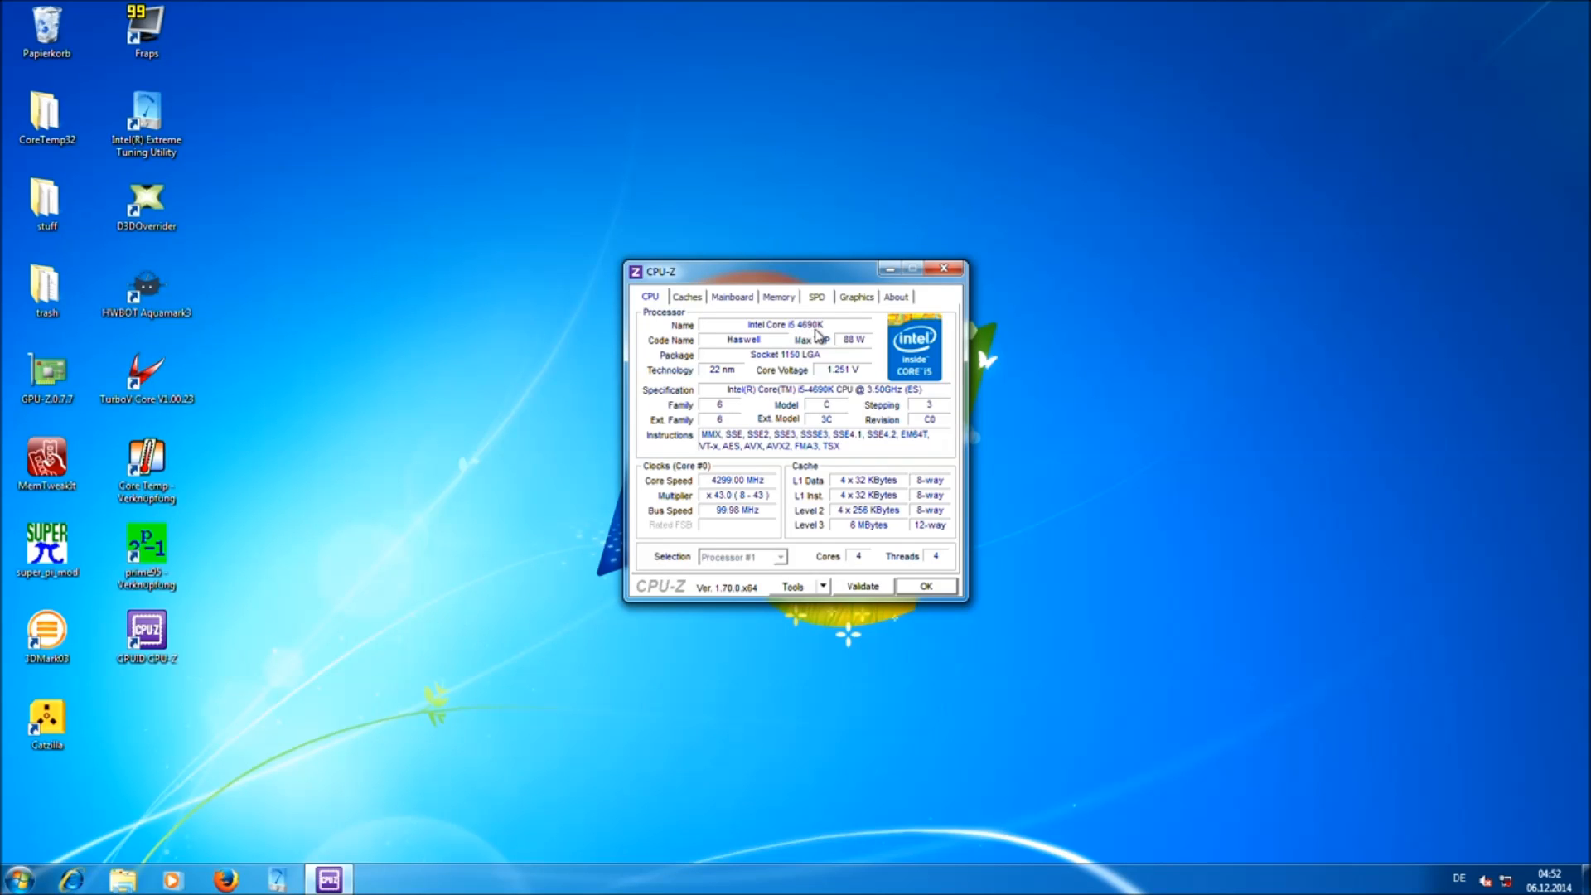
{"action": "mouse_move", "coordinate": [834, 382]}
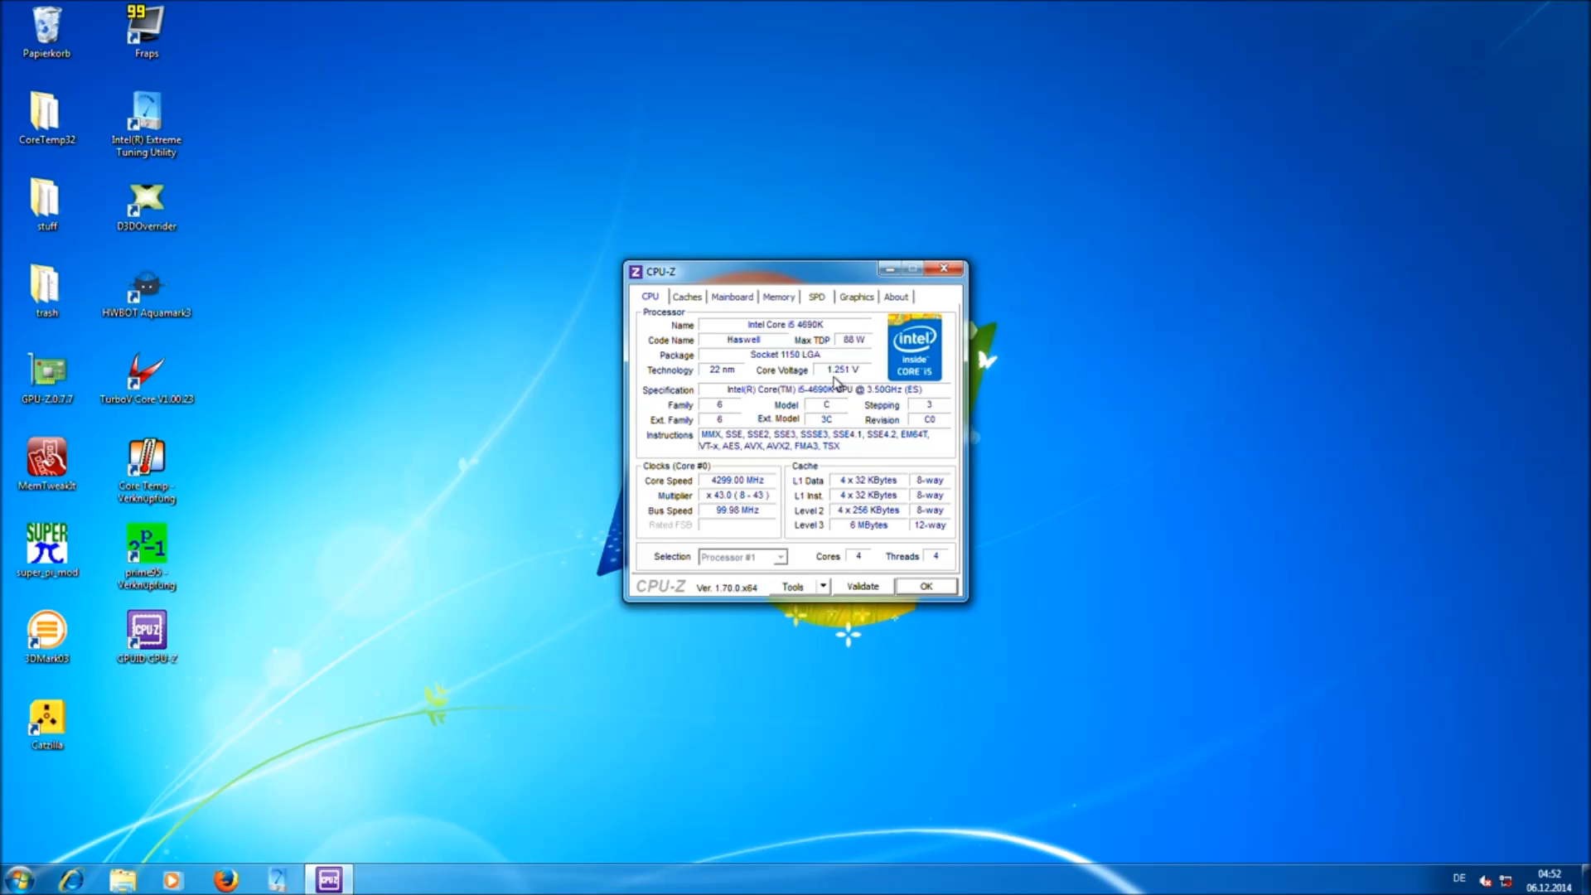
{"action": "mouse_move", "coordinate": [862, 381]}
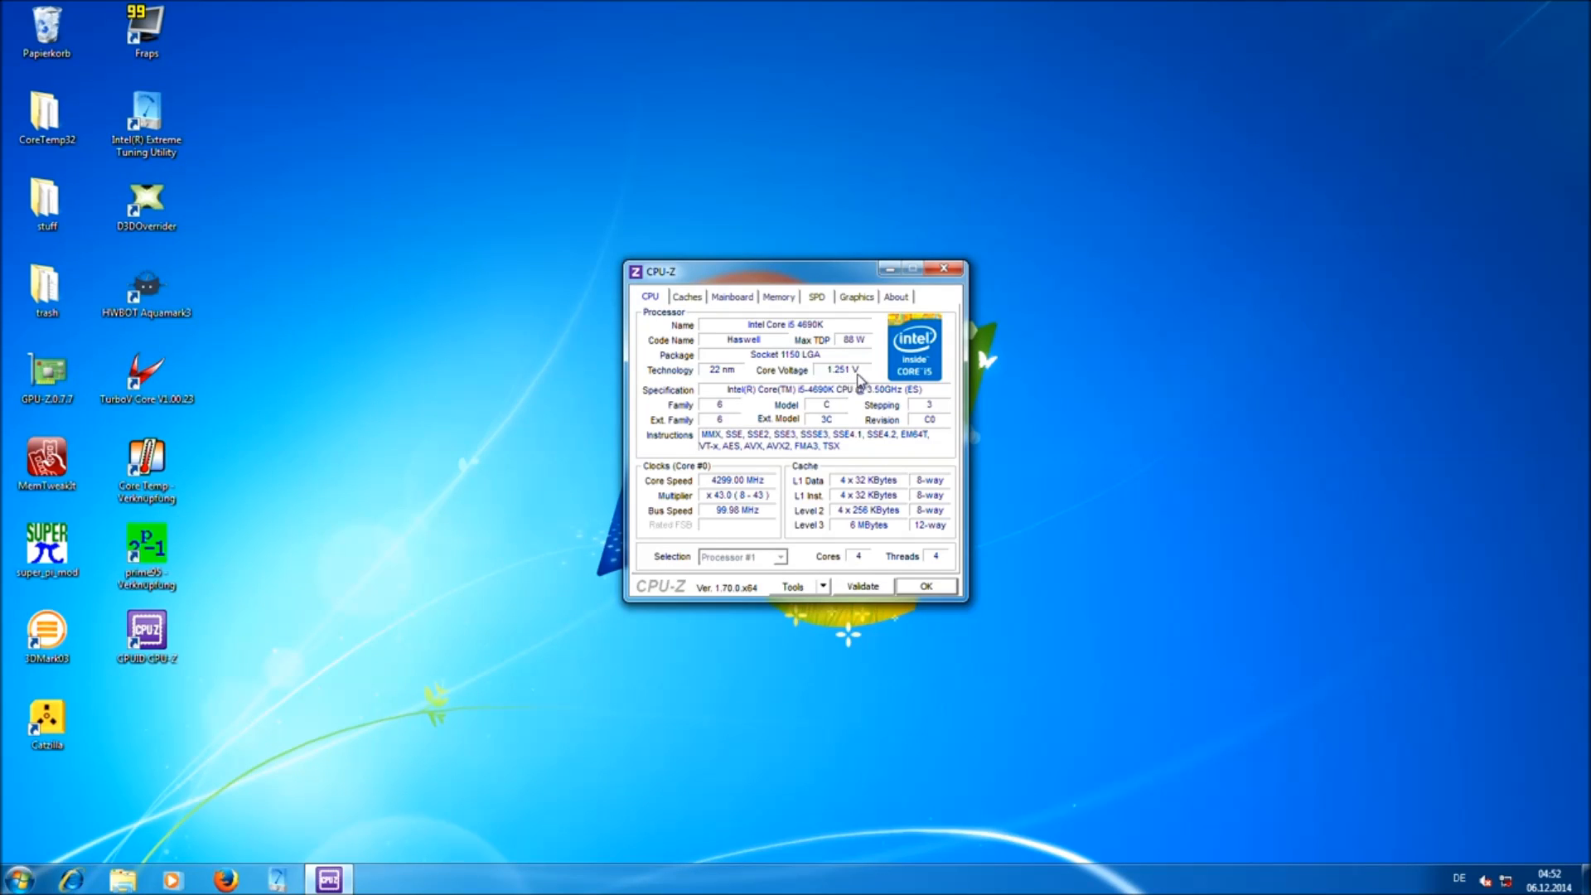
{"action": "mouse_move", "coordinate": [748, 496]}
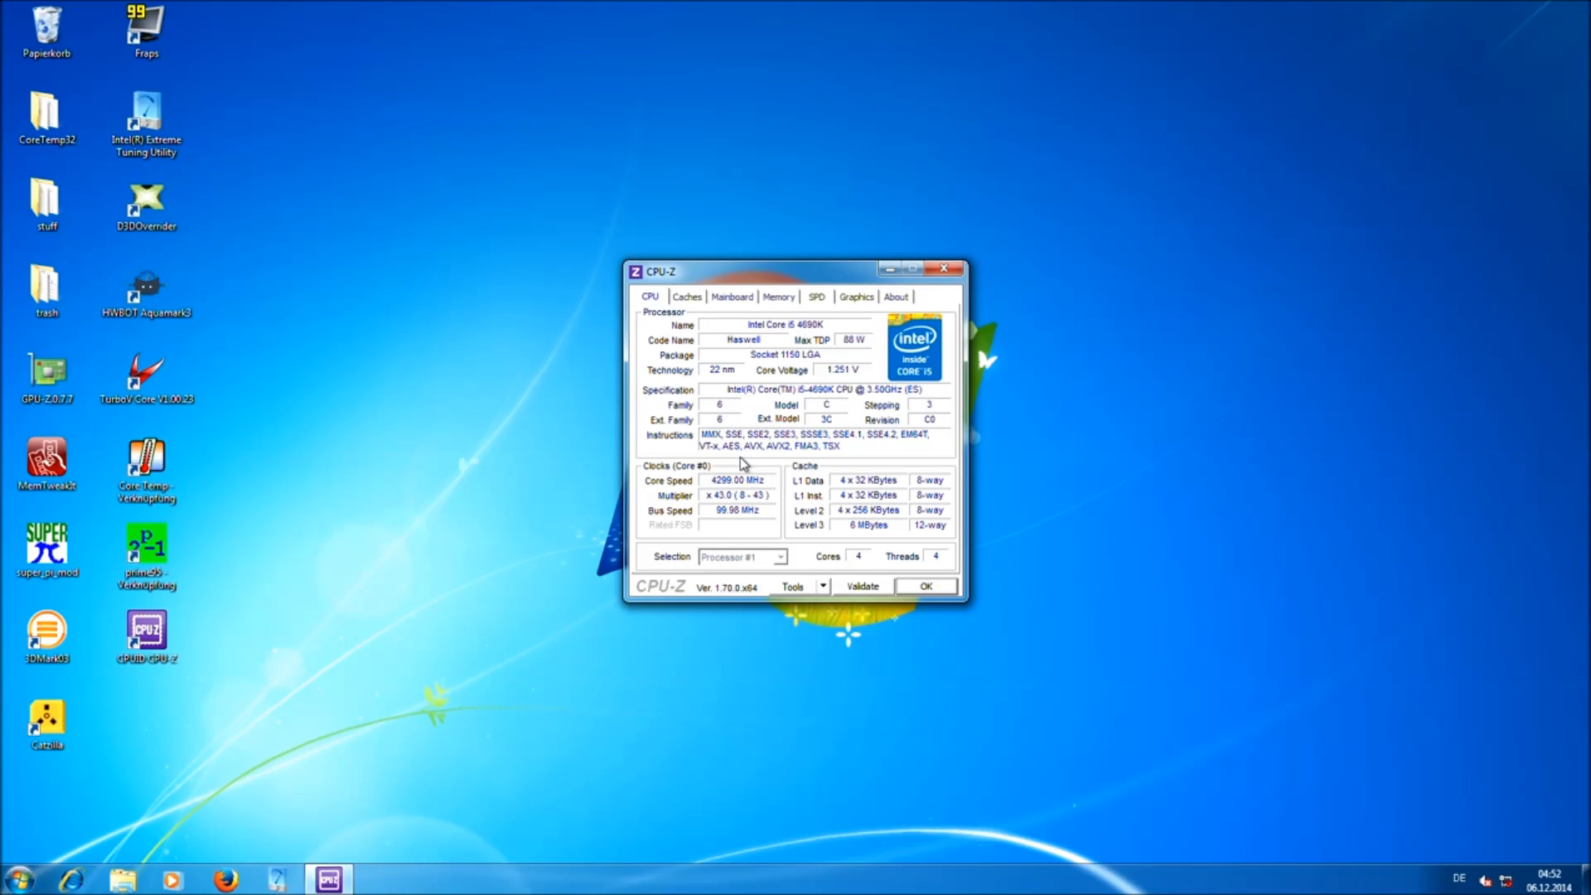
{"action": "left_click", "coordinate": [696, 466]}
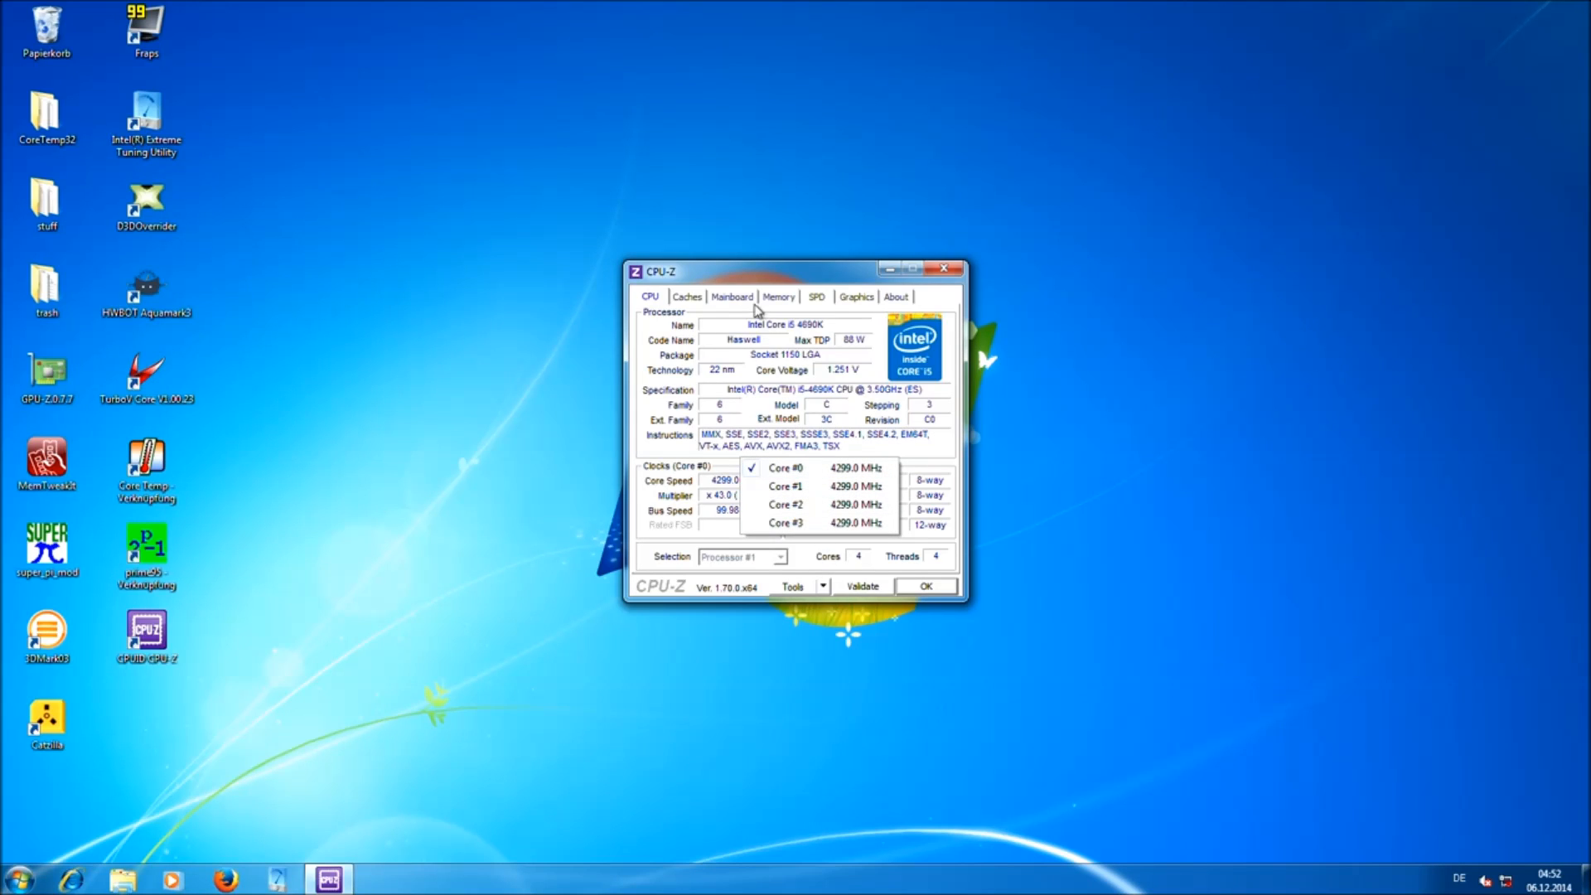
{"action": "mouse_move", "coordinate": [756, 310]}
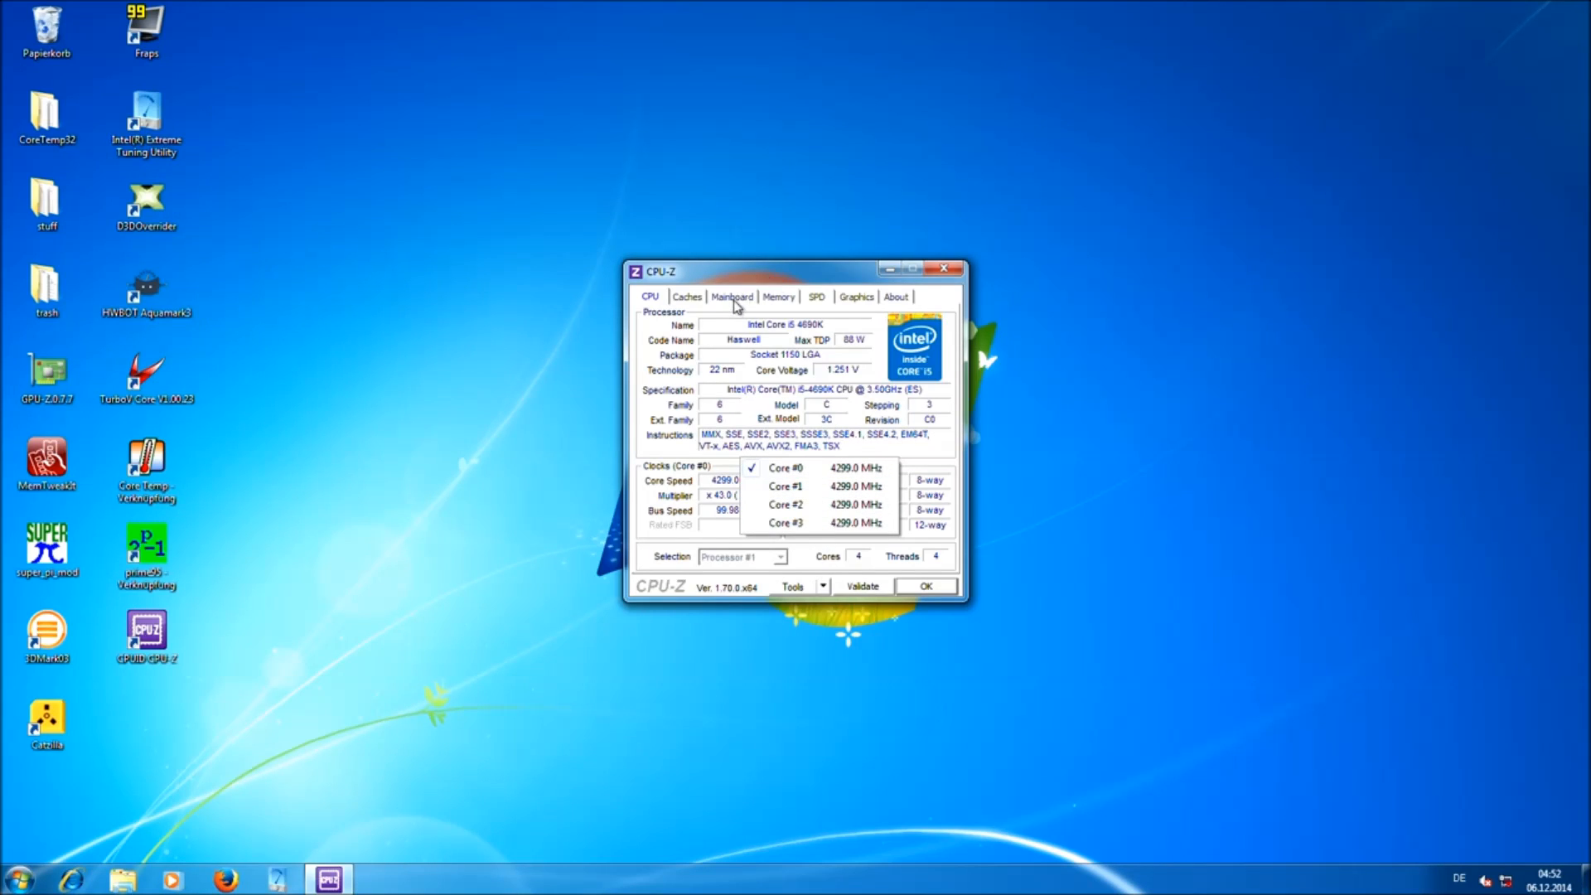
Show the Mainboard details: ASUS Maximus VII Formula, Z97, BIOS 0219.
{"action": "left_click", "coordinate": [731, 297]}
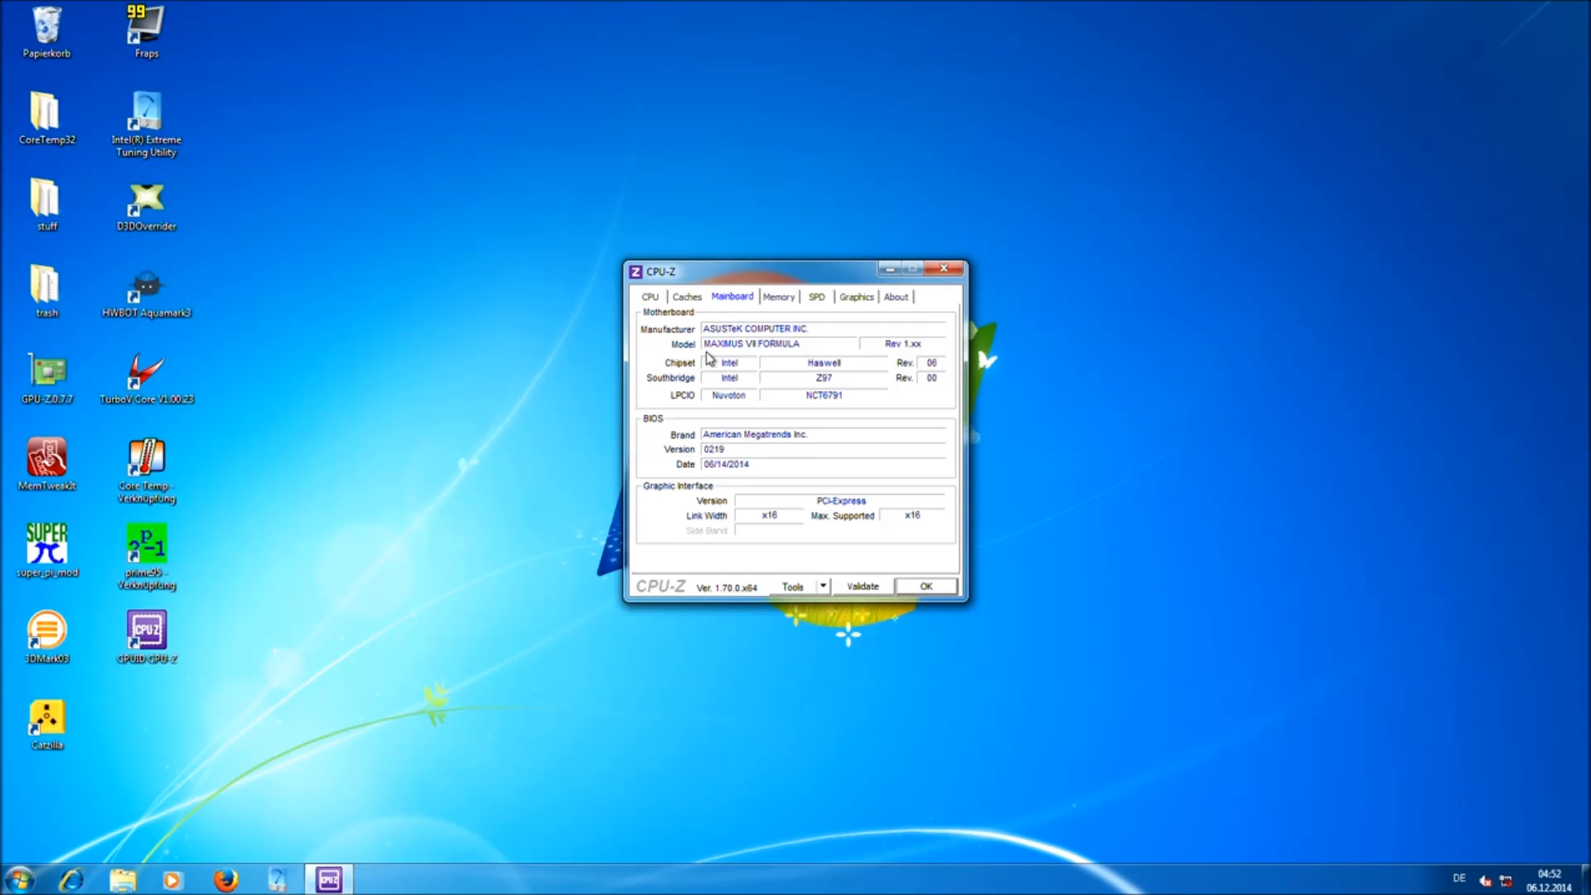
{"action": "mouse_move", "coordinate": [804, 358]}
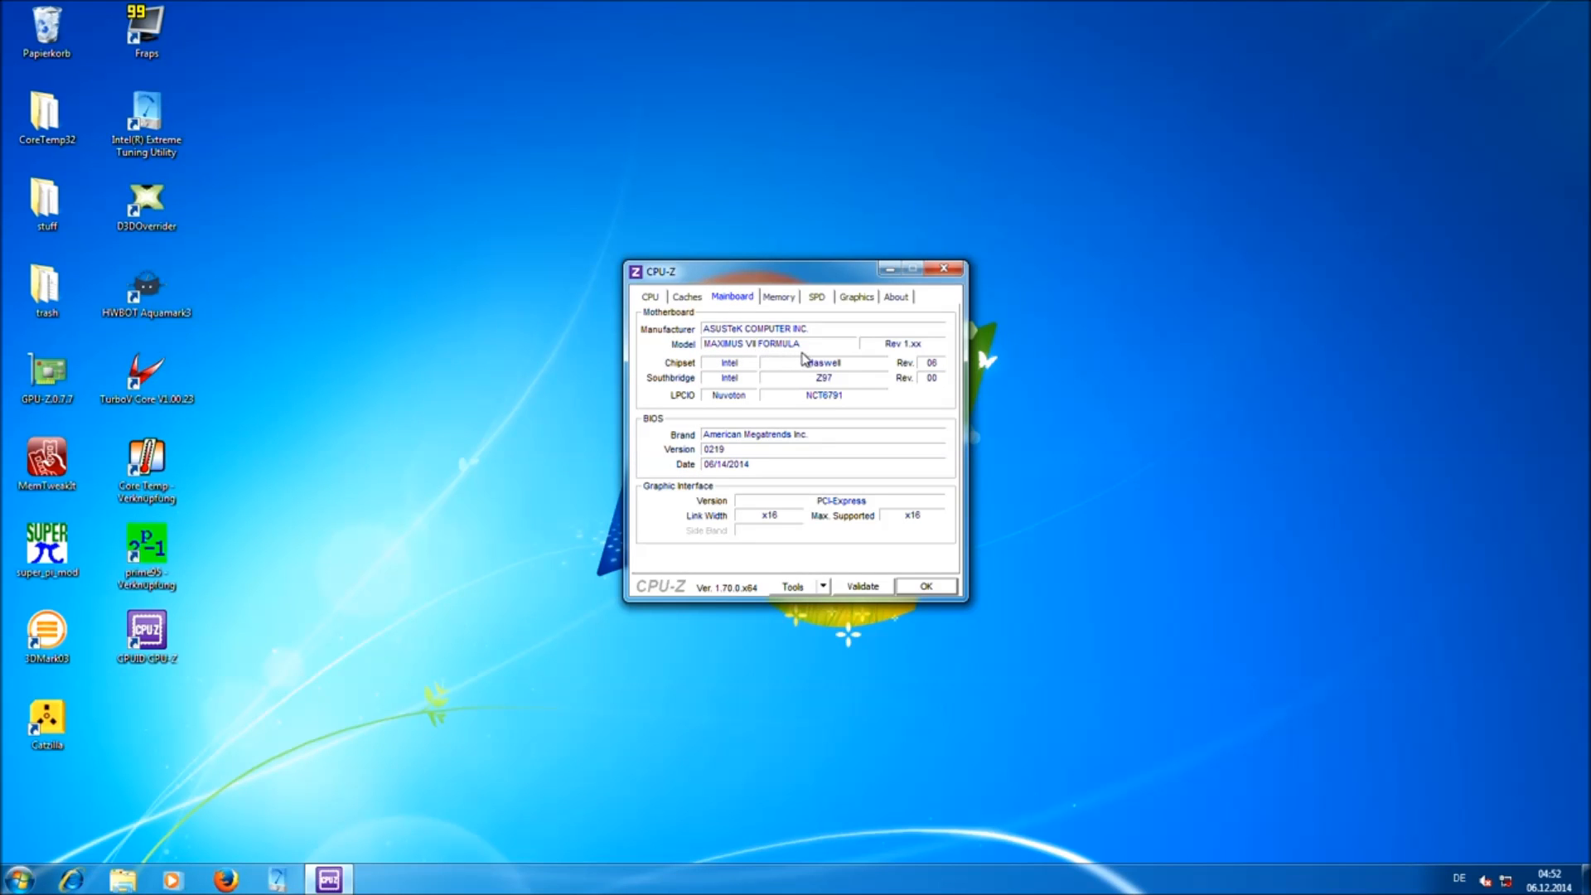
{"action": "mouse_move", "coordinate": [834, 388]}
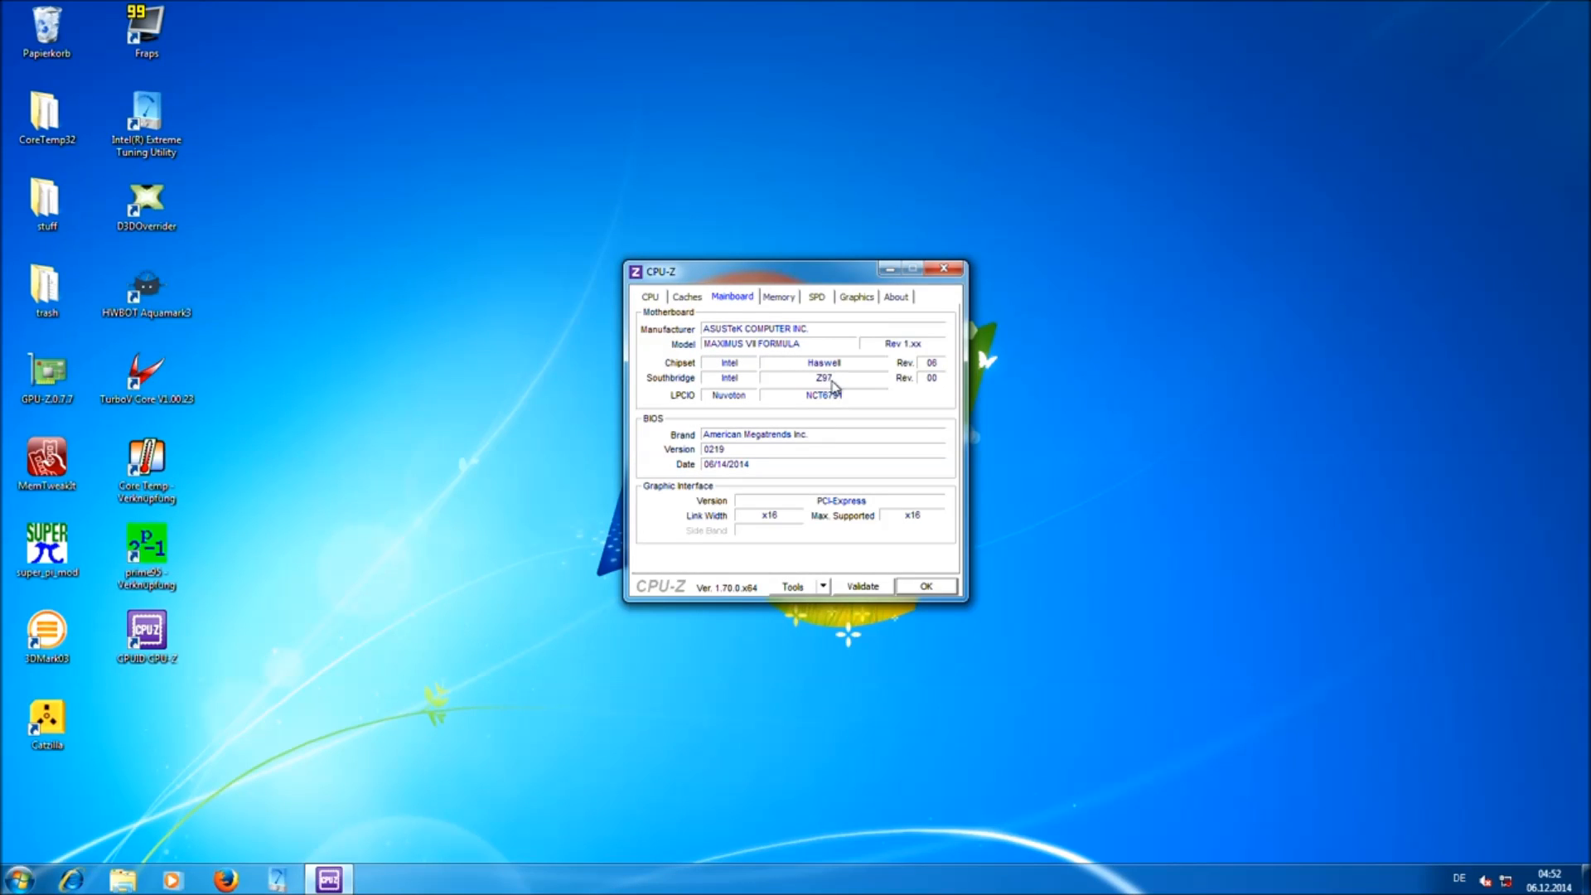
{"action": "mouse_move", "coordinate": [717, 449]}
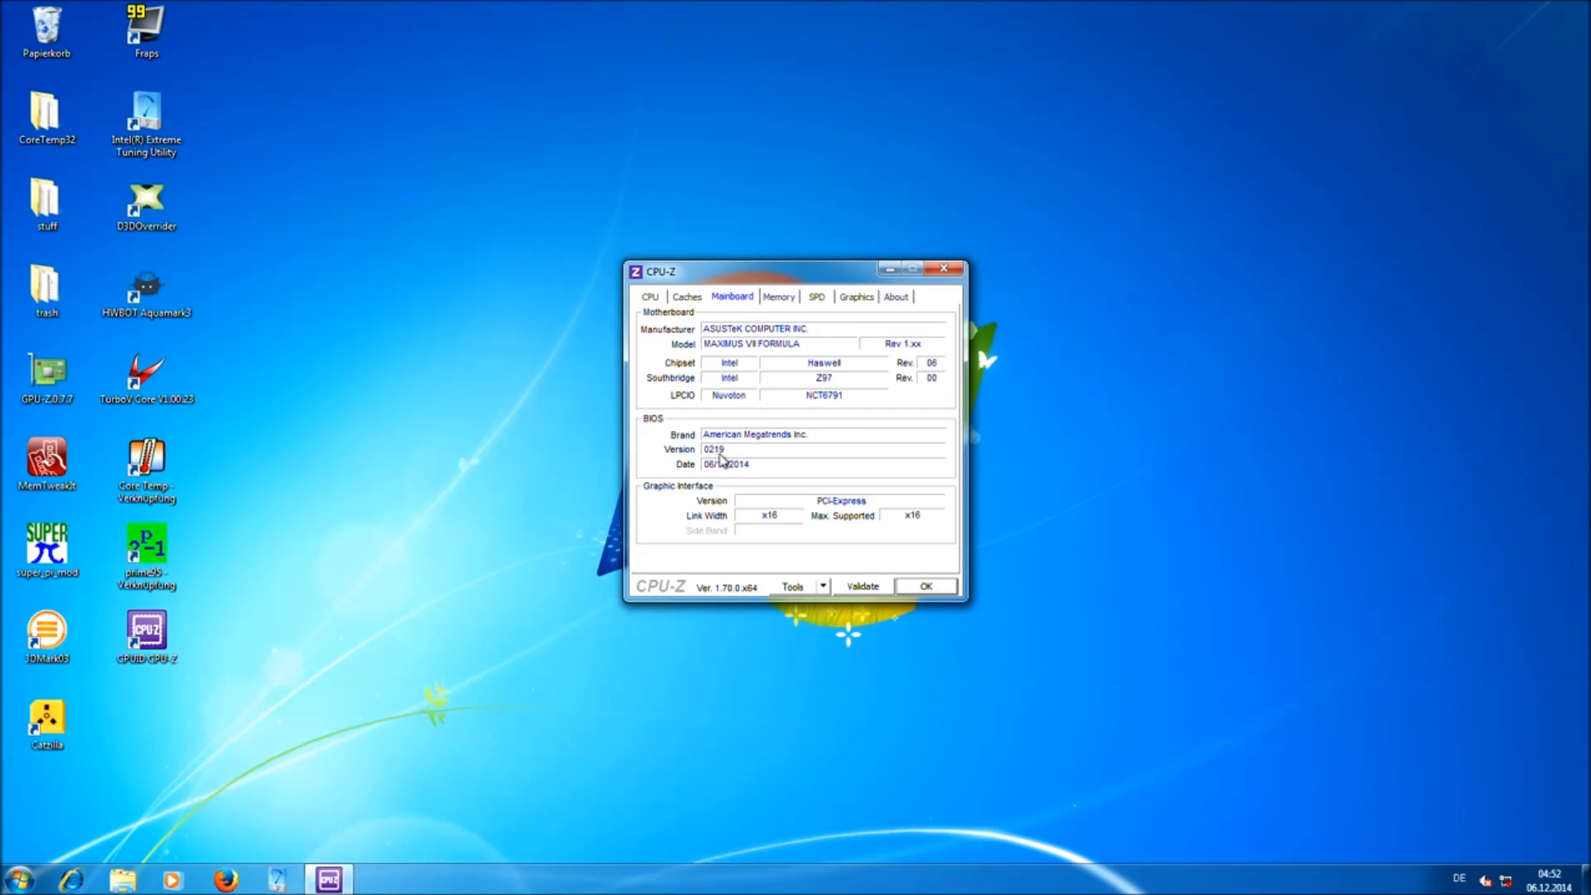
Show the Memory details: dual-channel DDR3 with 12-14-14-36 timings.
{"action": "left_click", "coordinate": [777, 296]}
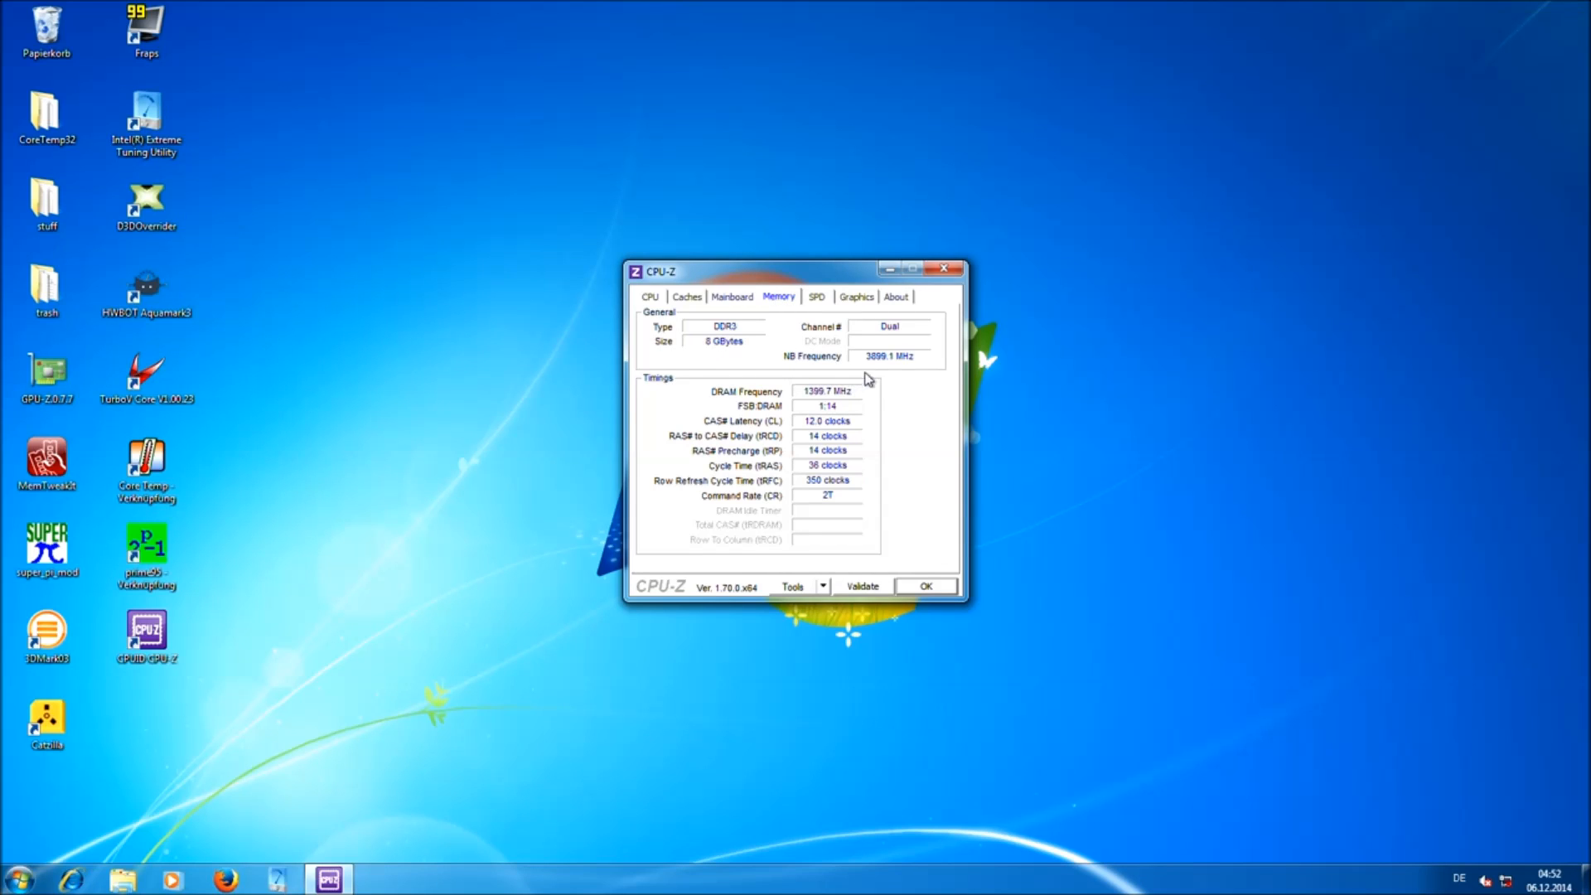
{"action": "mouse_move", "coordinate": [870, 367]}
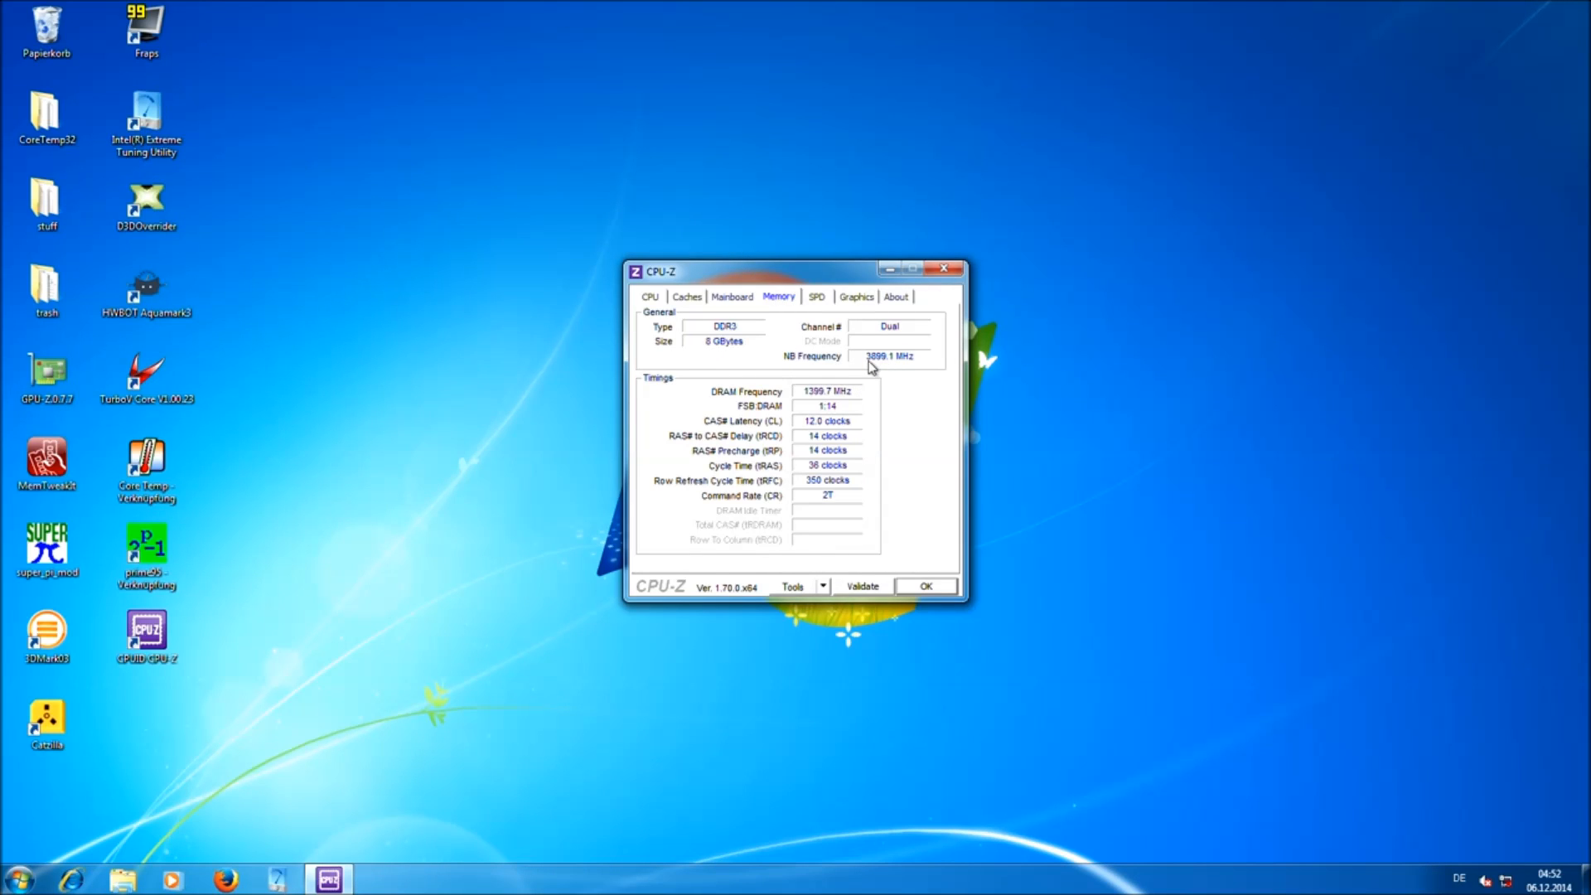
{"action": "mouse_move", "coordinate": [823, 404]}
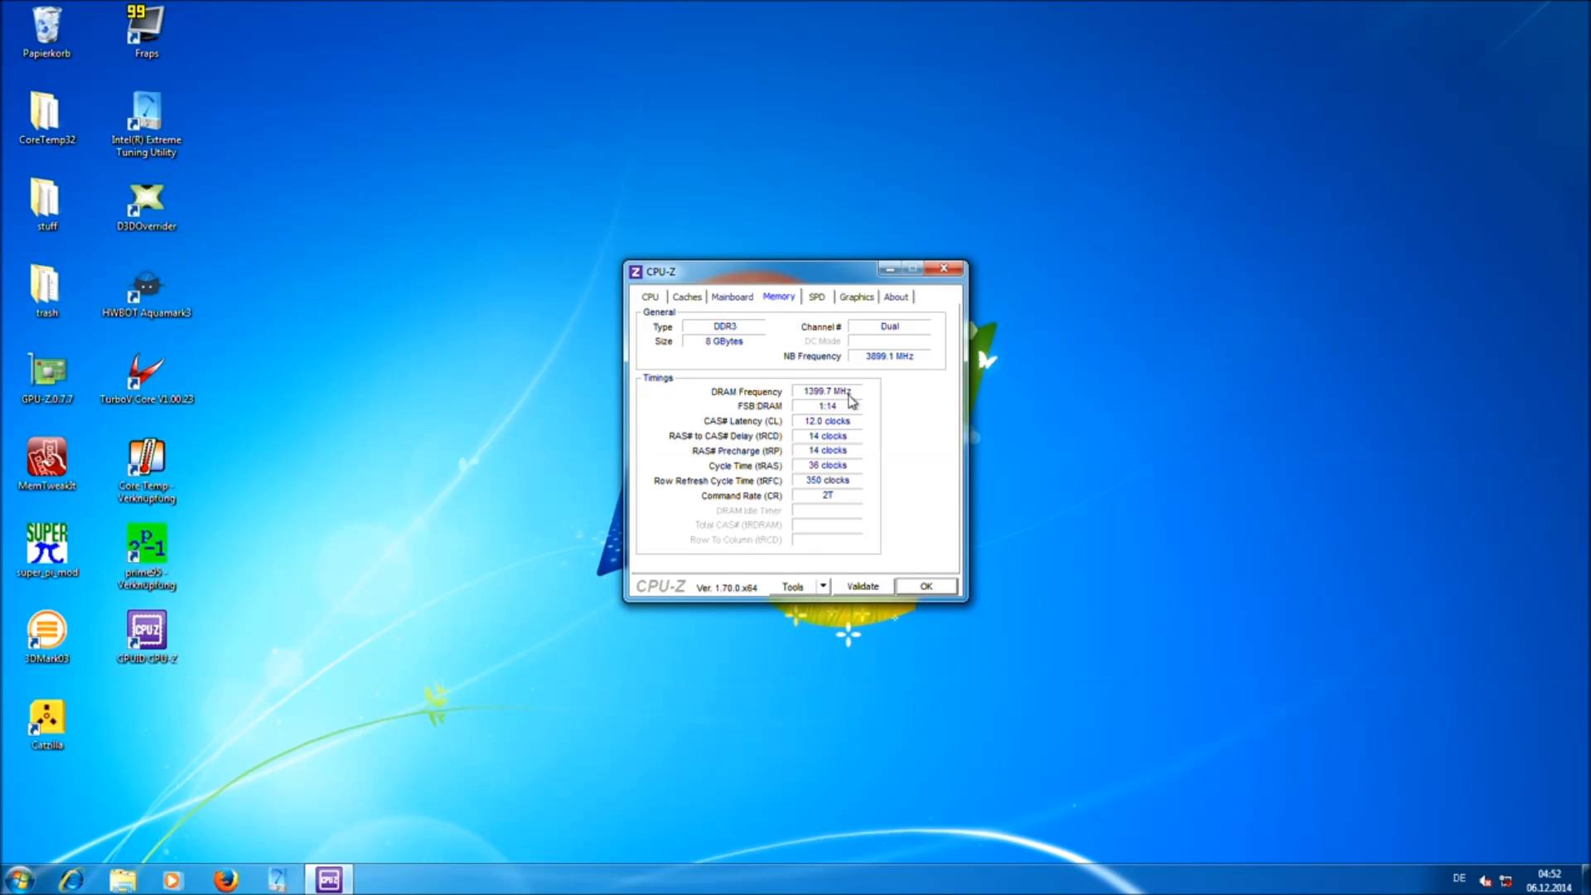
{"action": "mouse_move", "coordinate": [856, 401]}
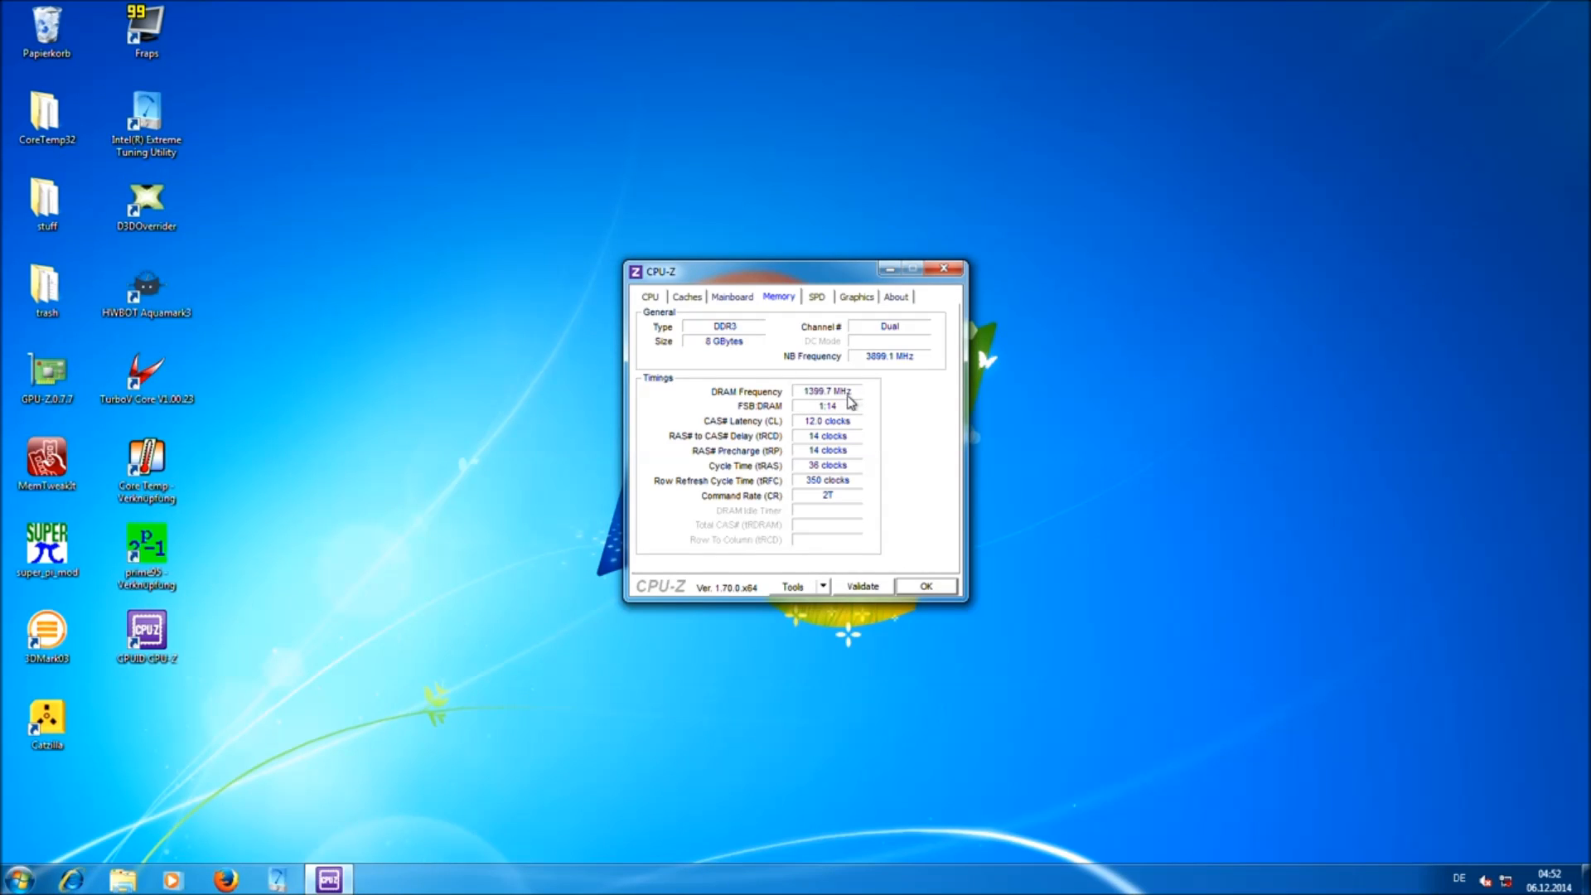
{"action": "mouse_move", "coordinate": [864, 409]}
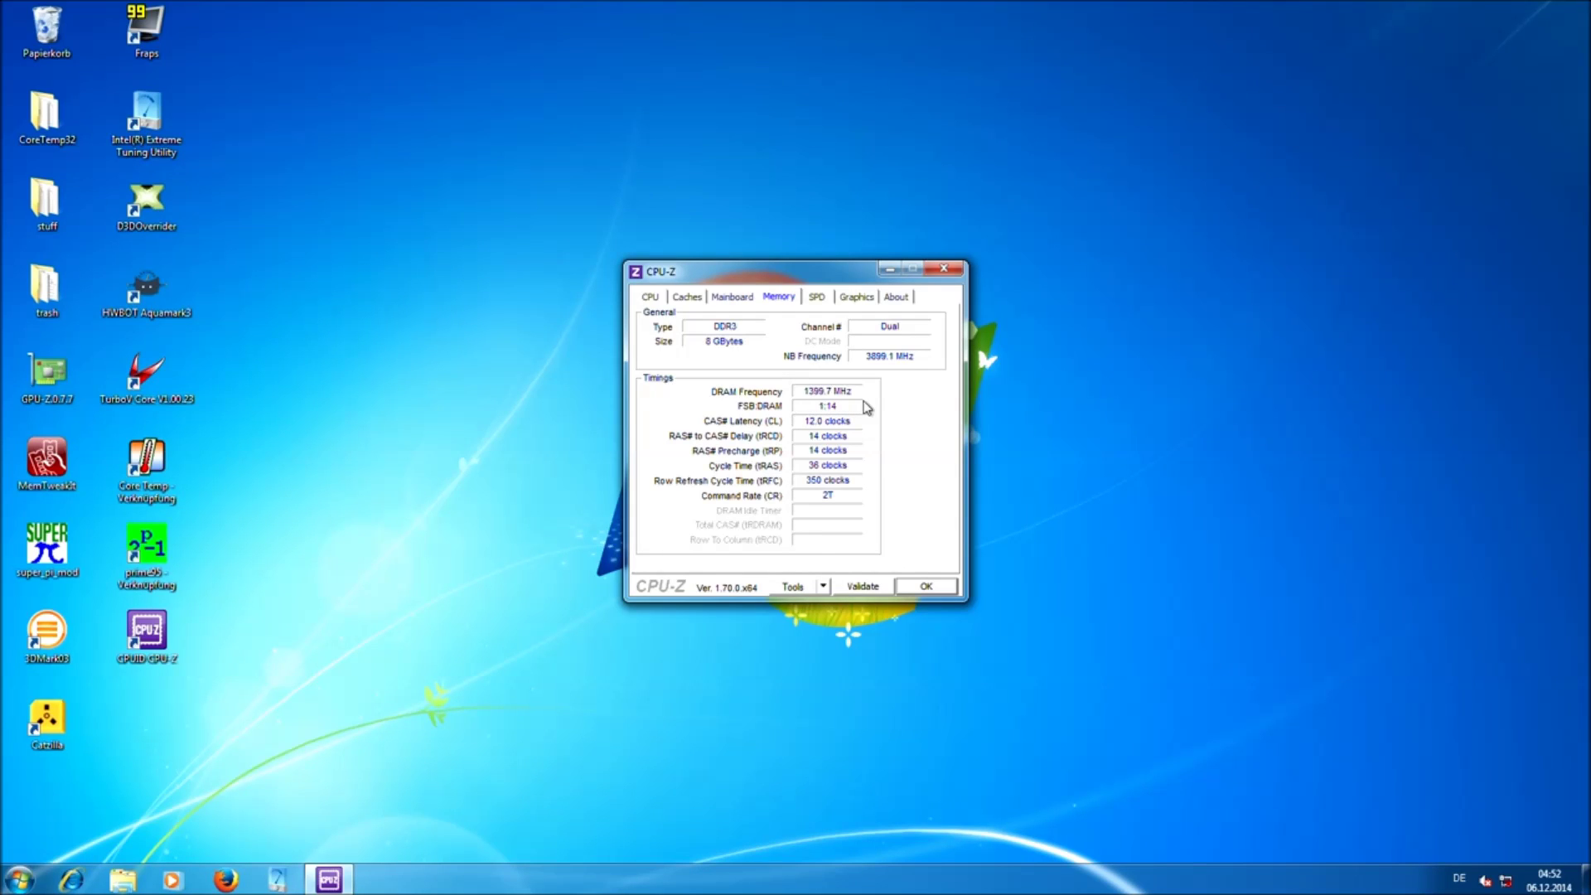
{"action": "mouse_move", "coordinate": [663, 290]}
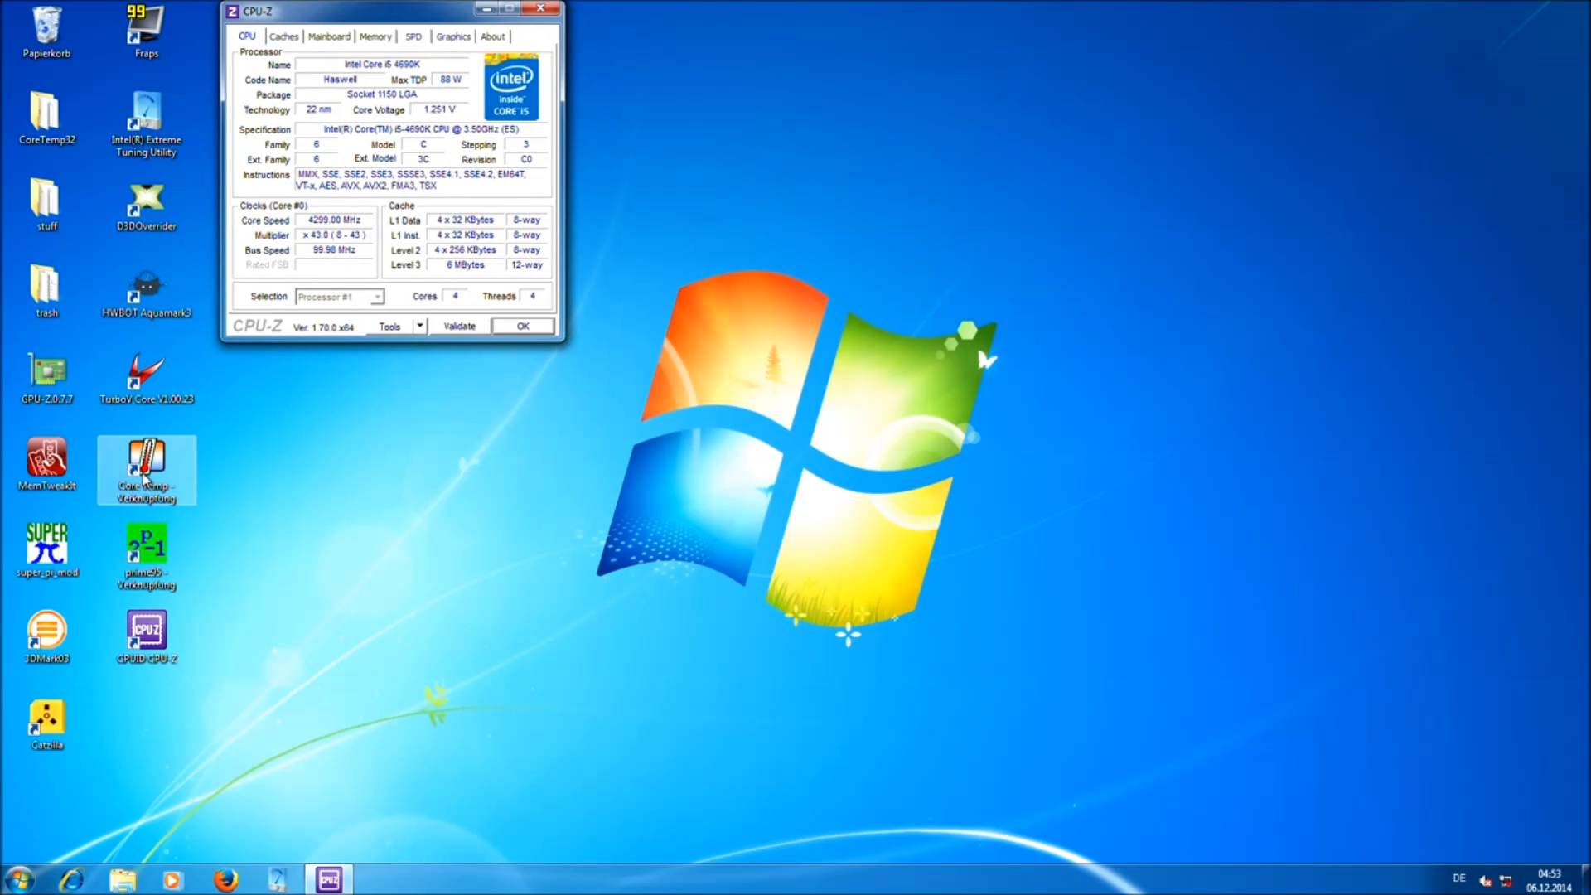
Launch Core Temp showing the i5 4690K at 4299.6 MHz, 1.2512 V, cores at 37–39°C.
{"action": "double_click", "coordinate": [146, 470]}
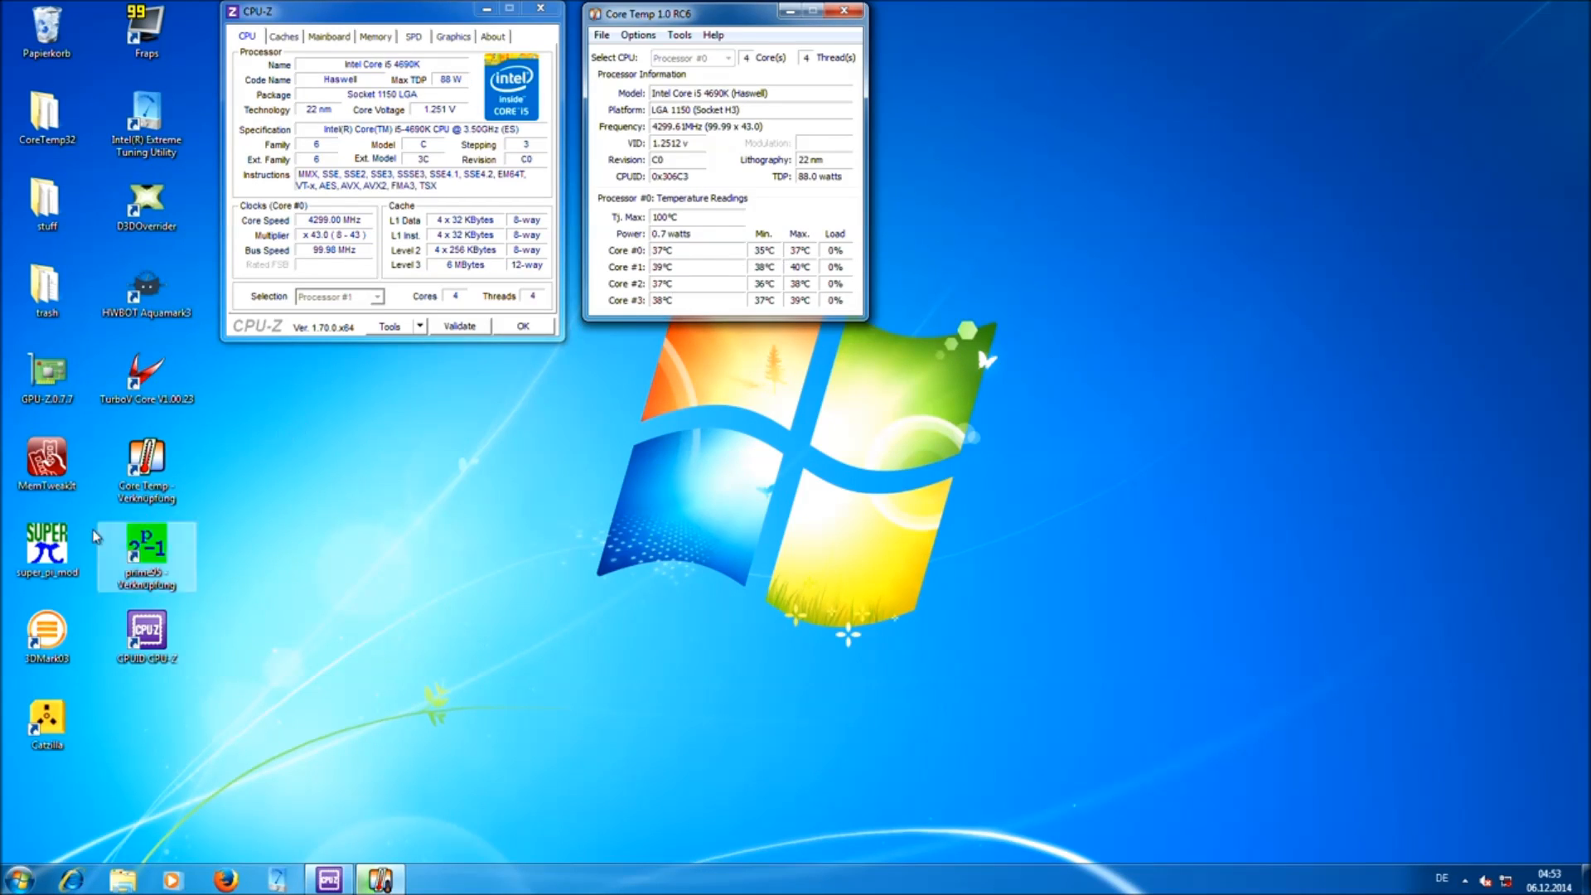
Configure a Custom Prime95 torture test: 4 threads, 1344K min/max FFT, in-place, 15 minutes each.
{"action": "double_click", "coordinate": [145, 557]}
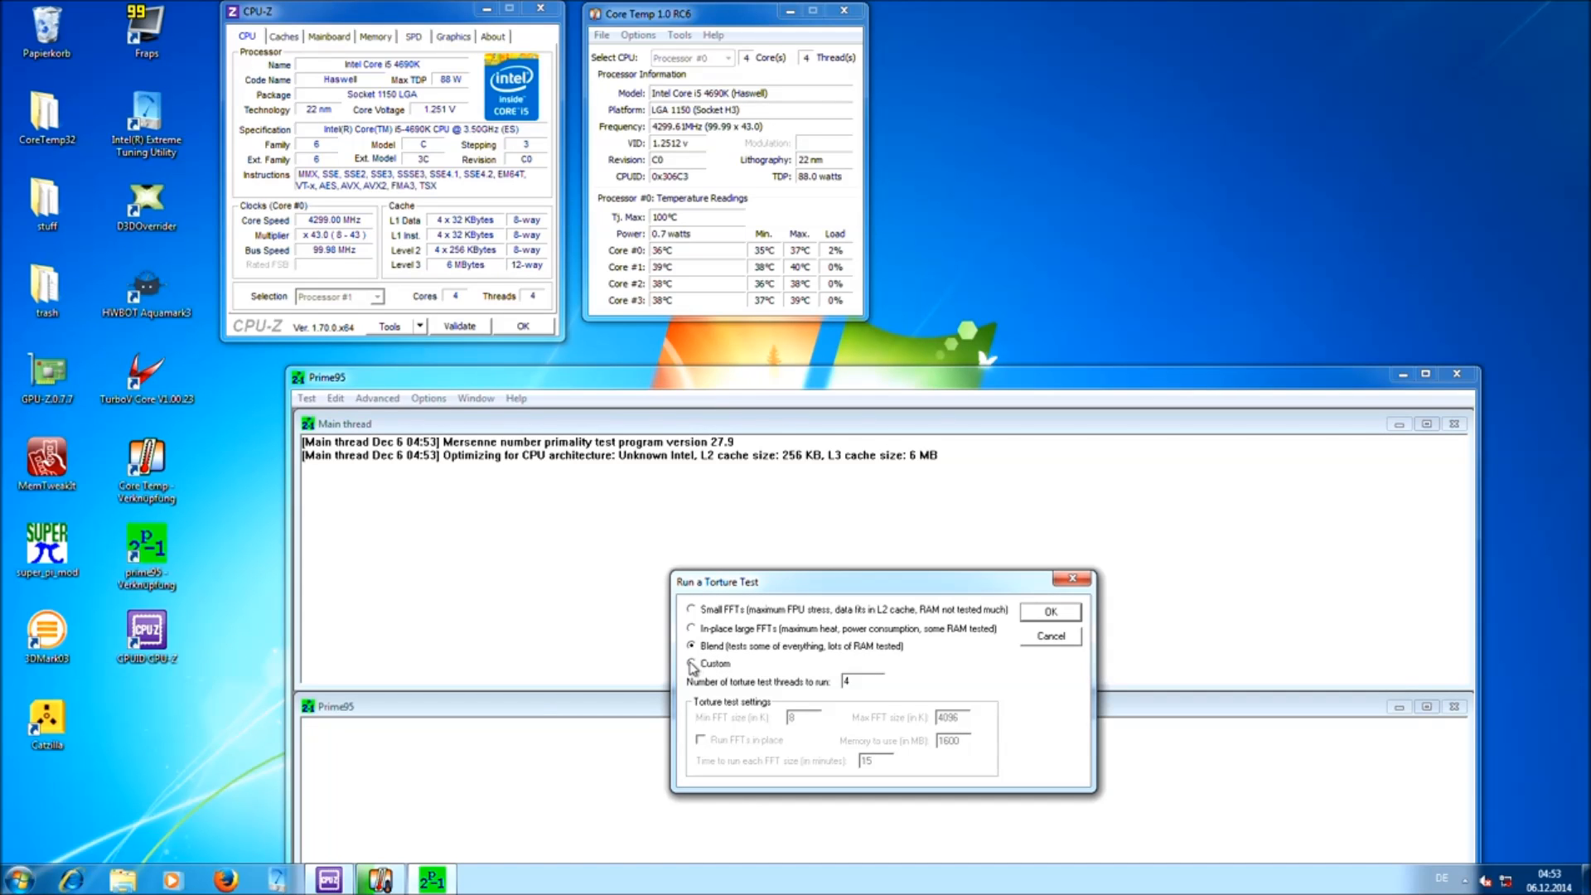
{"action": "left_click", "coordinate": [693, 663]}
{"action": "type", "text": "1344"}
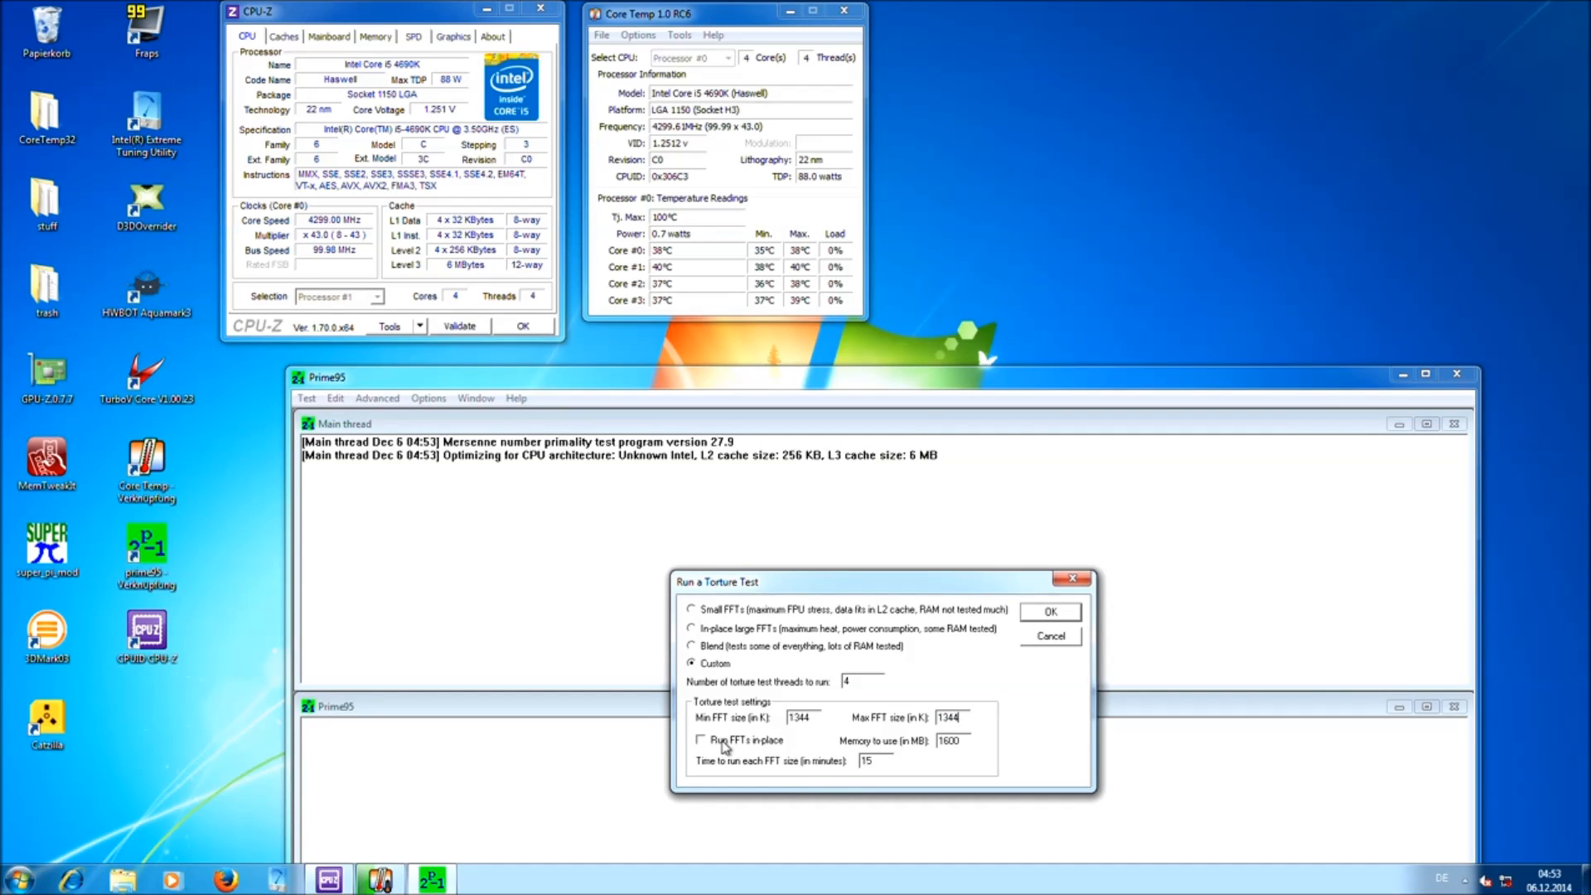
{"action": "left_click", "coordinate": [699, 739]}
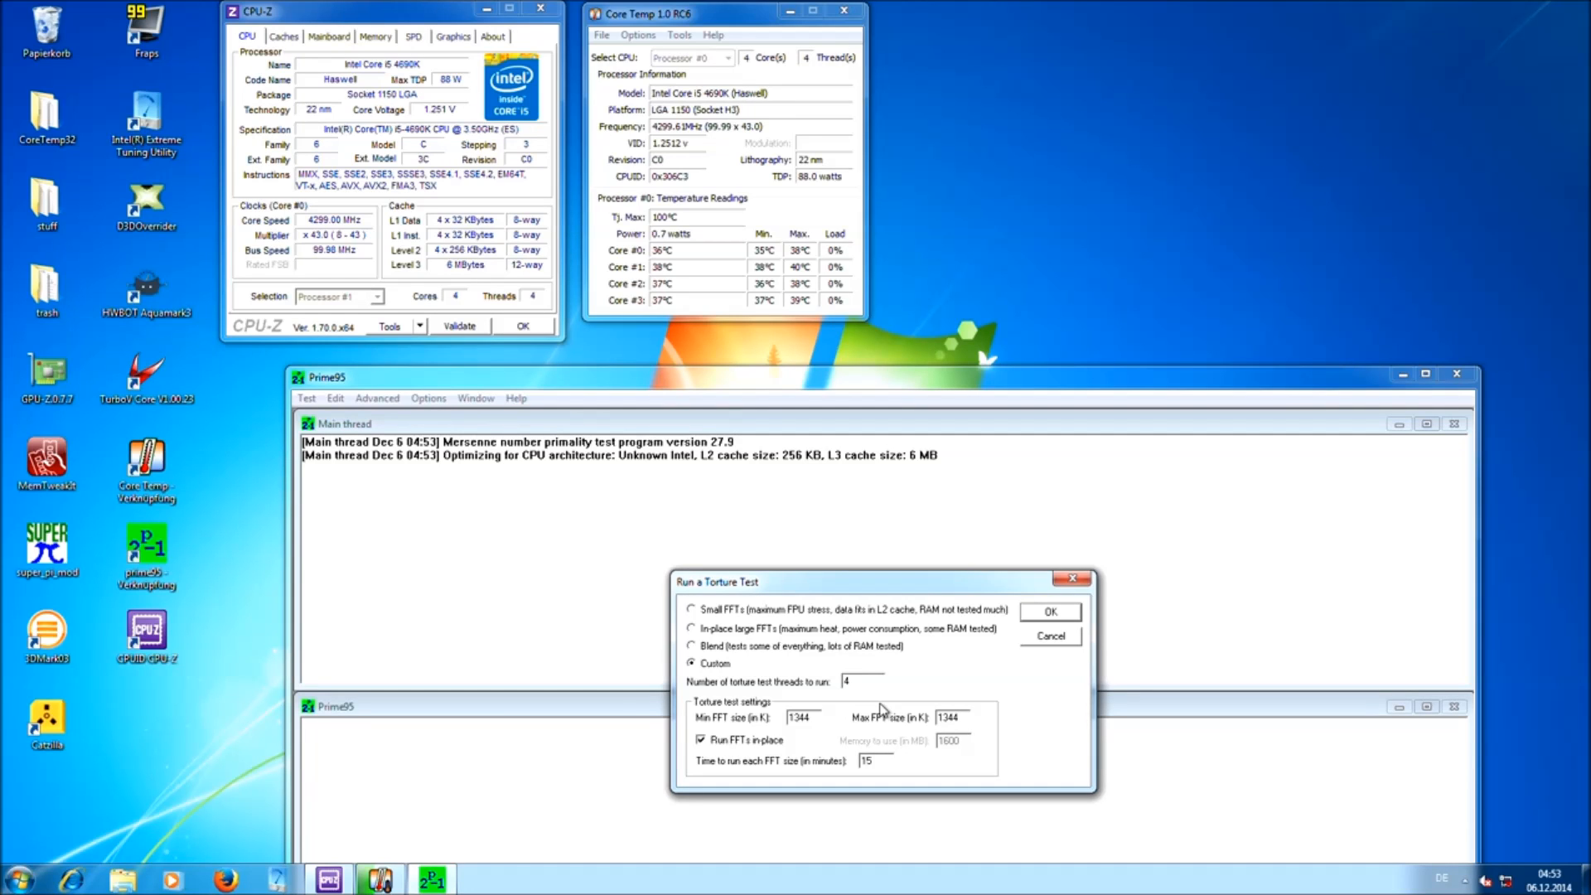
{"action": "mouse_move", "coordinate": [961, 666]}
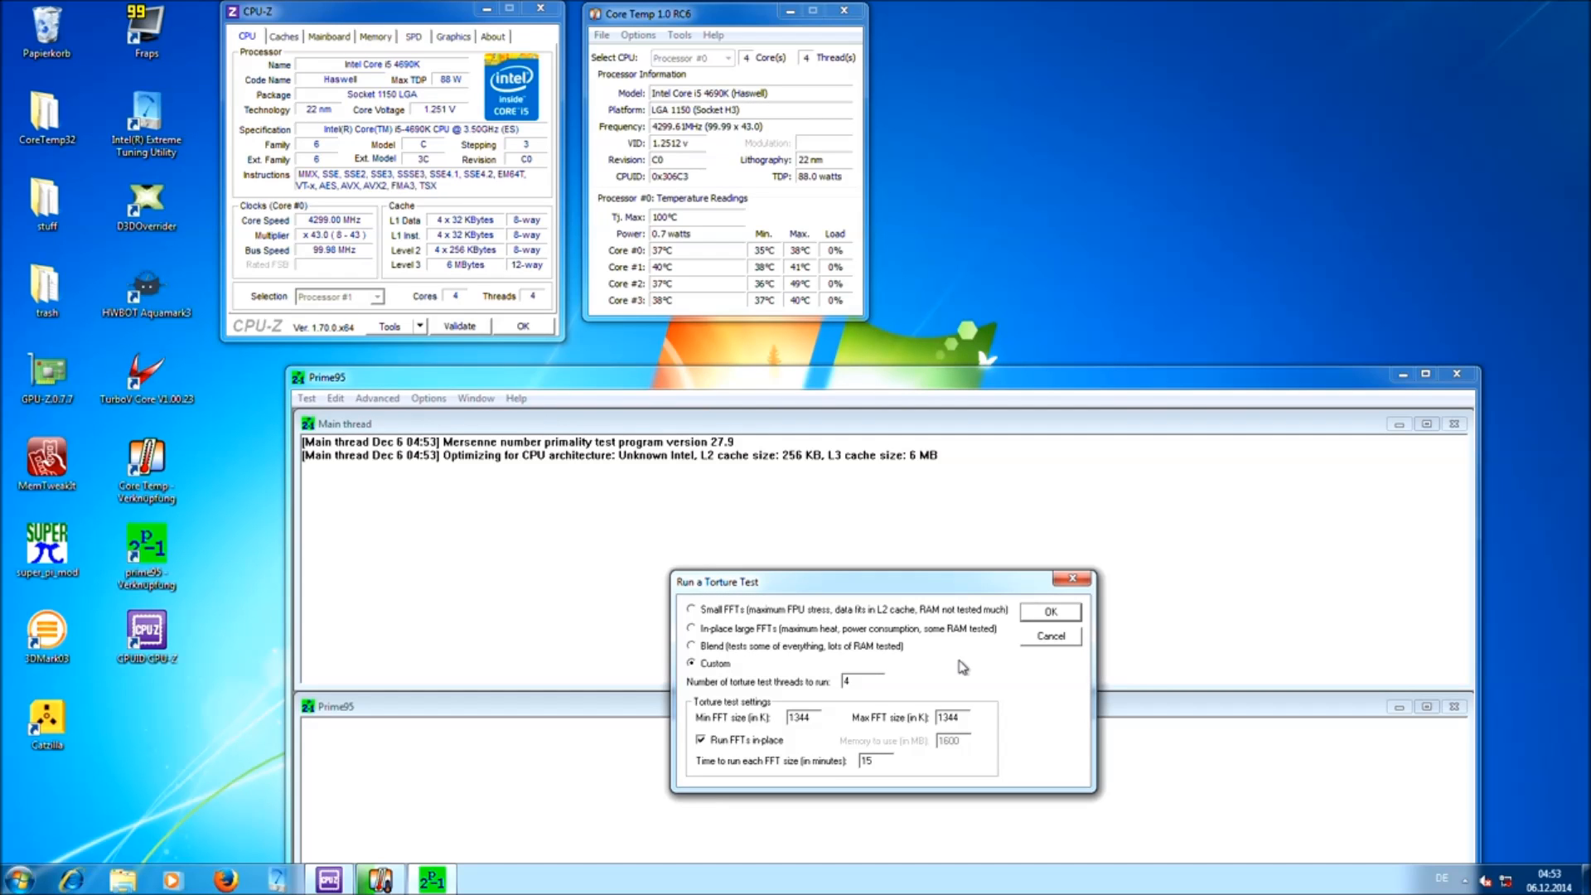
{"action": "mouse_move", "coordinate": [1051, 636]}
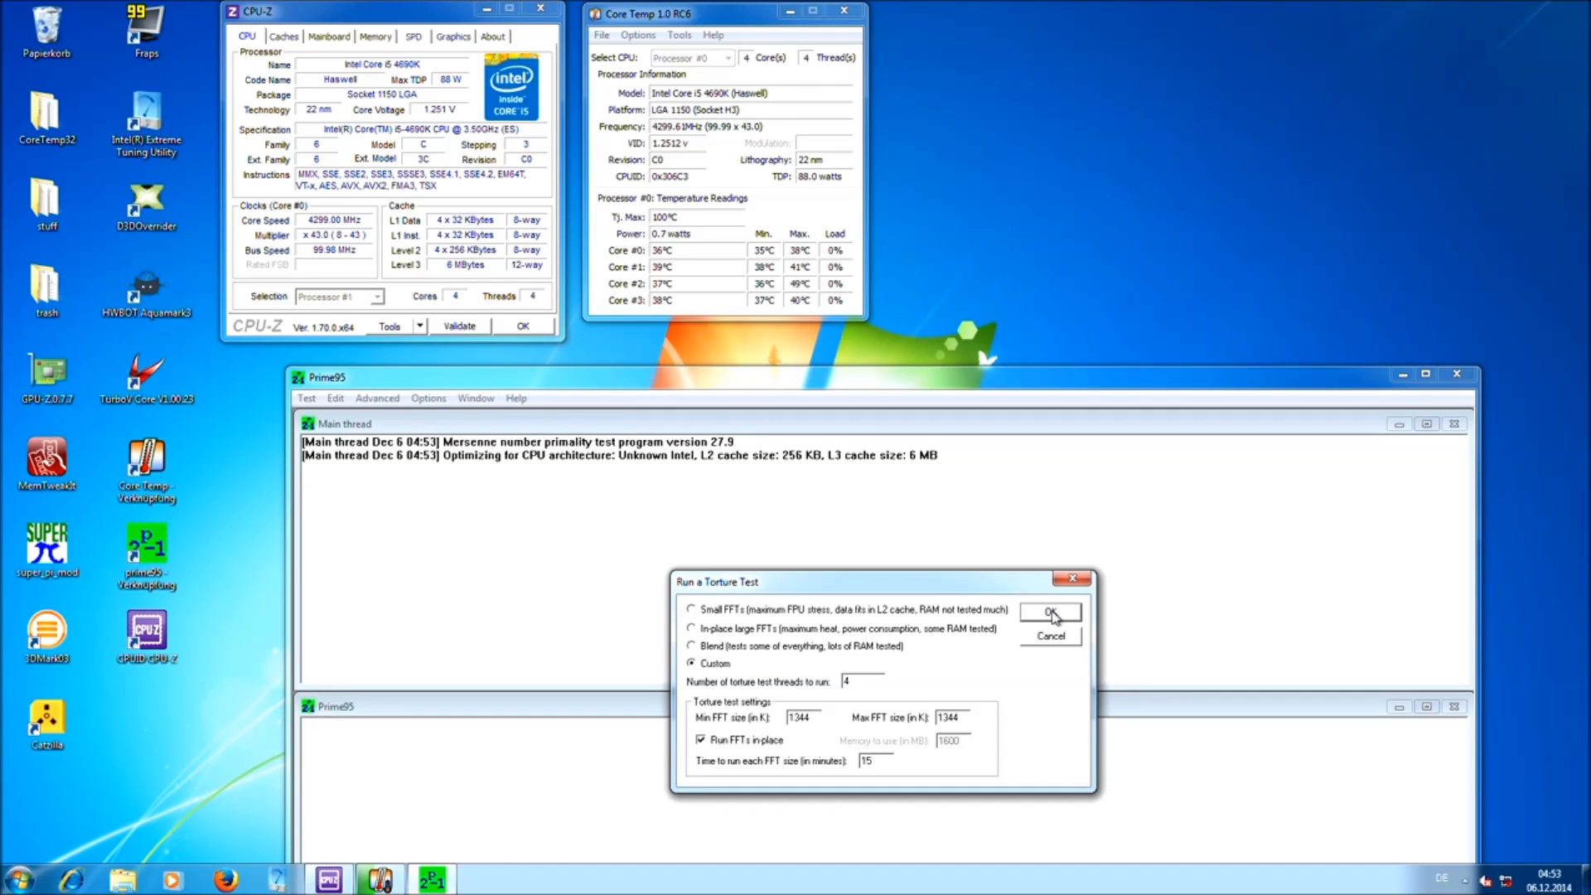
Start the custom torture test so all four workers load the cores to 100%.
{"action": "left_click", "coordinate": [1051, 613]}
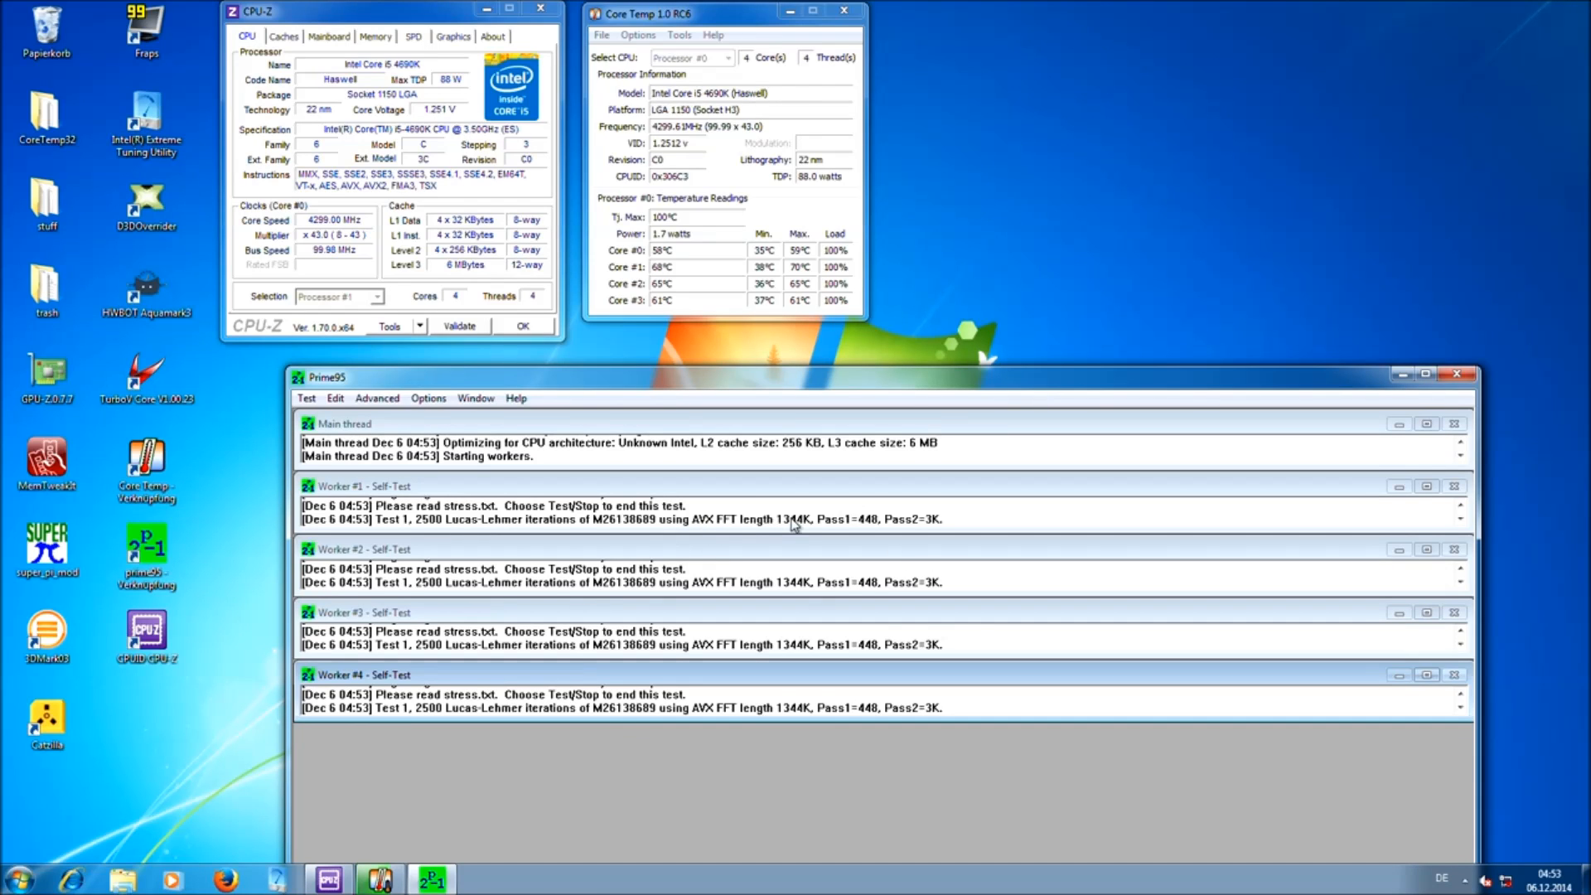
{"action": "mouse_move", "coordinate": [695, 531]}
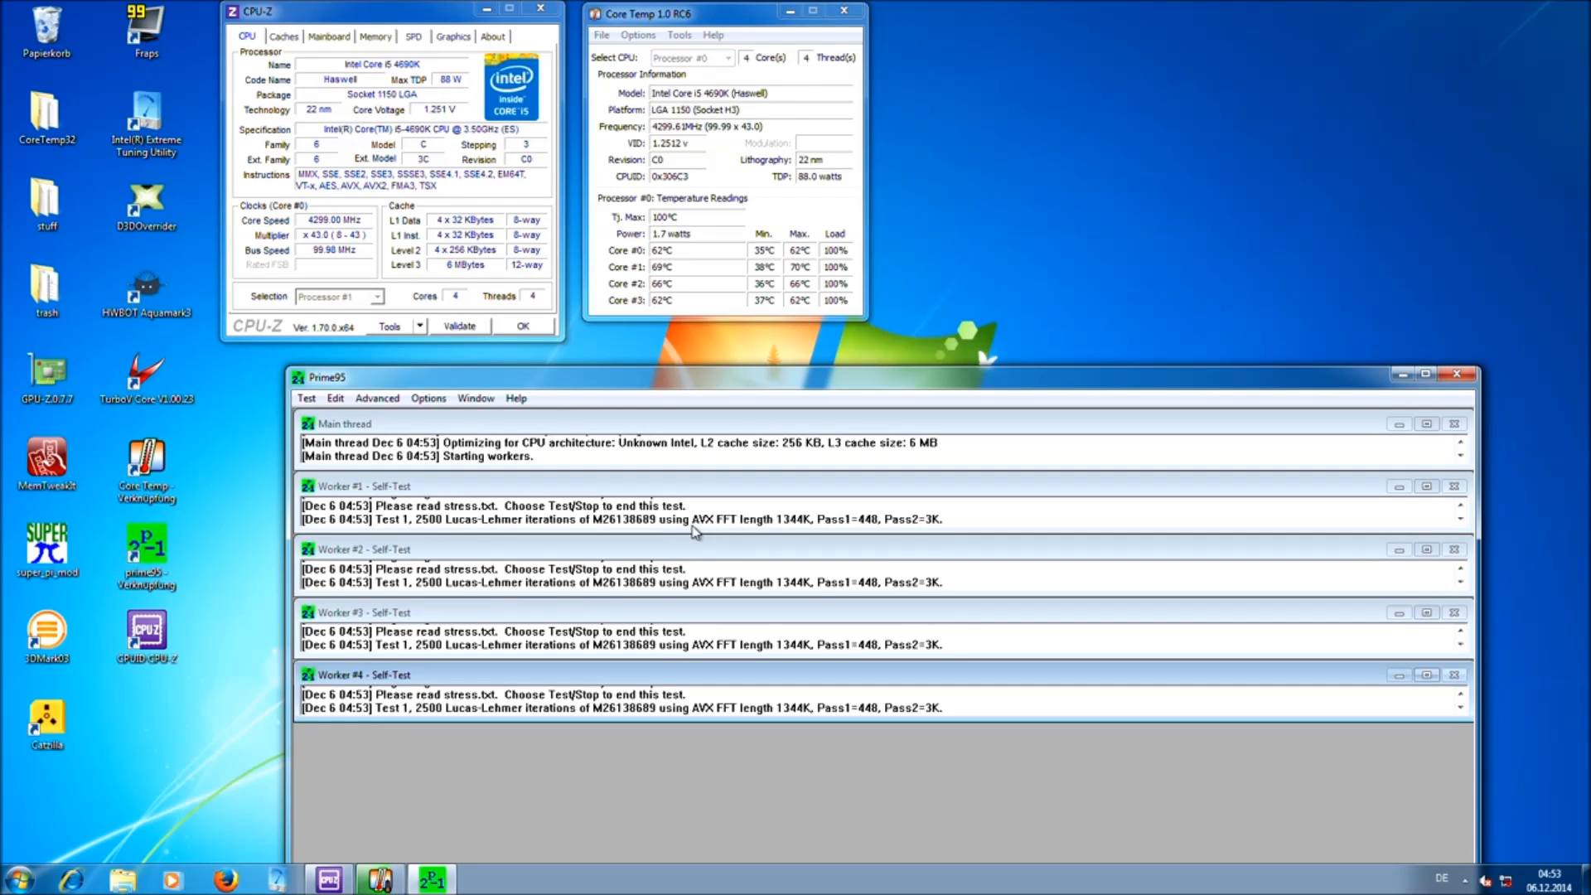